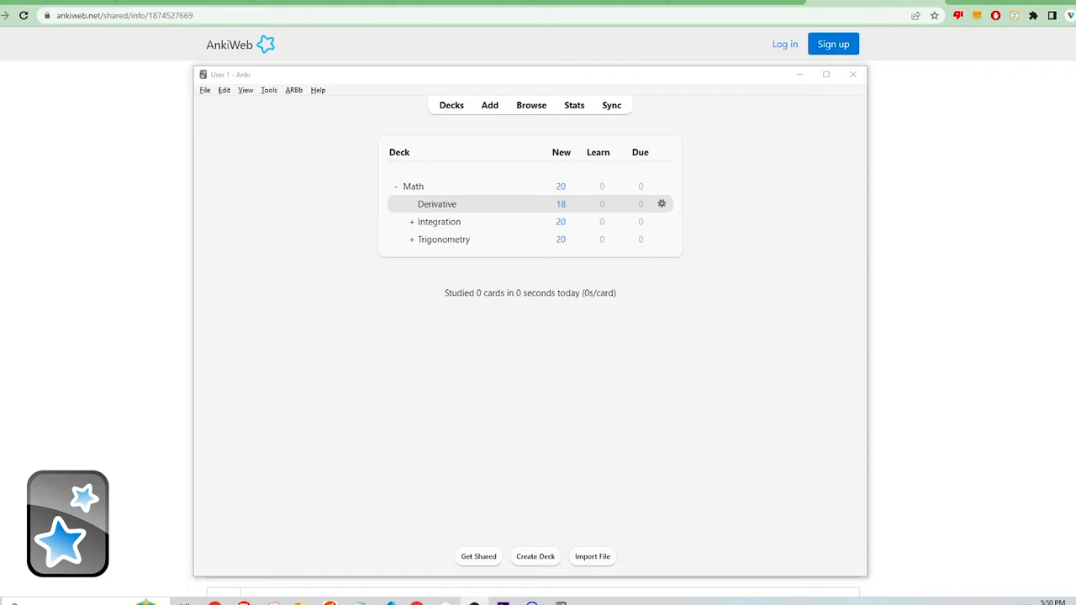
{"action": "mouse_move", "coordinate": [377, 95]}
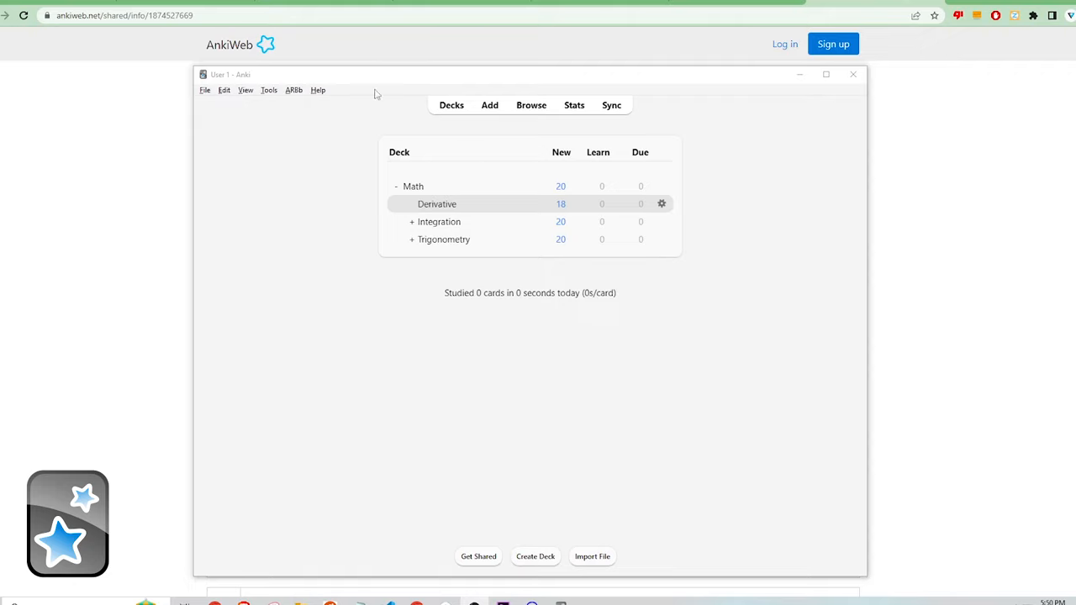
{"action": "mouse_move", "coordinate": [380, 375]}
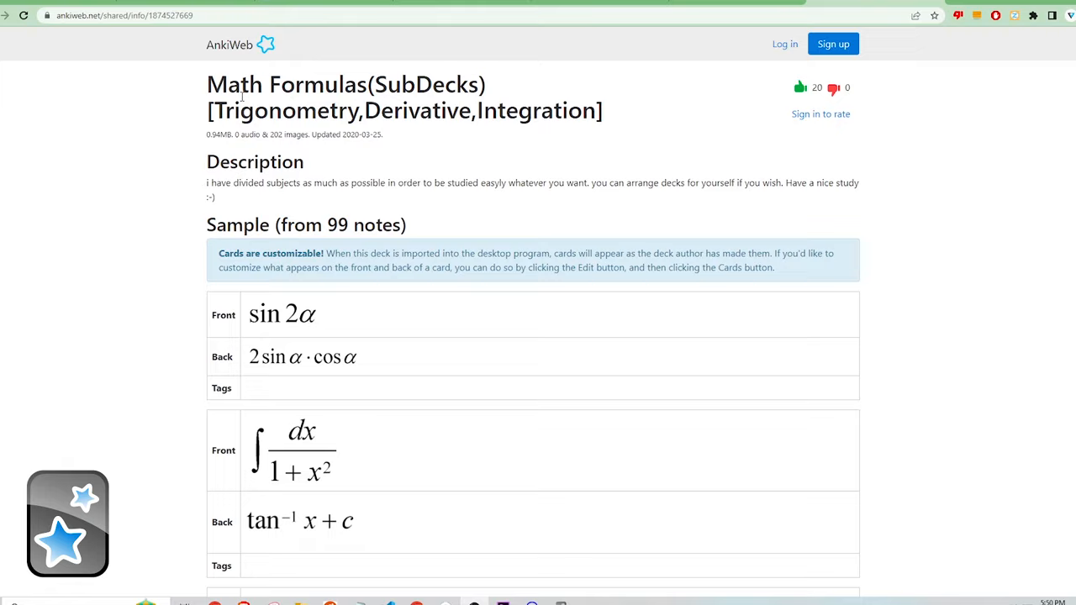
- Start a study session on the Derivative subdeck and reveal the cot x card's answer
{"action": "scroll", "scroll_direction": "down", "scroll_amount": 3}
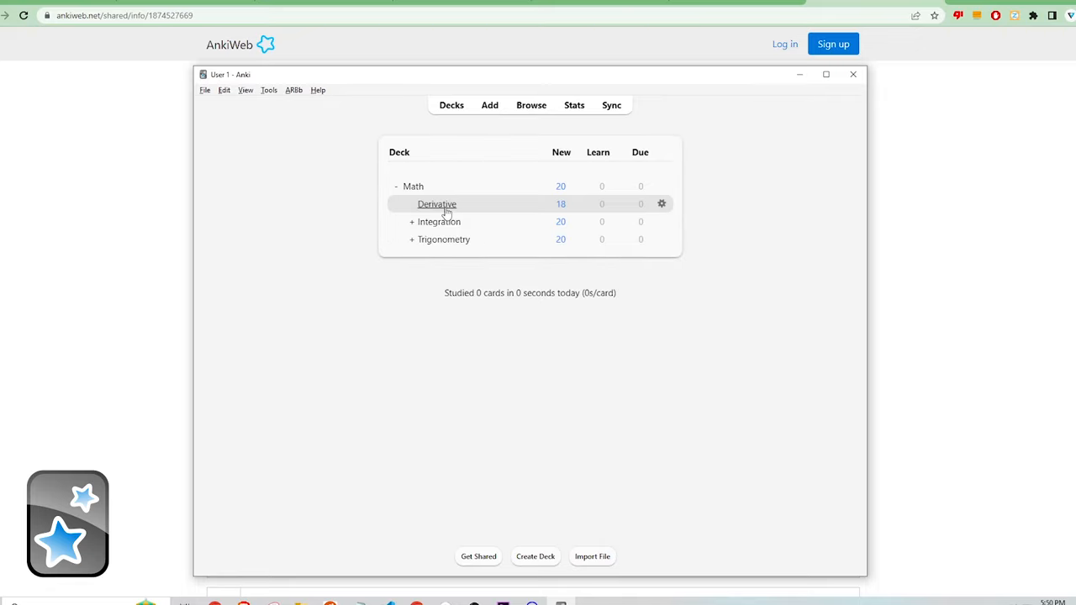
{"action": "left_click", "coordinate": [437, 203]}
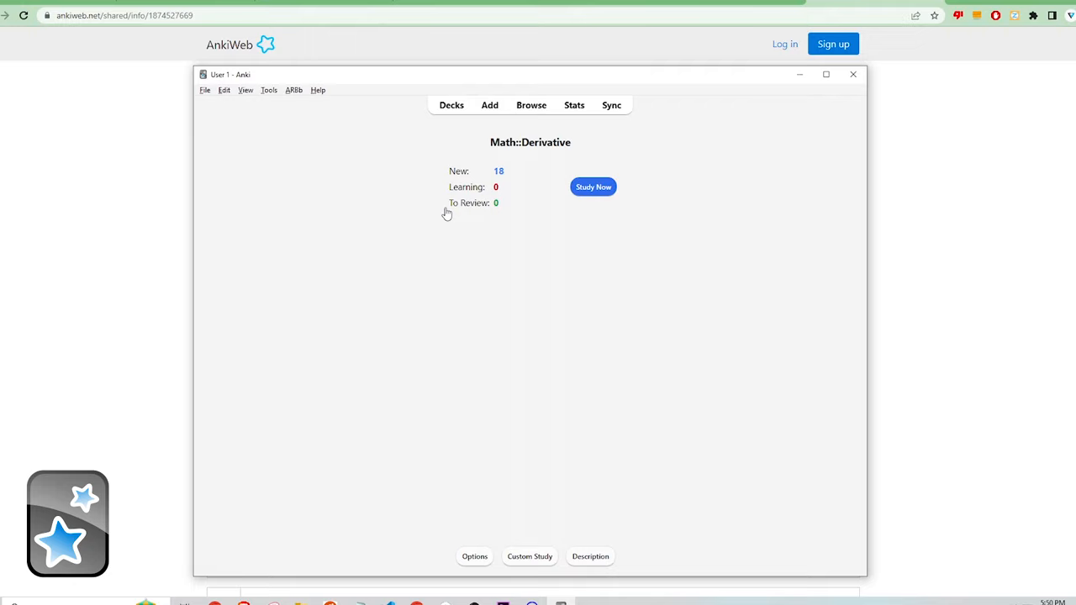
{"action": "left_click", "coordinate": [592, 186]}
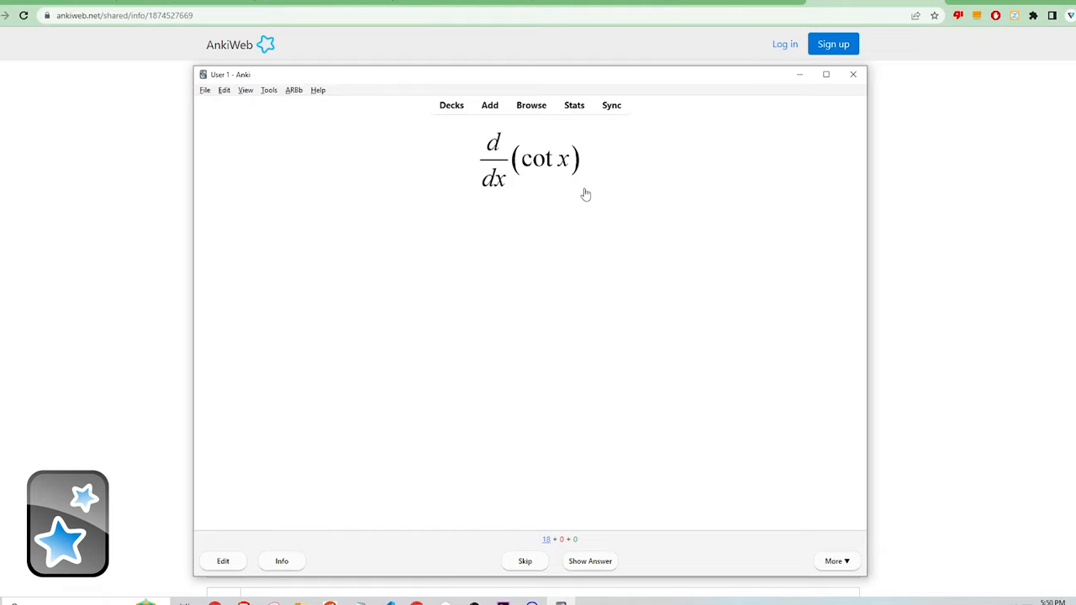
{"action": "left_click", "coordinate": [588, 562]}
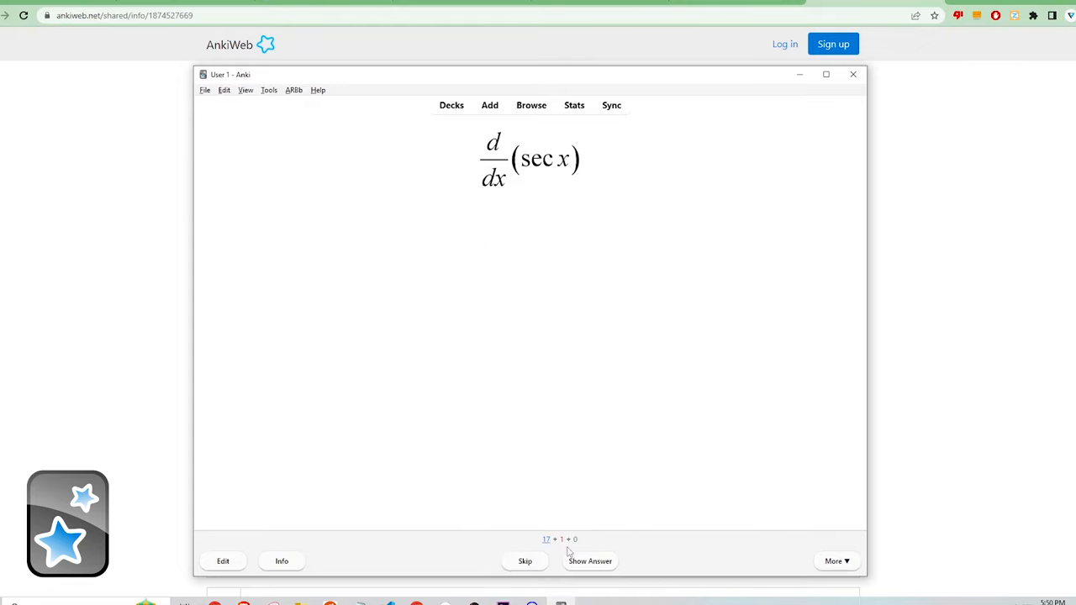
- Answer the sec x, cosec x and last remaining cards as Easy until the deck is finished
{"action": "left_click", "coordinate": [589, 561]}
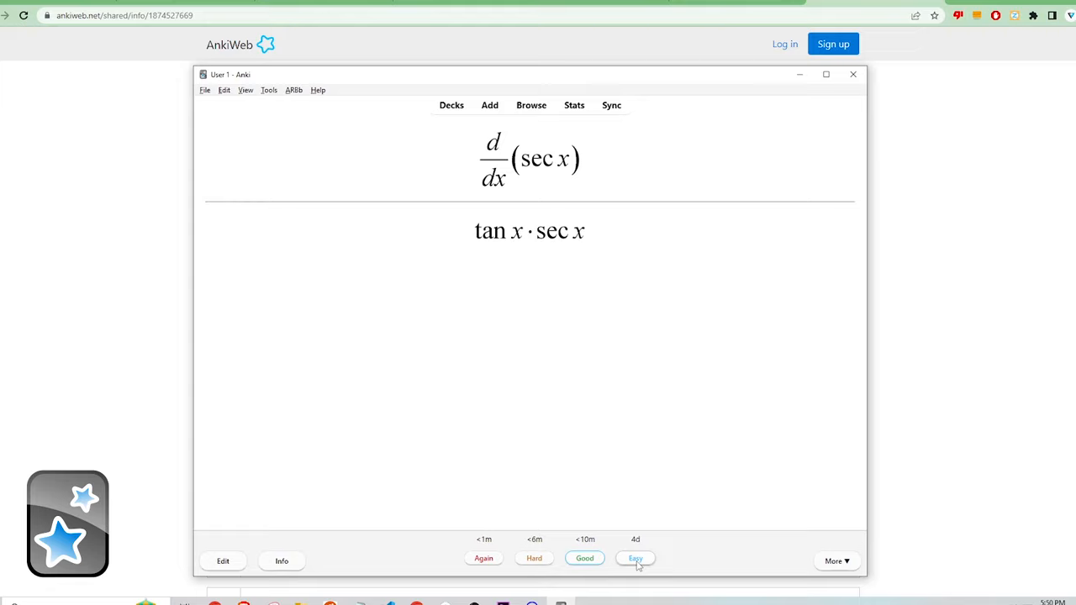
{"action": "mouse_move", "coordinate": [638, 560]}
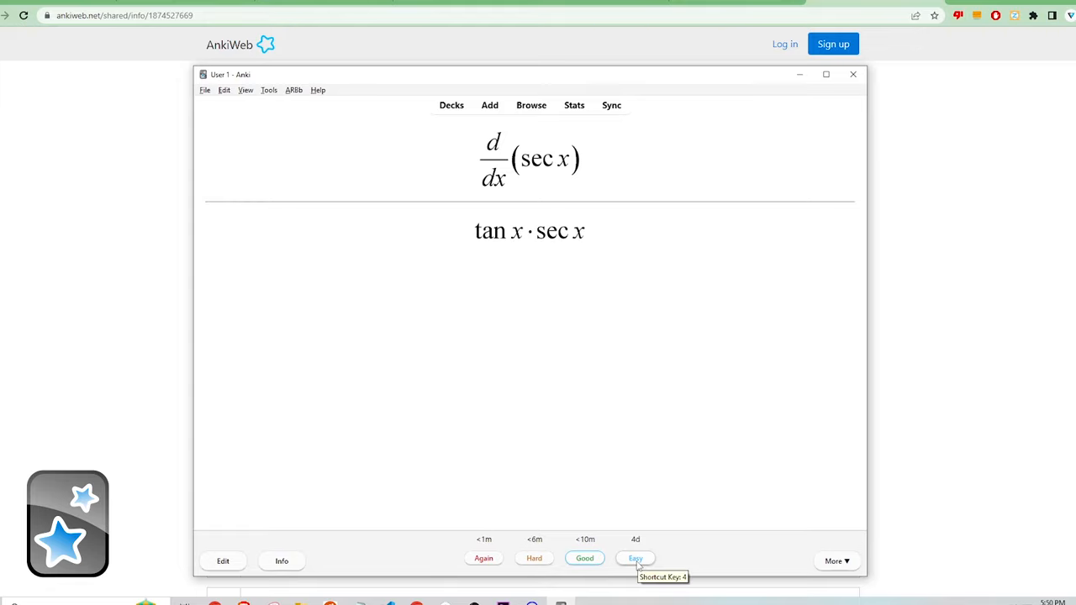
{"action": "left_click", "coordinate": [636, 558]}
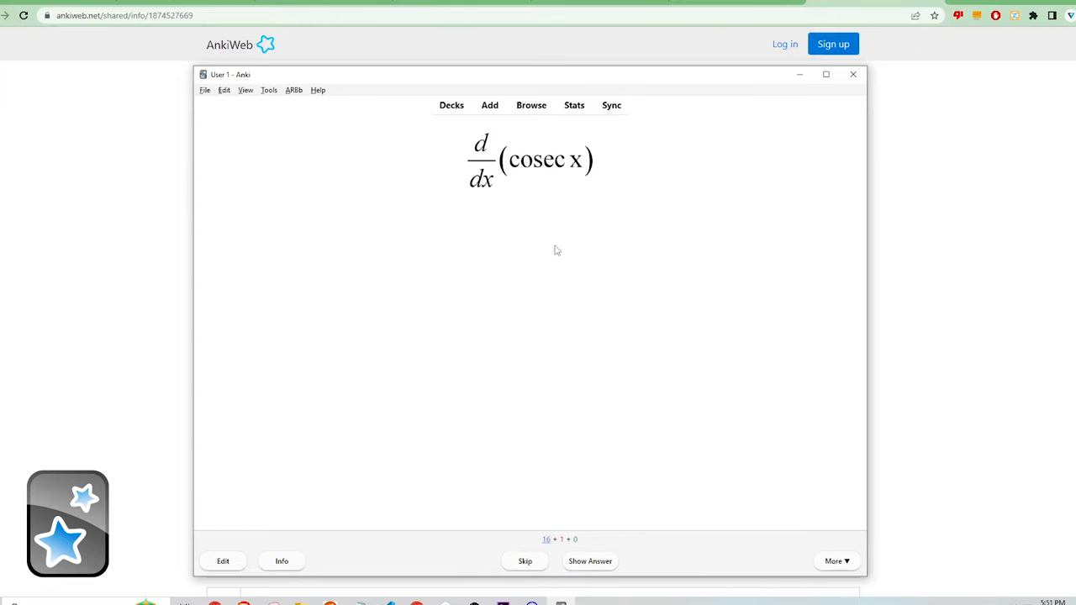
{"action": "left_click", "coordinate": [588, 562]}
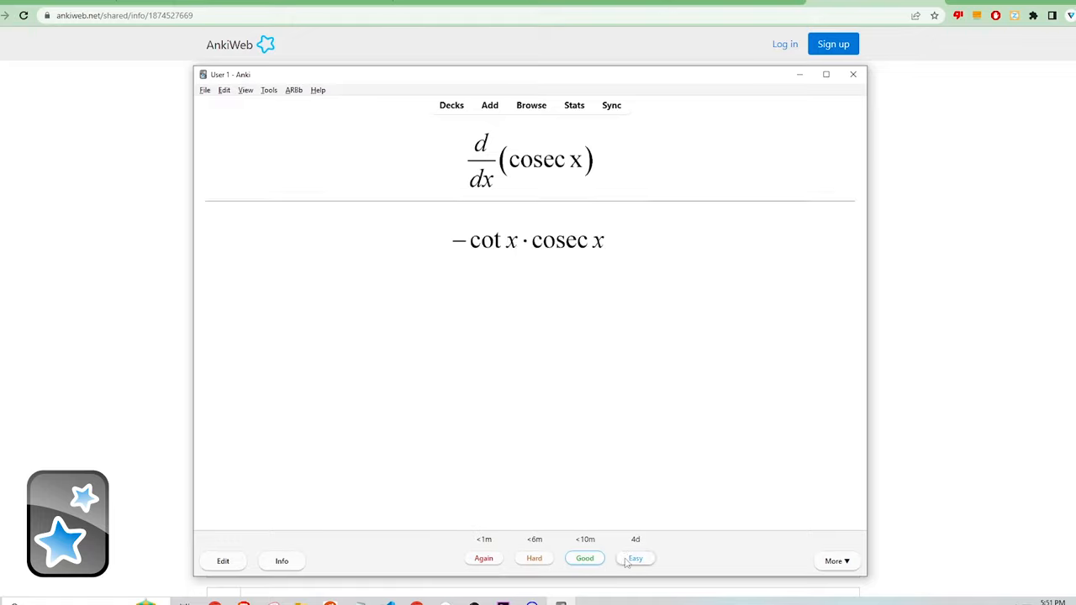
{"action": "left_click", "coordinate": [635, 559]}
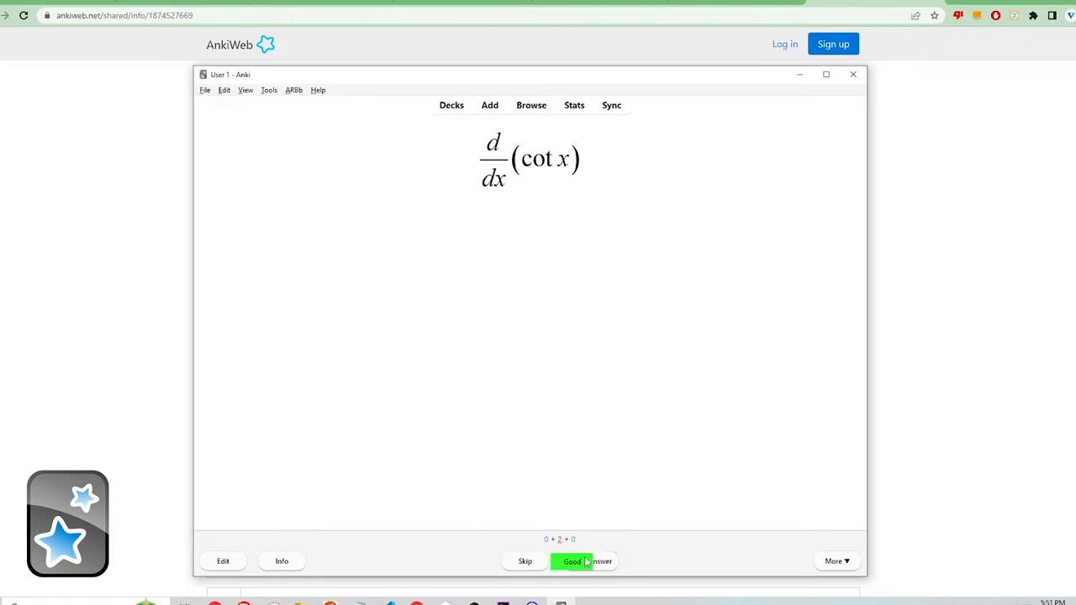
{"action": "left_click", "coordinate": [571, 562]}
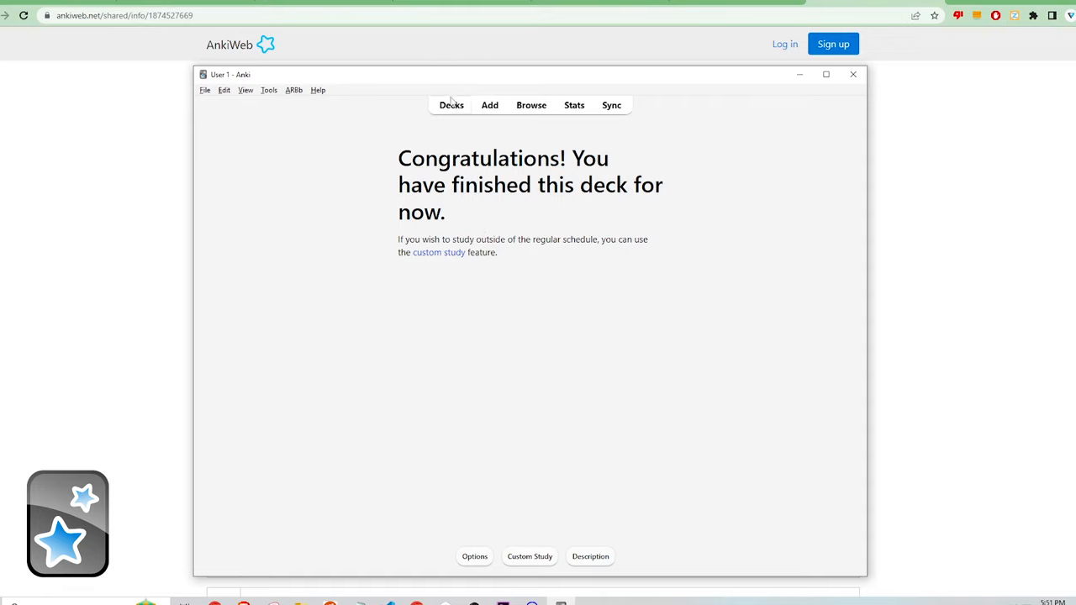
- Browse the Derivative deck's options: daily limits, new cards, lapses and advanced settings
{"action": "left_click", "coordinate": [451, 104]}
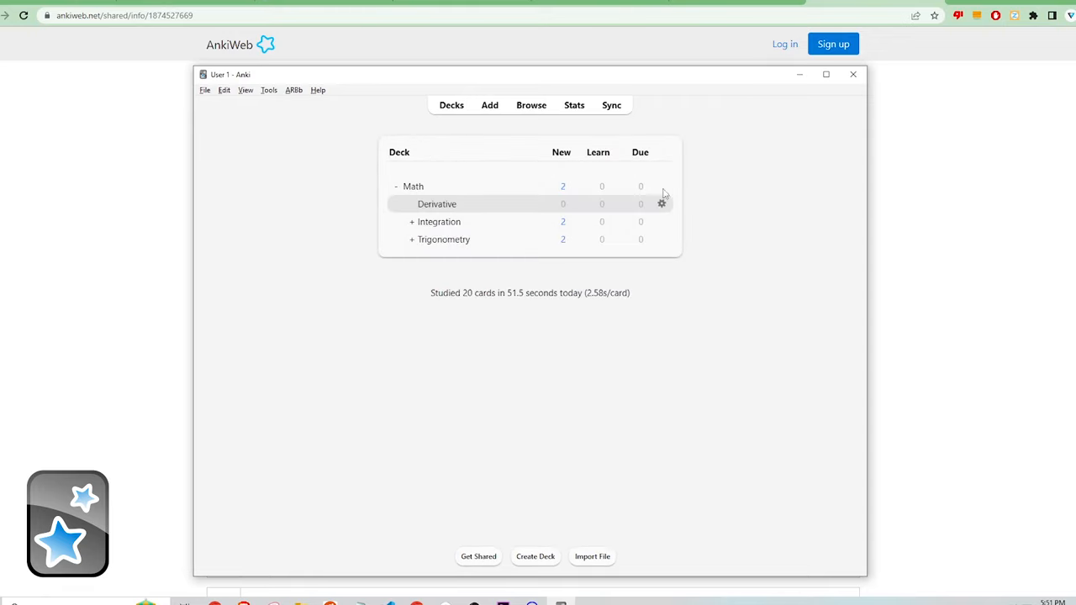
{"action": "left_click", "coordinate": [662, 204]}
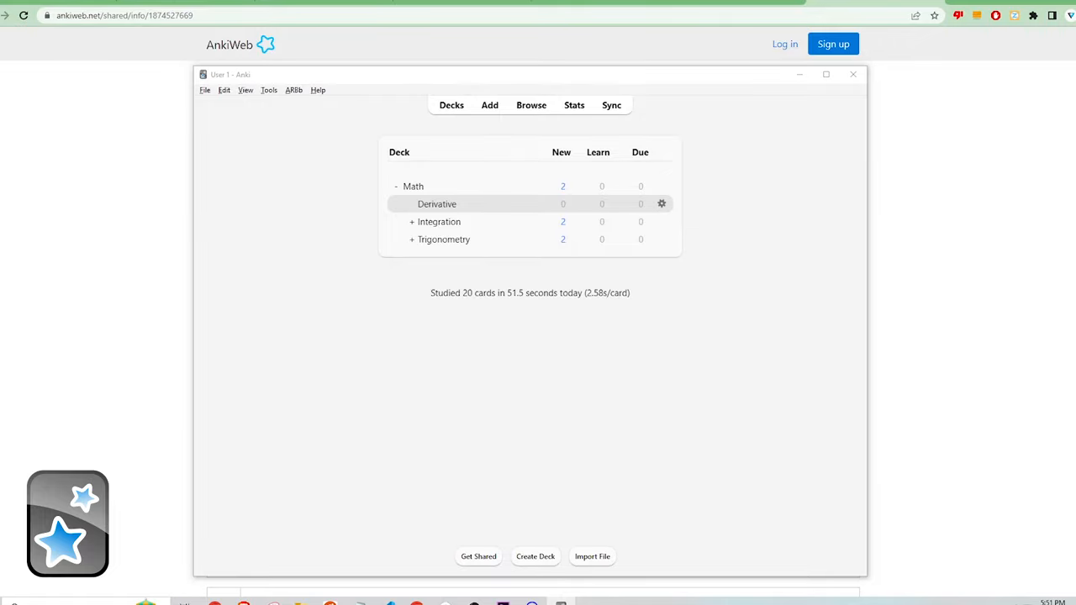
{"action": "left_click", "coordinate": [662, 204]}
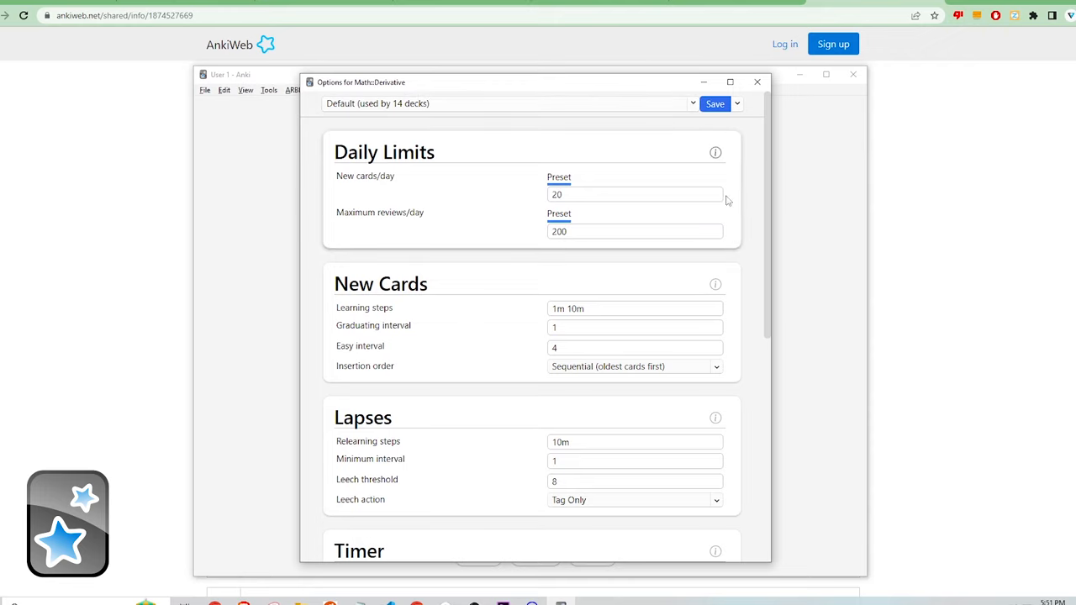
{"action": "mouse_move", "coordinate": [770, 162]}
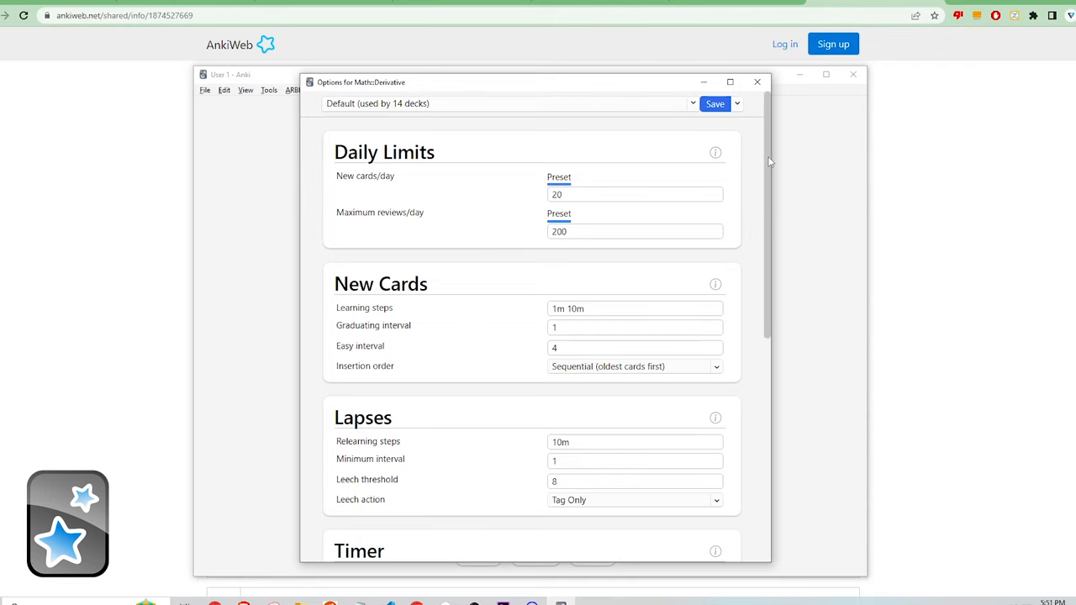
{"action": "scroll", "scroll_direction": "down", "scroll_amount": 3}
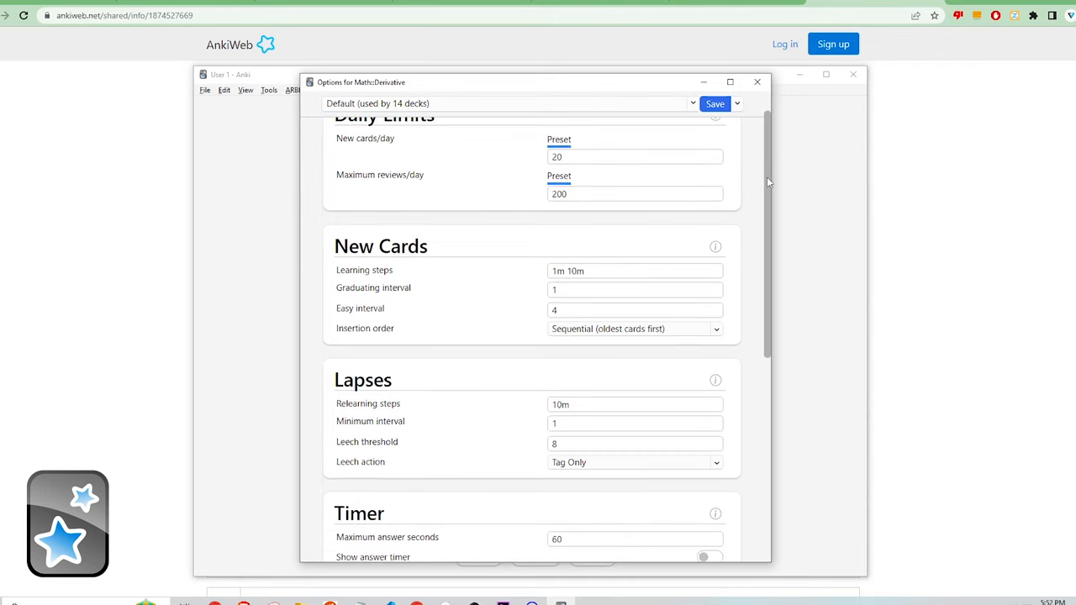
{"action": "scroll", "scroll_direction": "down", "scroll_amount": 3}
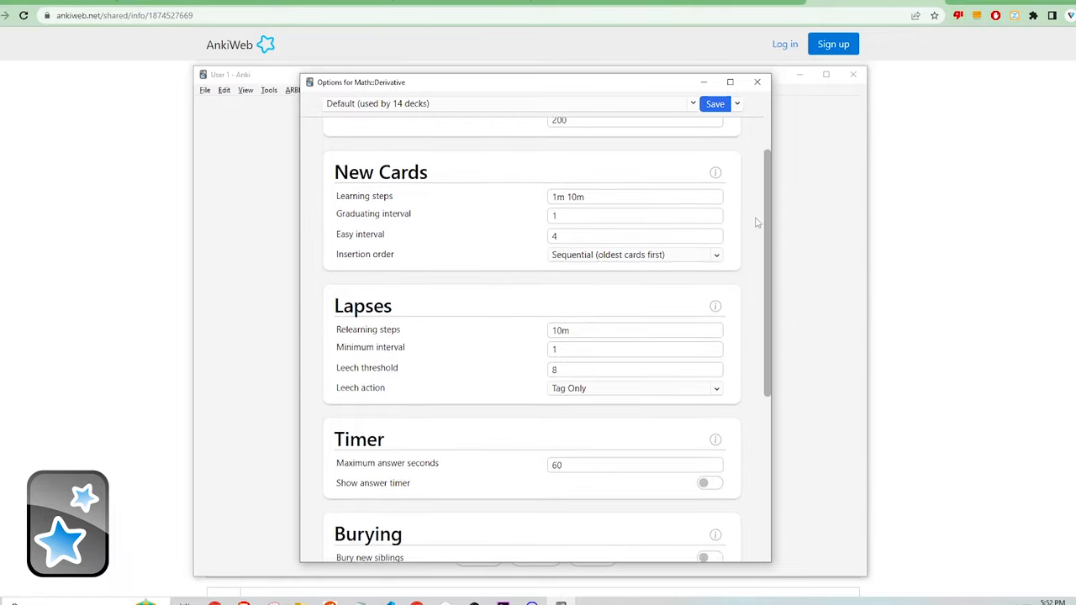
{"action": "scroll", "scroll_direction": "down", "scroll_amount": 3}
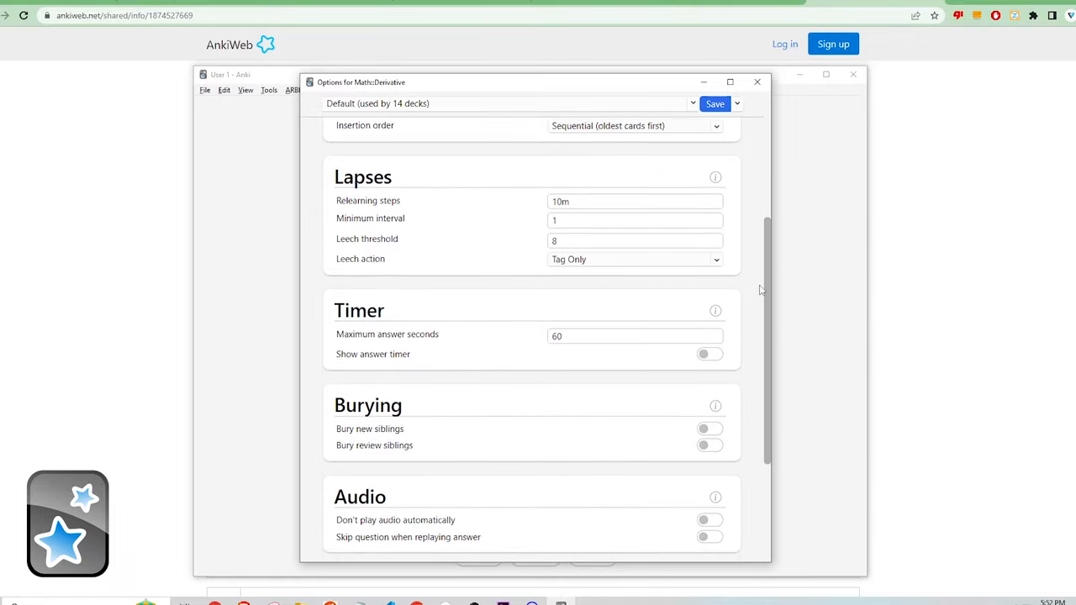
{"action": "scroll", "scroll_direction": "down", "scroll_amount": 3}
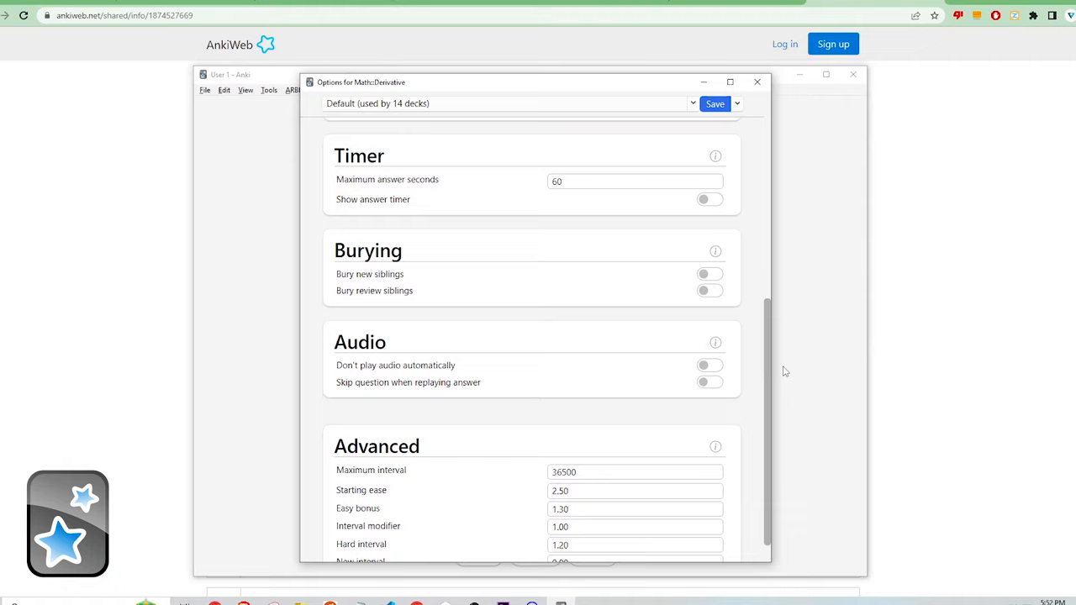
{"action": "scroll", "scroll_direction": "down", "scroll_amount": 3}
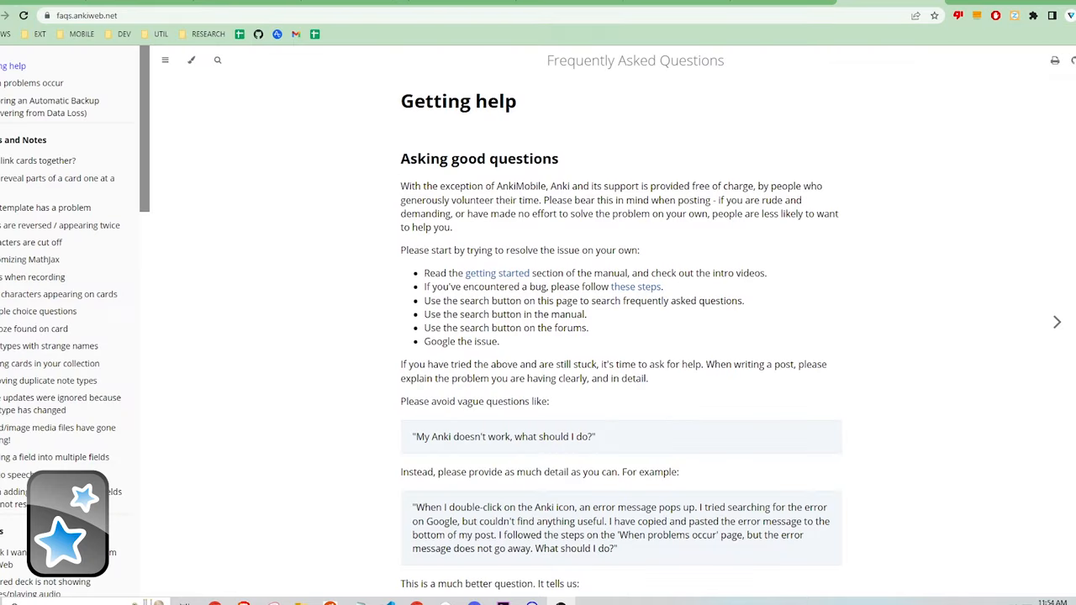
- Read through the Asking good questions section of the Anki FAQ Getting help page
{"action": "scroll", "scroll_direction": "down", "scroll_amount": 3}
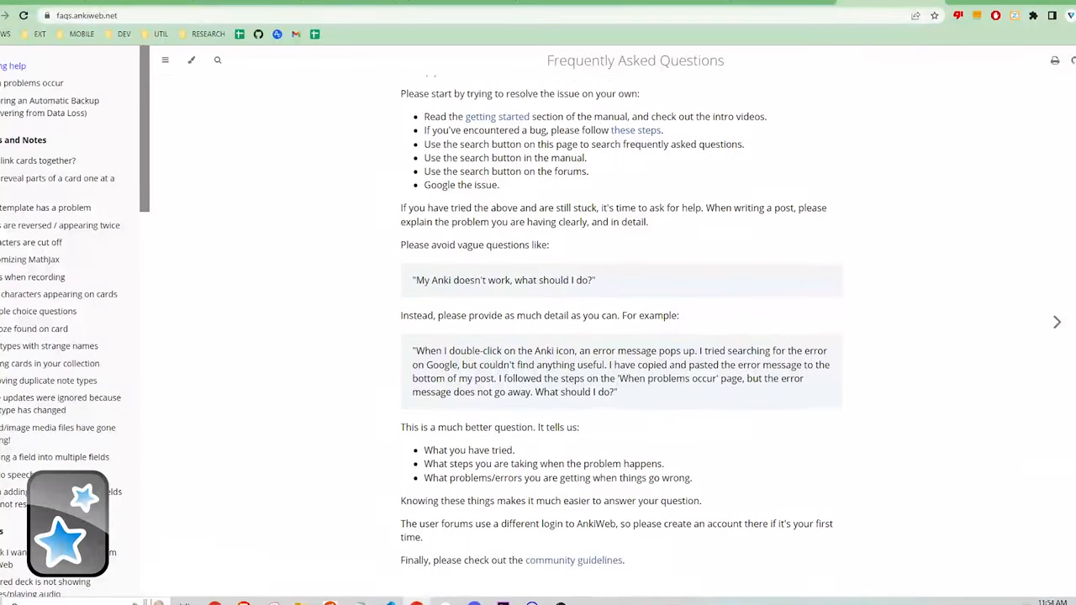
{"action": "scroll", "scroll_direction": "down", "scroll_amount": 3}
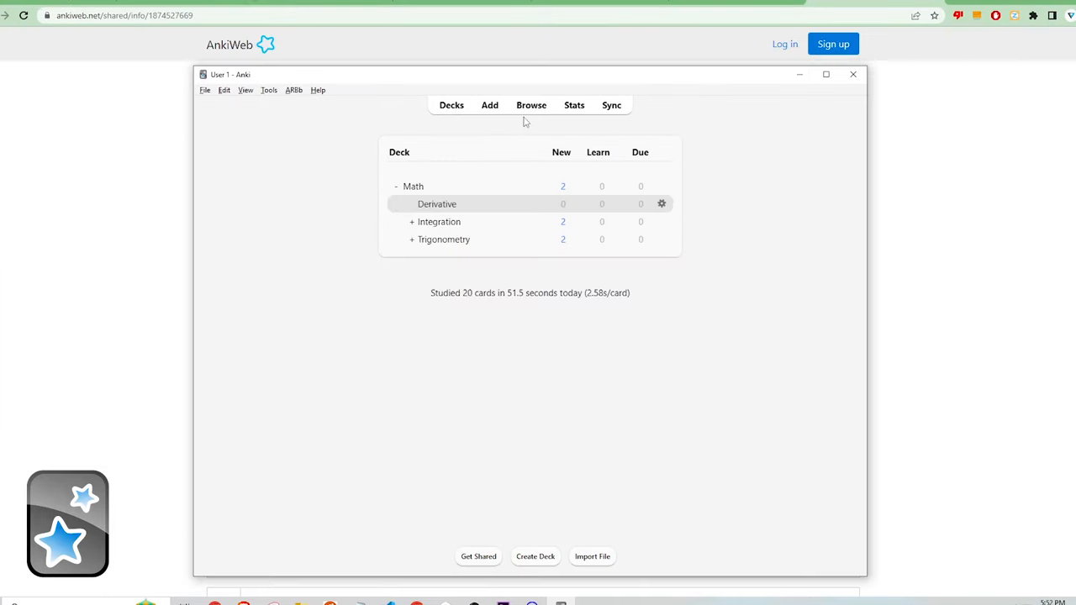
- In the card browser, filter the list to show only the Math::Derivative deck's cards
{"action": "left_click", "coordinate": [532, 104]}
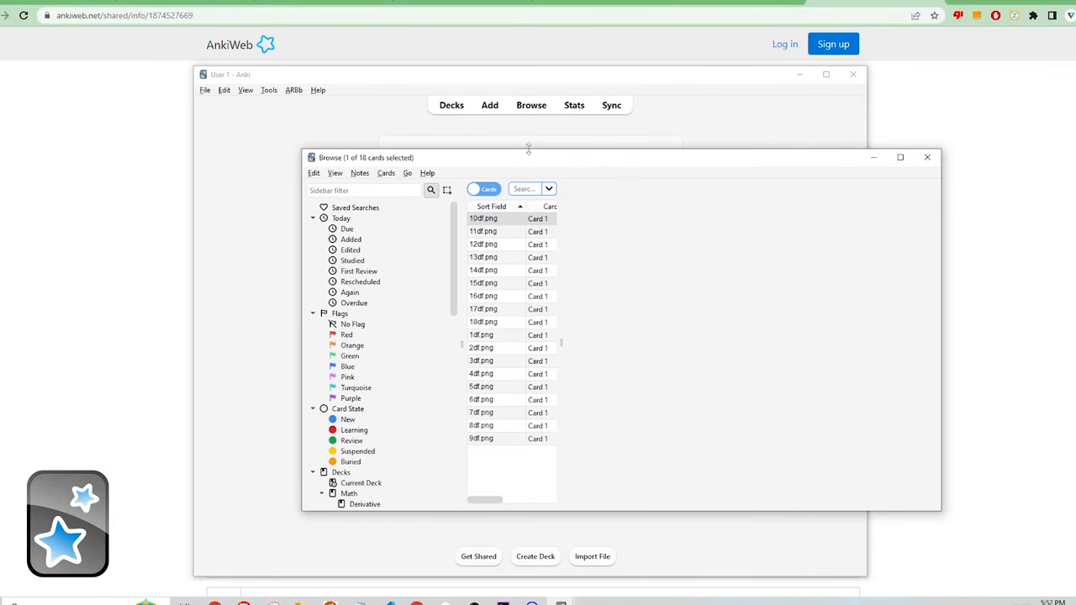
{"action": "left_click", "coordinate": [901, 158]}
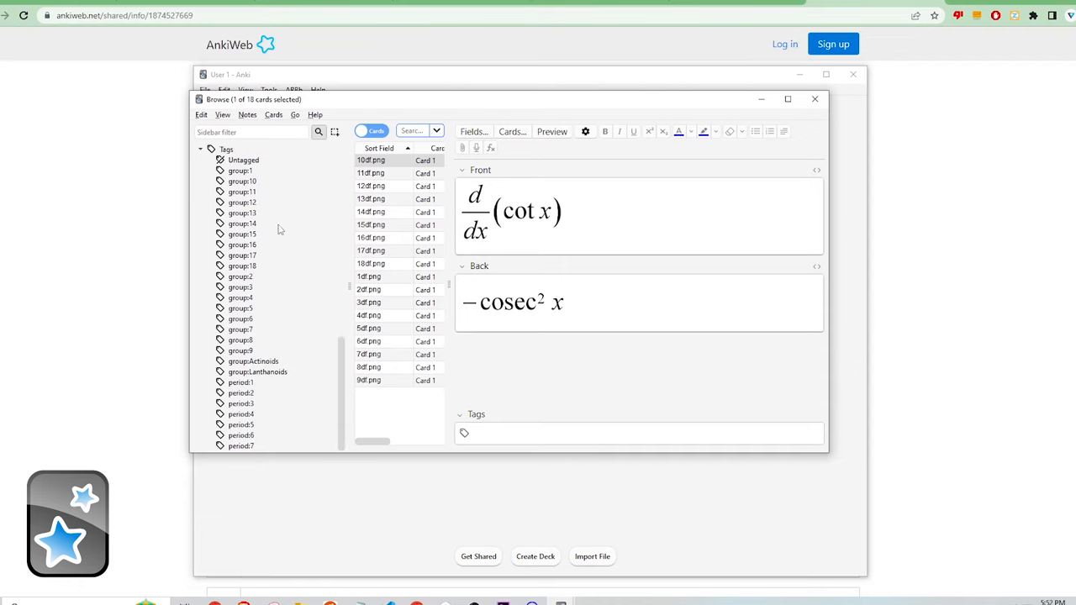
{"action": "left_click", "coordinate": [243, 266]}
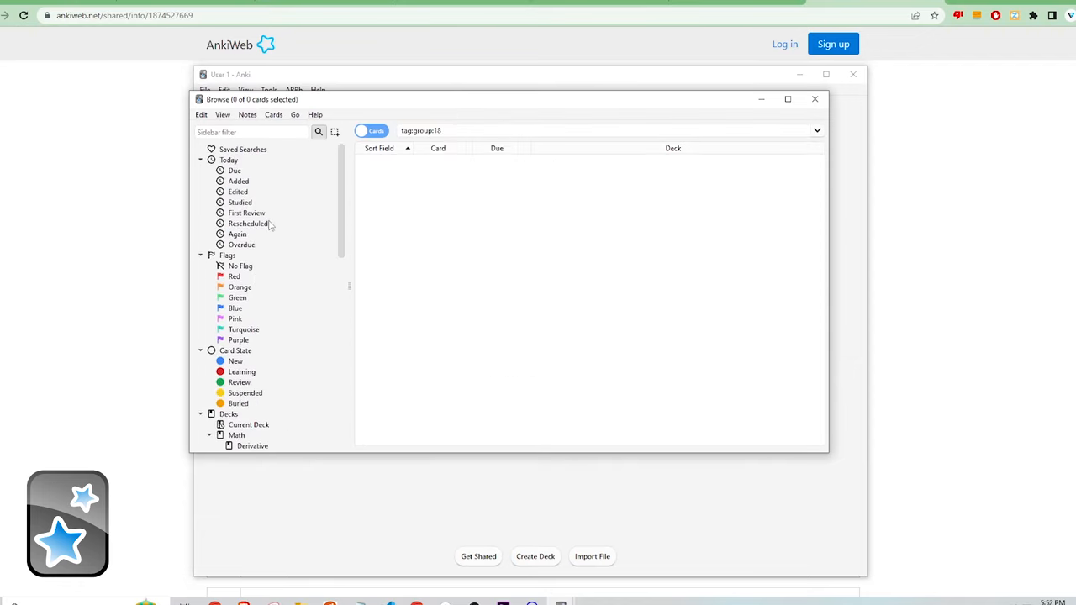
{"action": "left_click", "coordinate": [252, 383]}
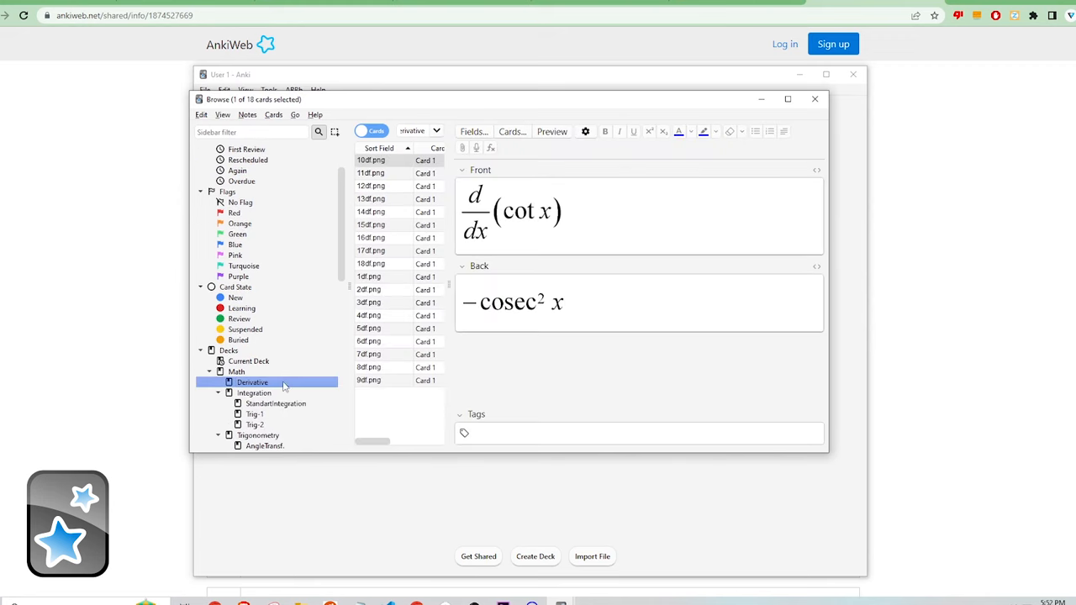
- Look through the sec x, cosec x and other Derivative cards' contents
{"action": "left_click", "coordinate": [377, 173]}
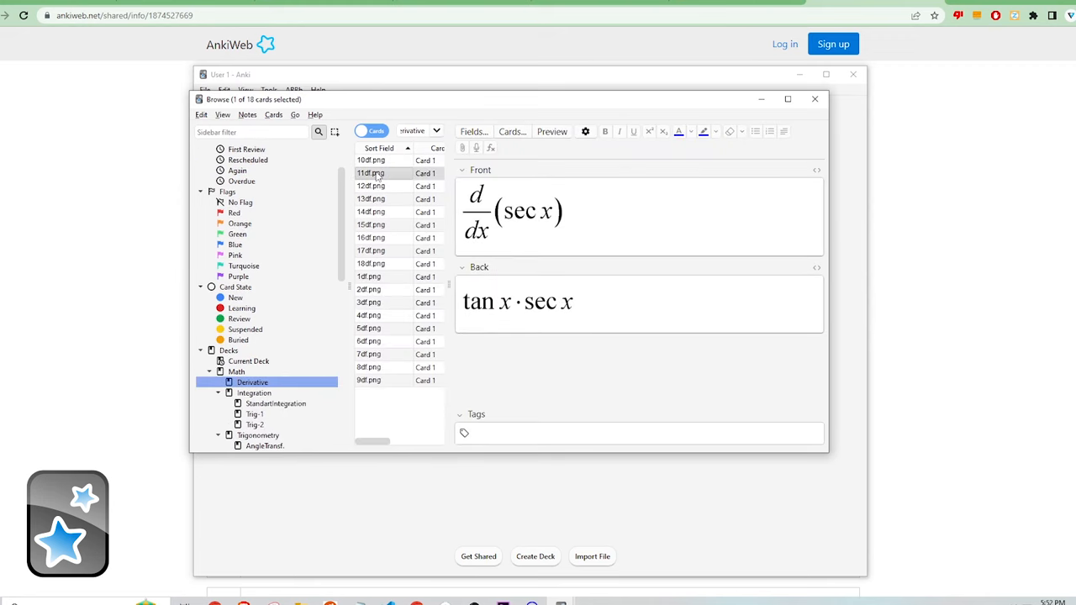
{"action": "left_click", "coordinate": [370, 185]}
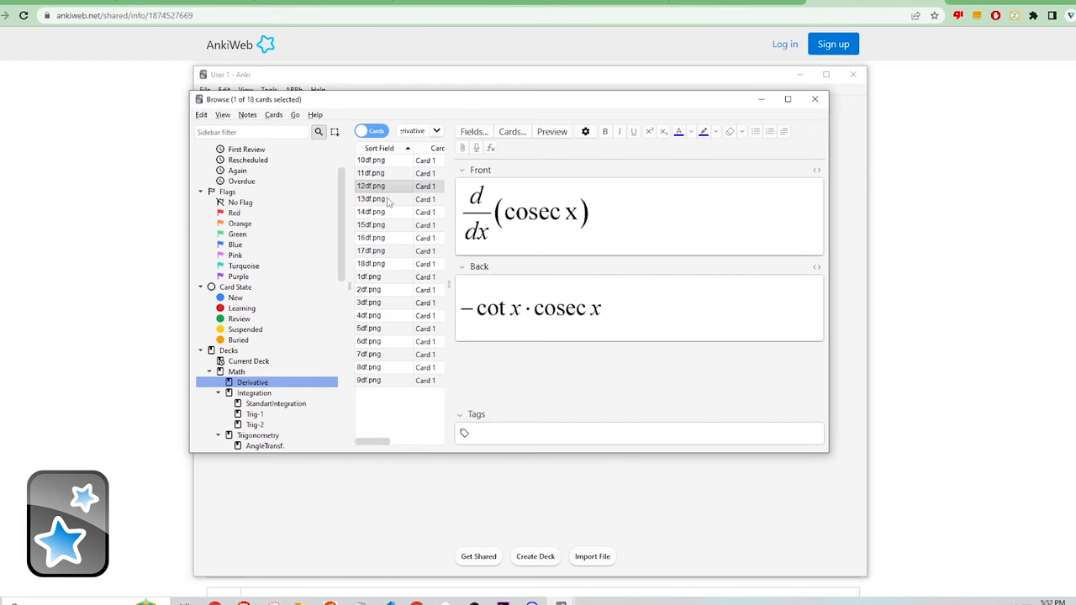
{"action": "left_click", "coordinate": [370, 160]}
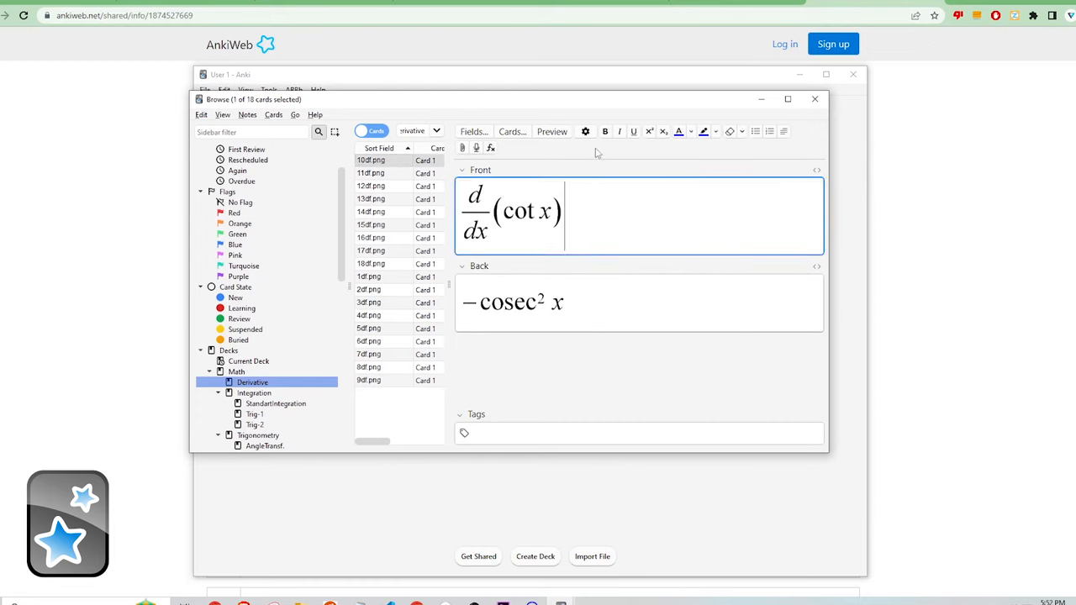
{"action": "left_click", "coordinate": [814, 98]}
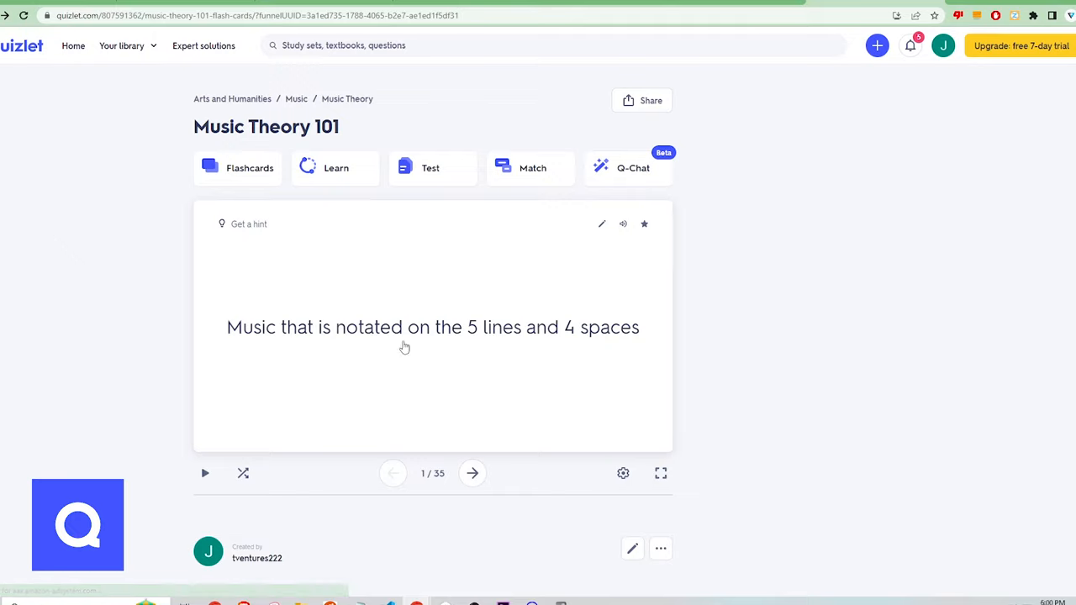
- Flip the first Music Theory 101 card, move to the second and turn shuffle on
{"action": "left_click", "coordinate": [432, 343]}
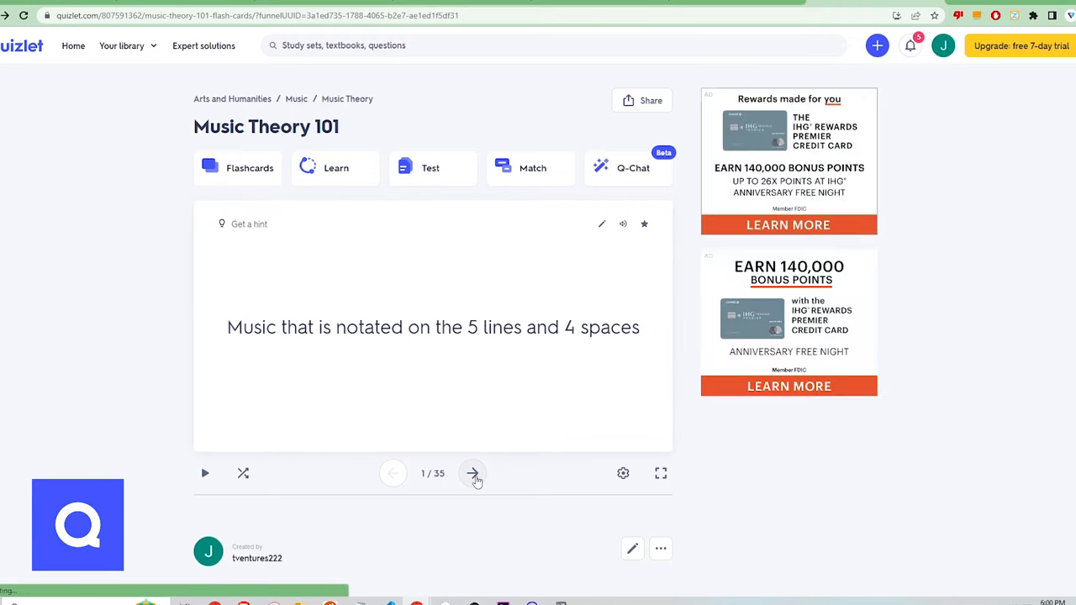
{"action": "left_click", "coordinate": [474, 474]}
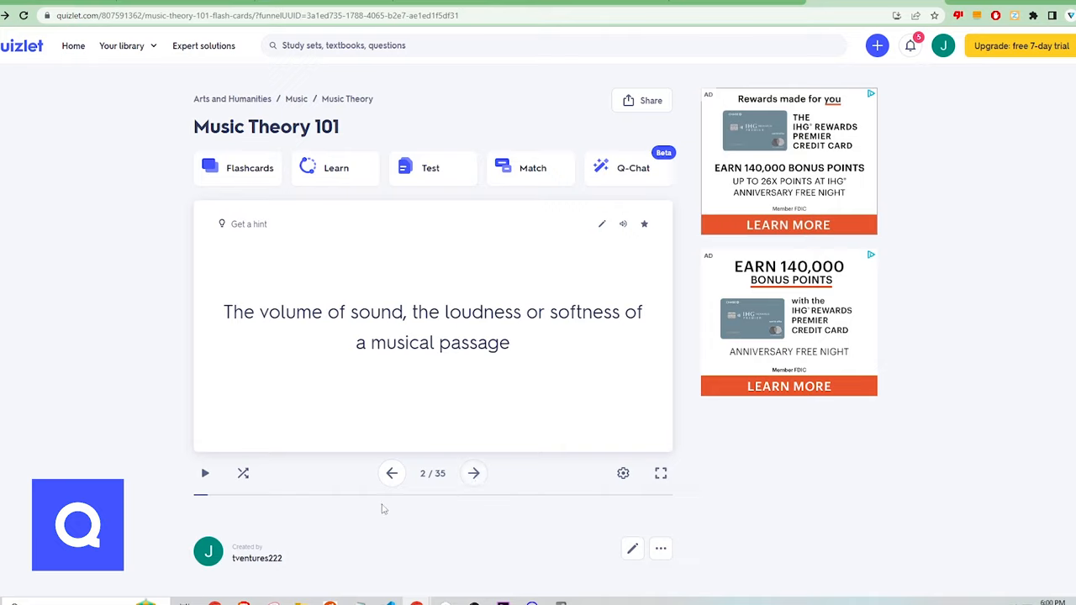
{"action": "mouse_move", "coordinate": [242, 474]}
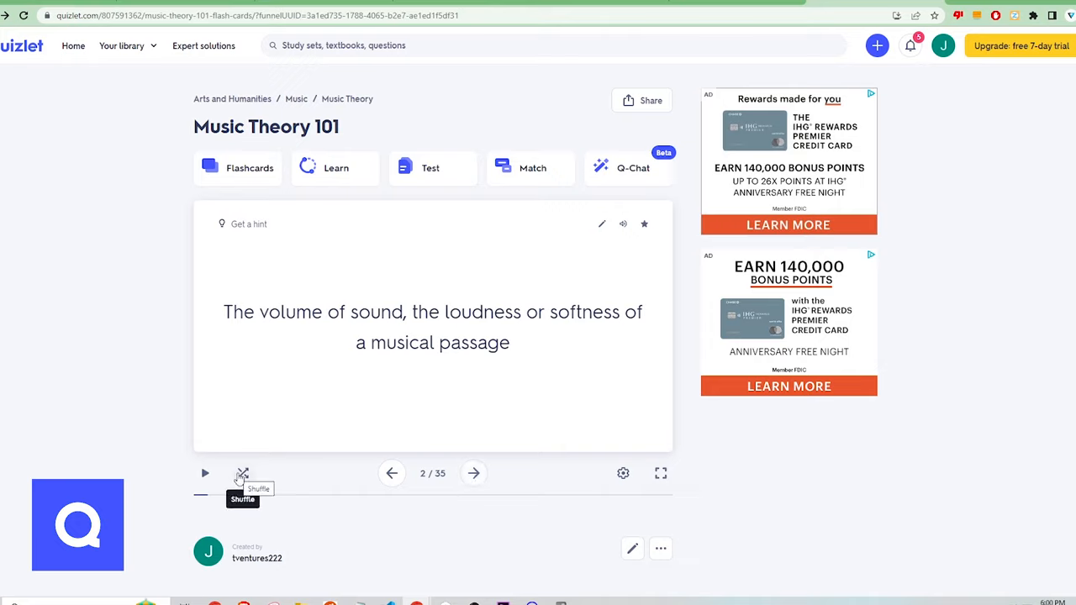
{"action": "left_click", "coordinate": [242, 473]}
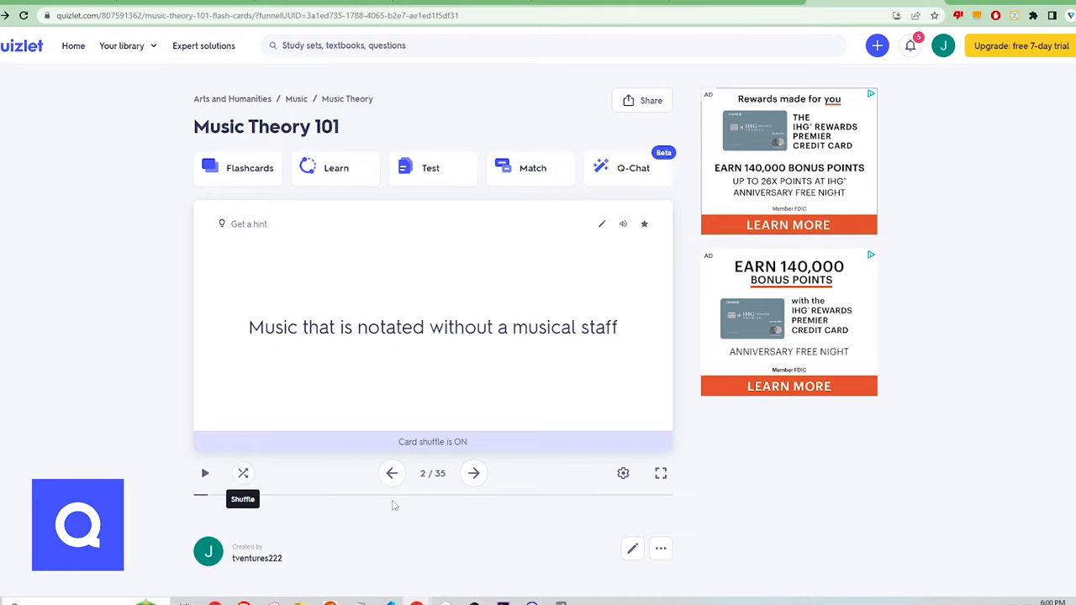
- Advance through two more shuffled cards and bring up the flashcard study options
{"action": "left_click", "coordinate": [474, 474]}
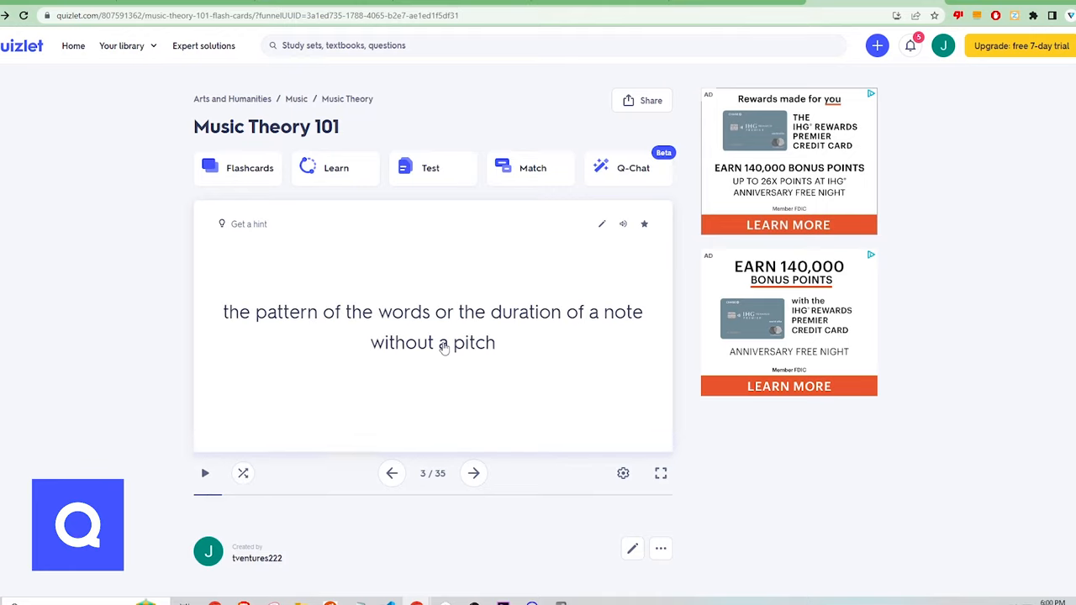
{"action": "left_click", "coordinate": [474, 474]}
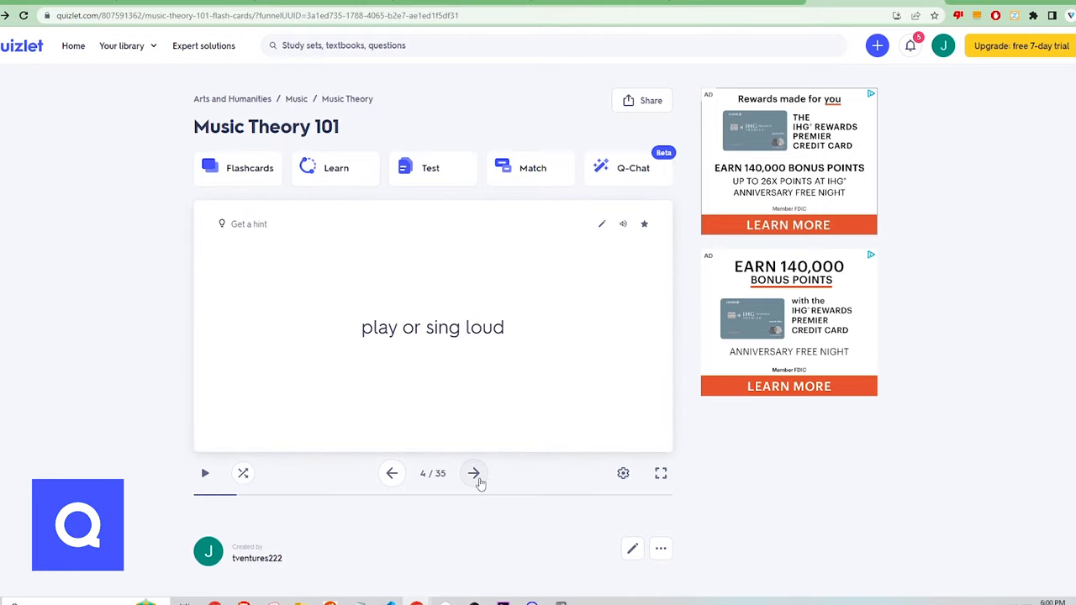
{"action": "left_click", "coordinate": [622, 474]}
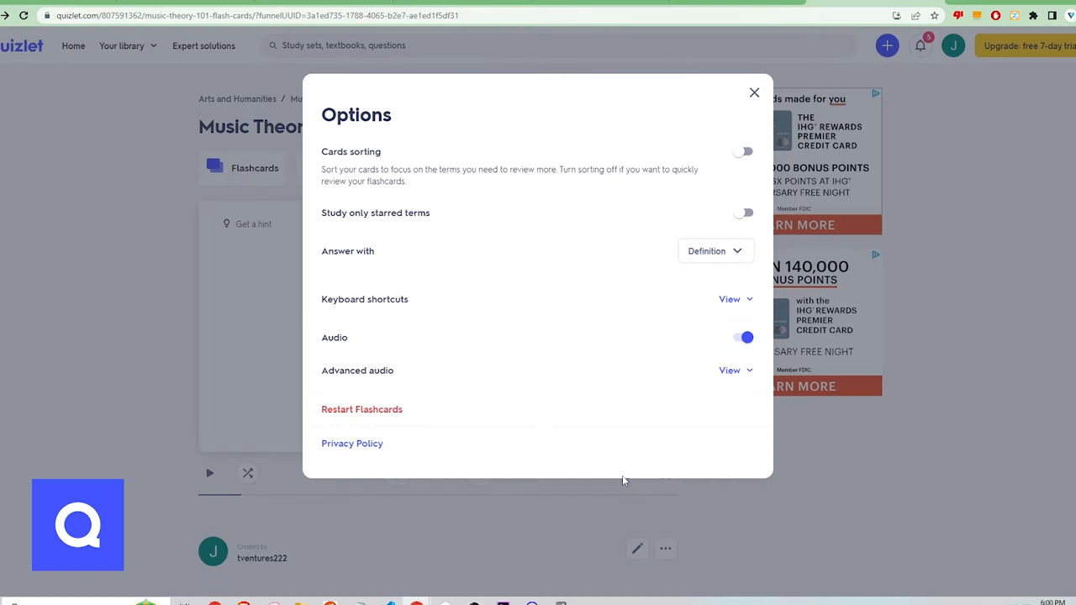
{"action": "mouse_move", "coordinate": [568, 246]}
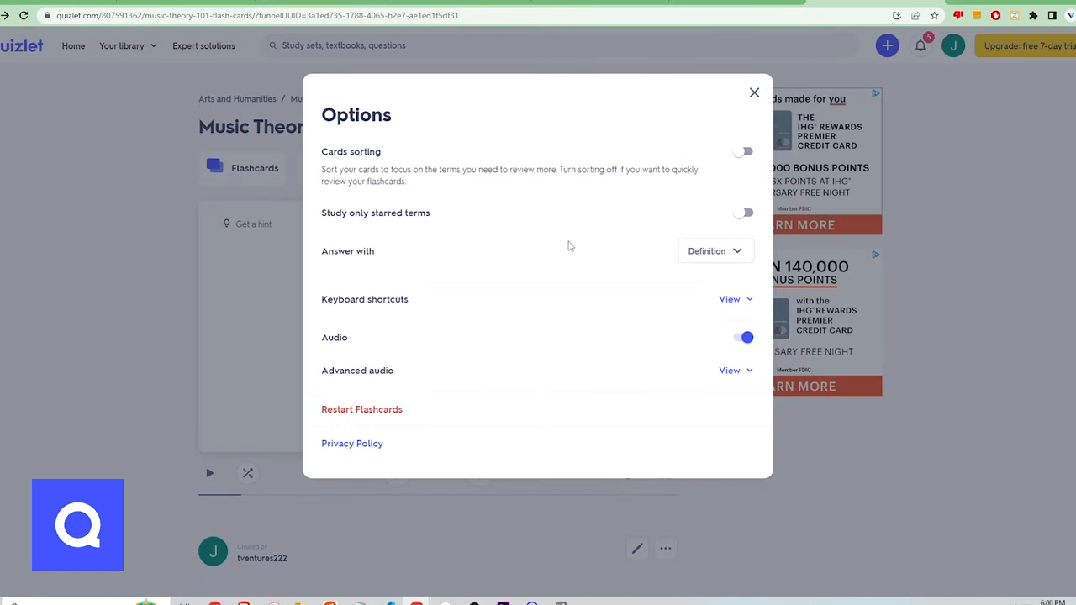
{"action": "mouse_move", "coordinate": [517, 235]}
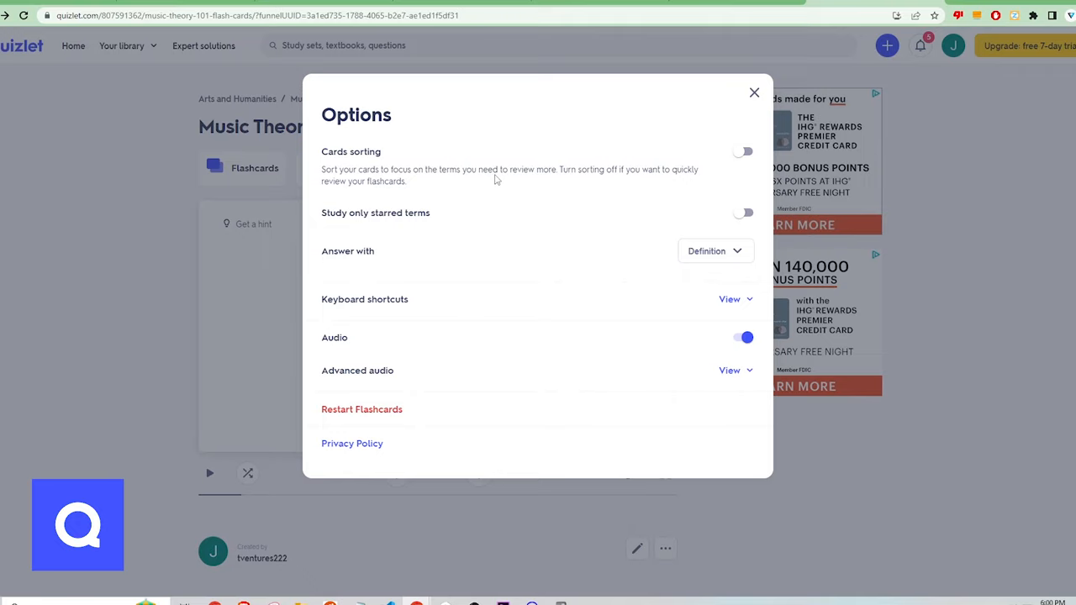
{"action": "mouse_move", "coordinate": [753, 93]}
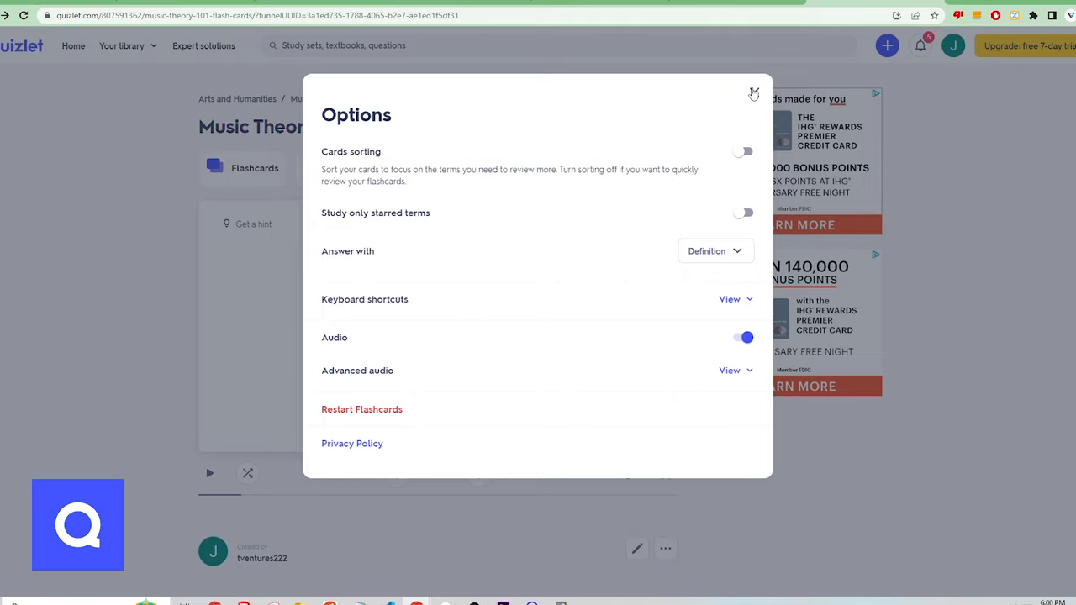
- Close the options, star the 'play or sing loud' card and move to the next one
{"action": "left_click", "coordinate": [753, 93]}
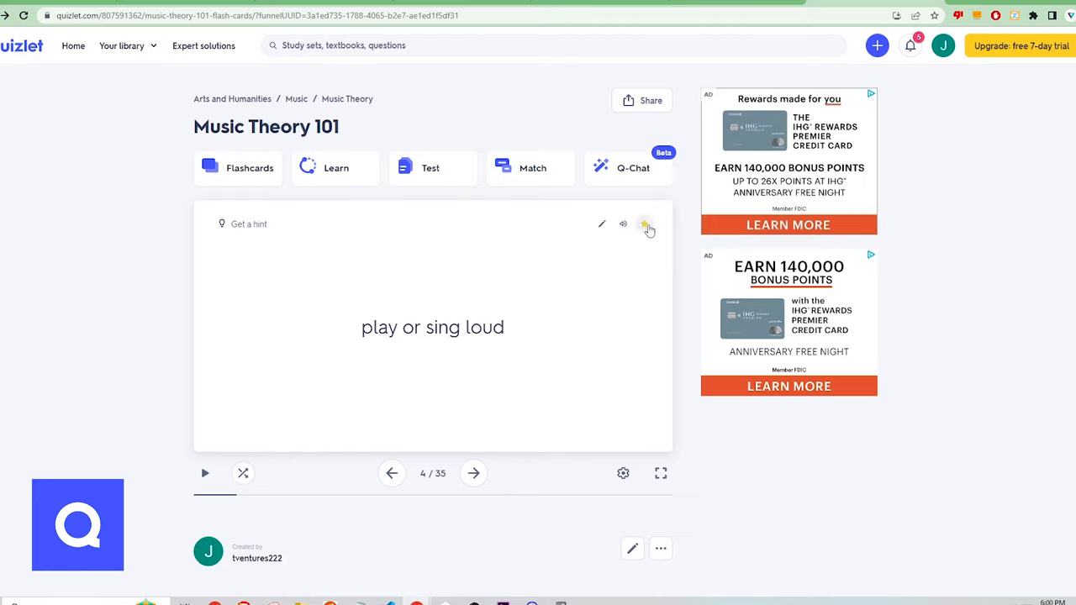
{"action": "left_click", "coordinate": [644, 223]}
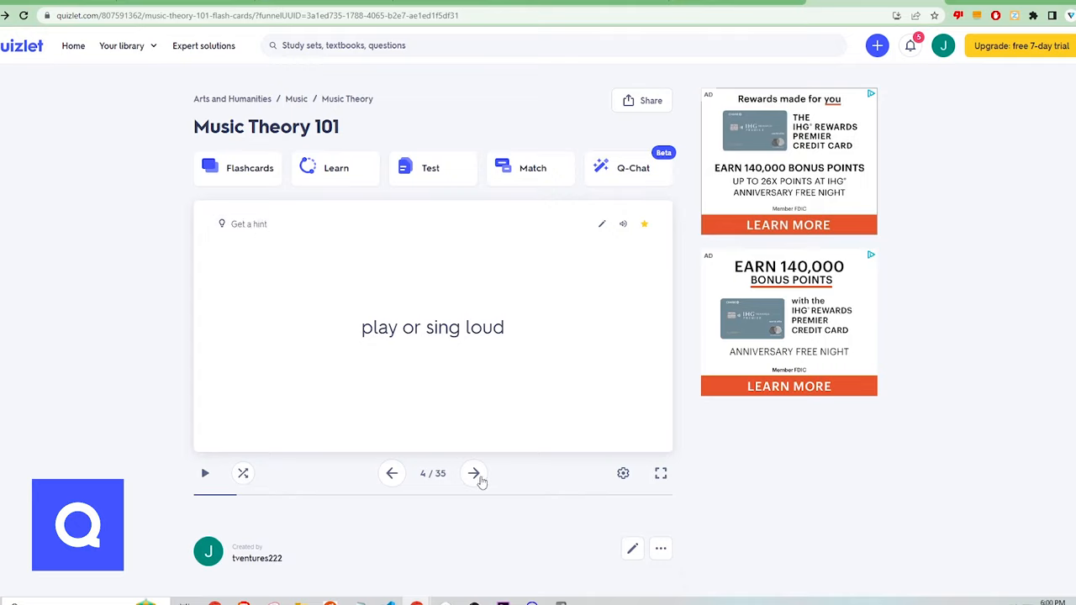
{"action": "left_click", "coordinate": [472, 474]}
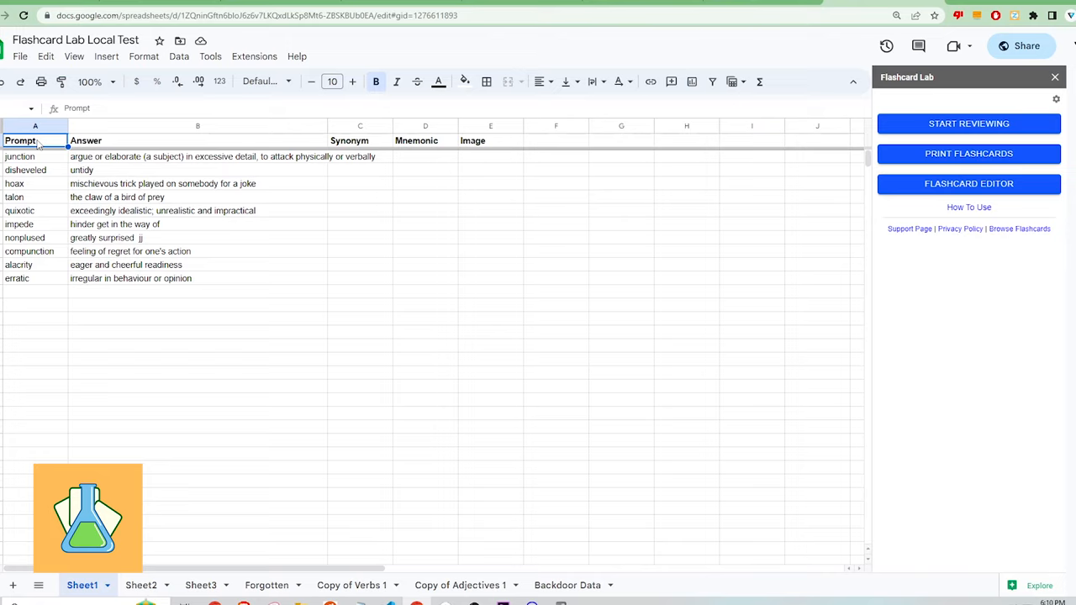
- Select the vocabulary prompts and answers range and start a Flashcard Lab review session
{"action": "left_click_drag", "start_coordinate": [34, 141], "coordinate": [491, 279]}
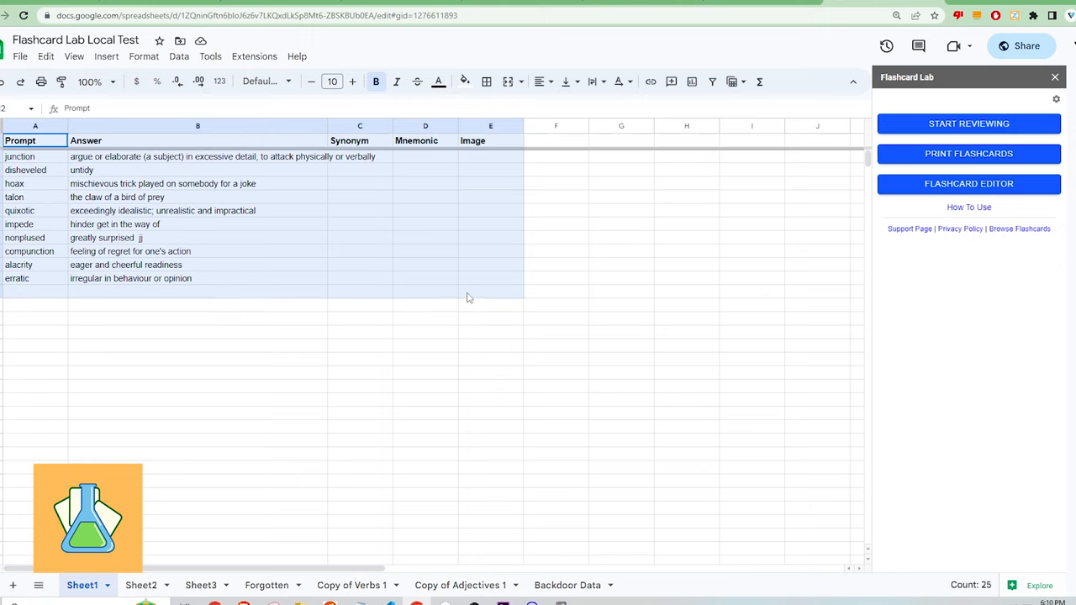
{"action": "left_click", "coordinate": [554, 306]}
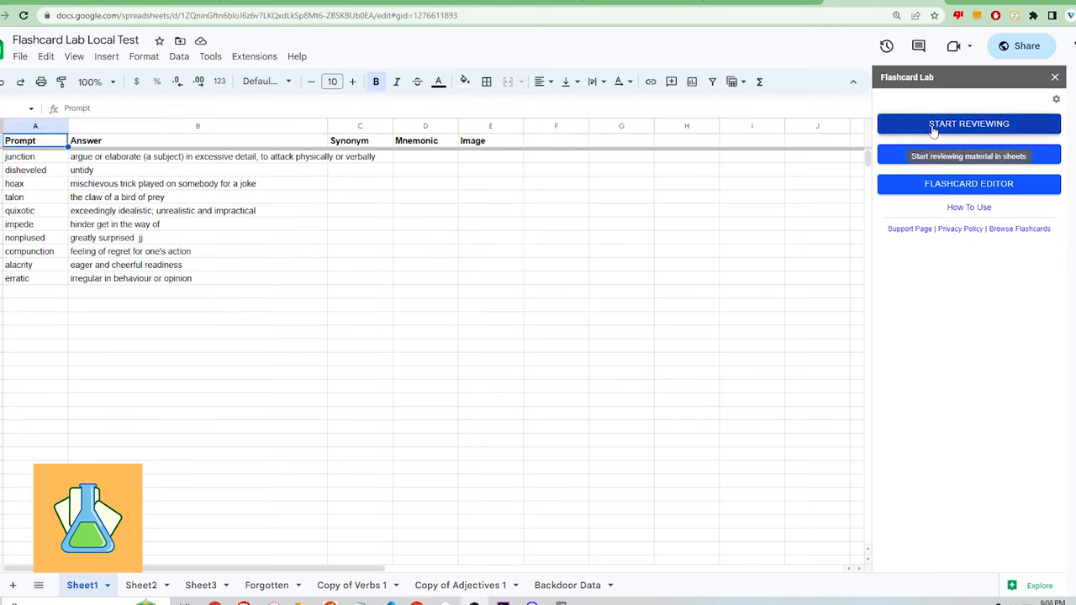
{"action": "left_click", "coordinate": [968, 124]}
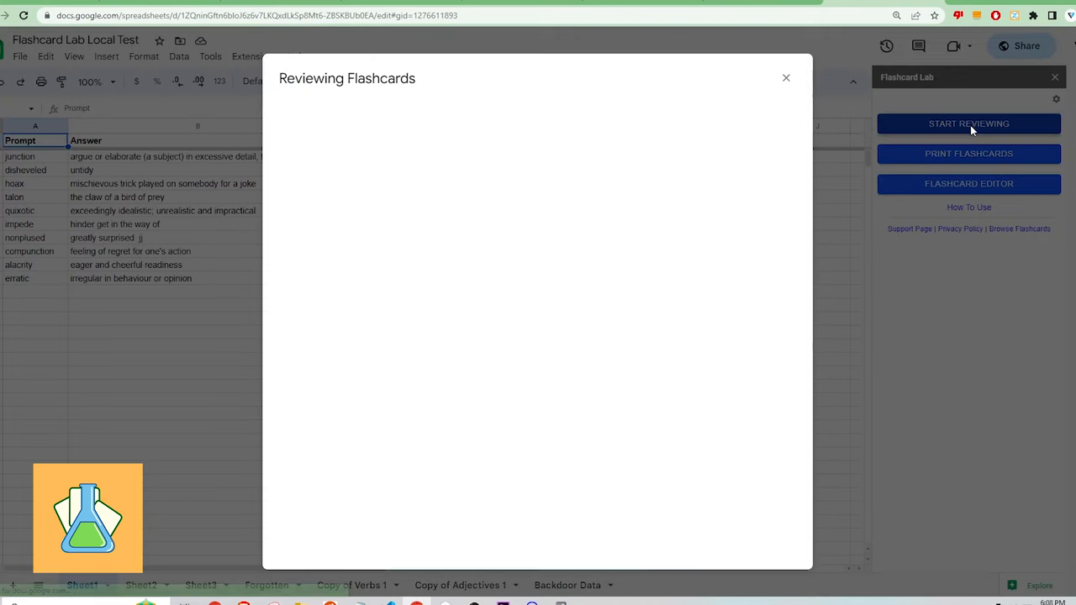
- Choose Sheet1 as the list to review and begin with the card 'erratic'
{"action": "left_click", "coordinate": [968, 125]}
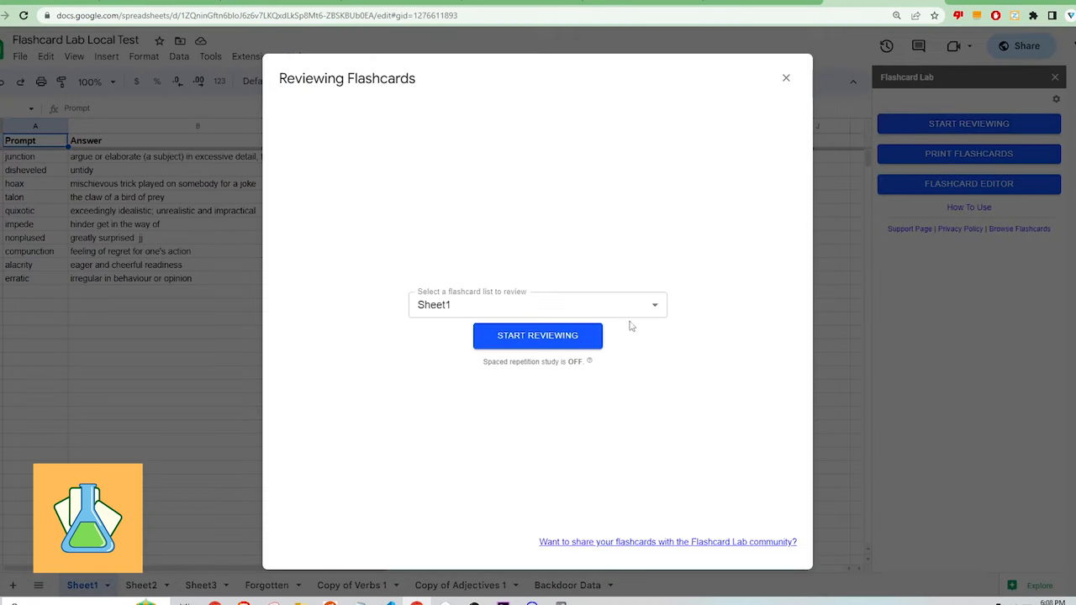
{"action": "left_click", "coordinate": [538, 304]}
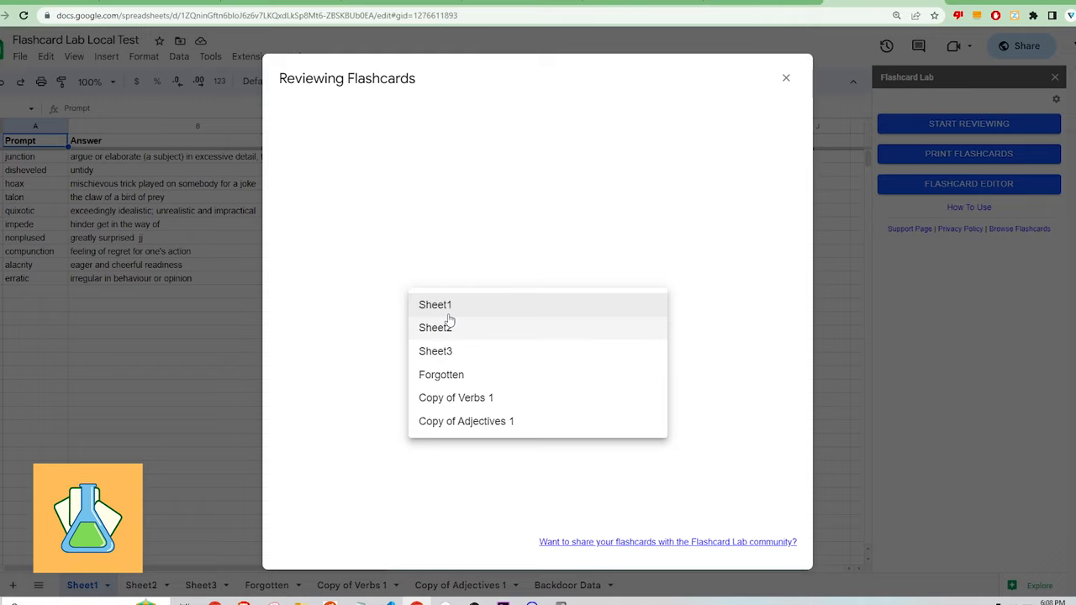
{"action": "left_click", "coordinate": [433, 304]}
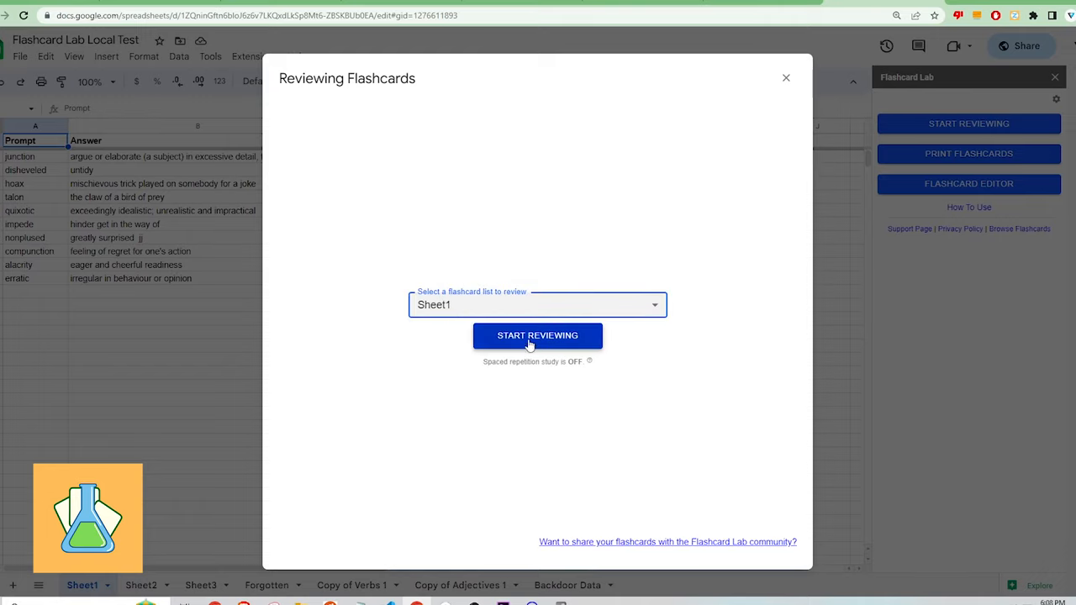
{"action": "left_click", "coordinate": [538, 336]}
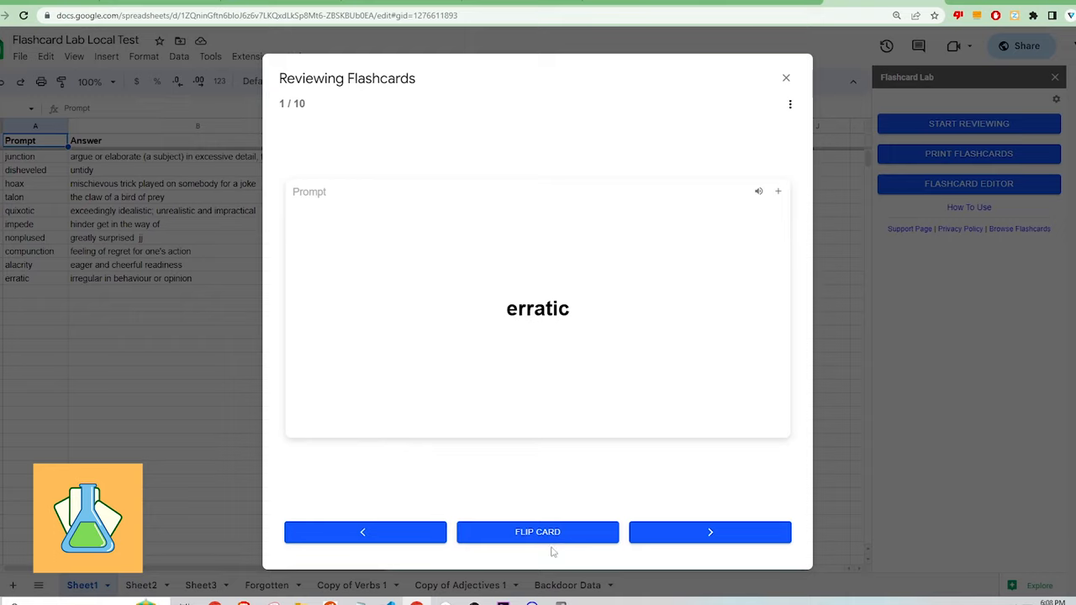
{"action": "mouse_move", "coordinate": [385, 538]}
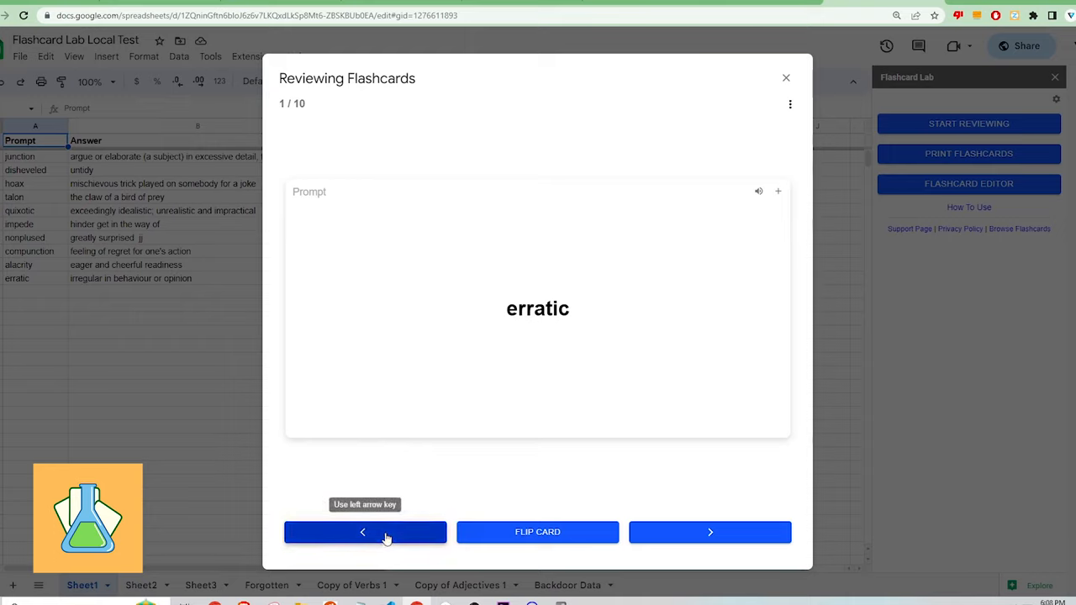
{"action": "mouse_move", "coordinate": [551, 538]}
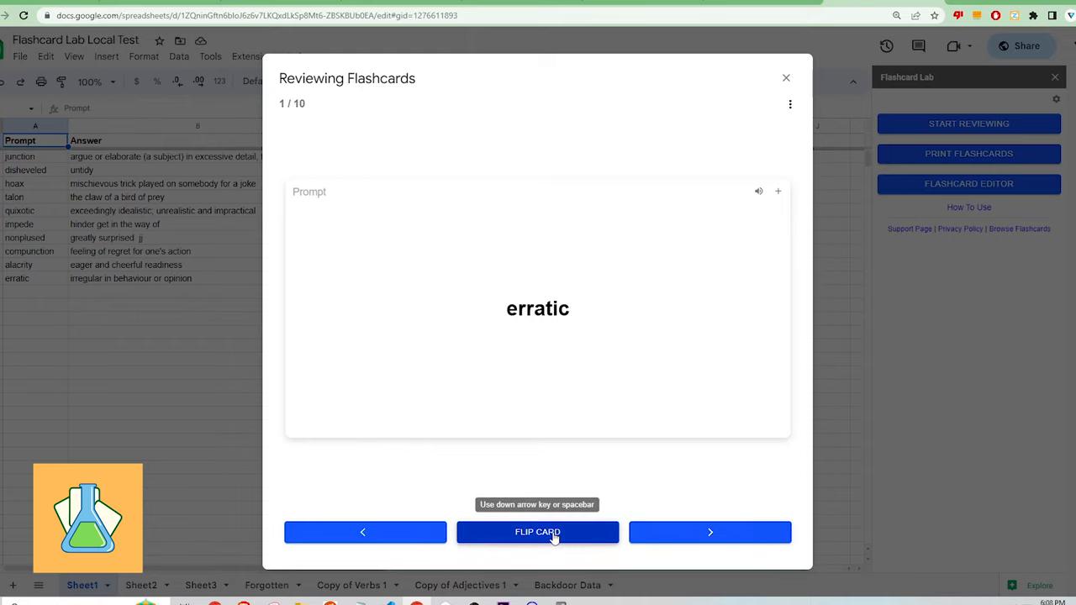
- Flip and advance through the nonplused, talon and alacrity cards
{"action": "left_click", "coordinate": [538, 531]}
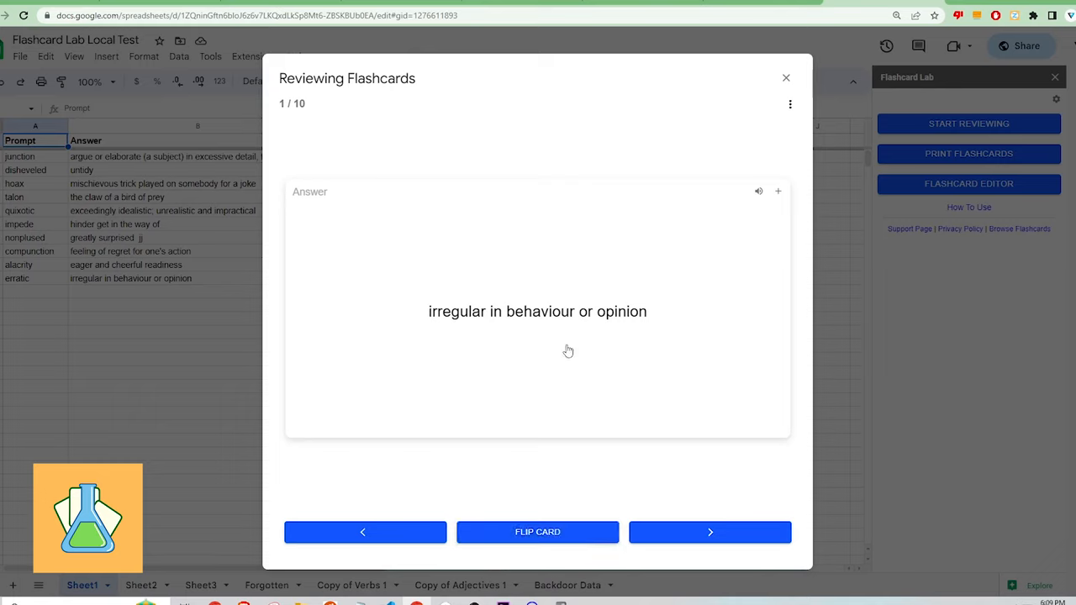
{"action": "left_click", "coordinate": [709, 531]}
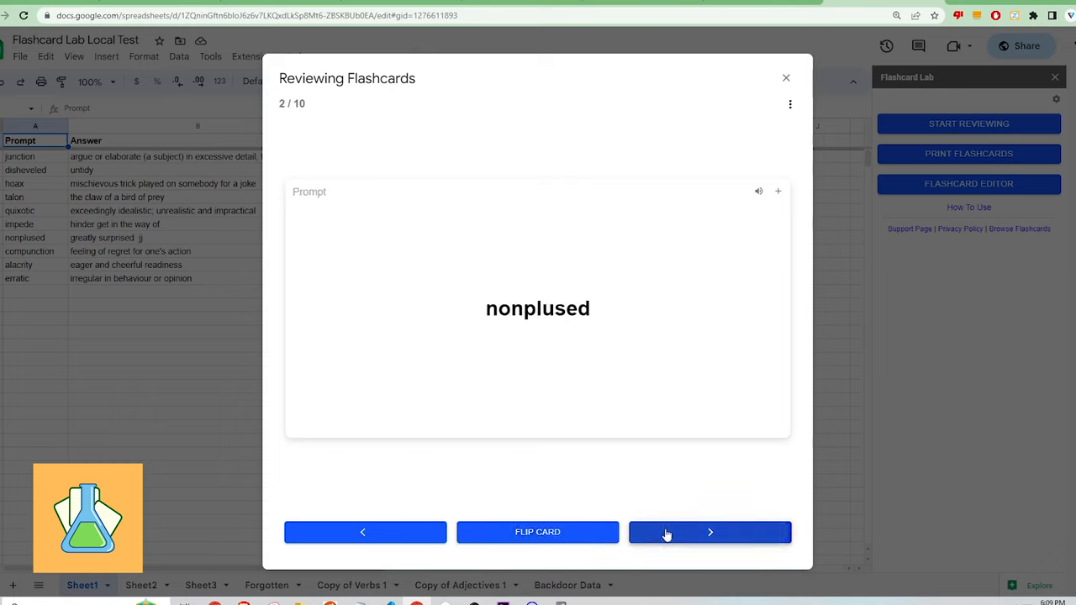
{"action": "left_click", "coordinate": [538, 531]}
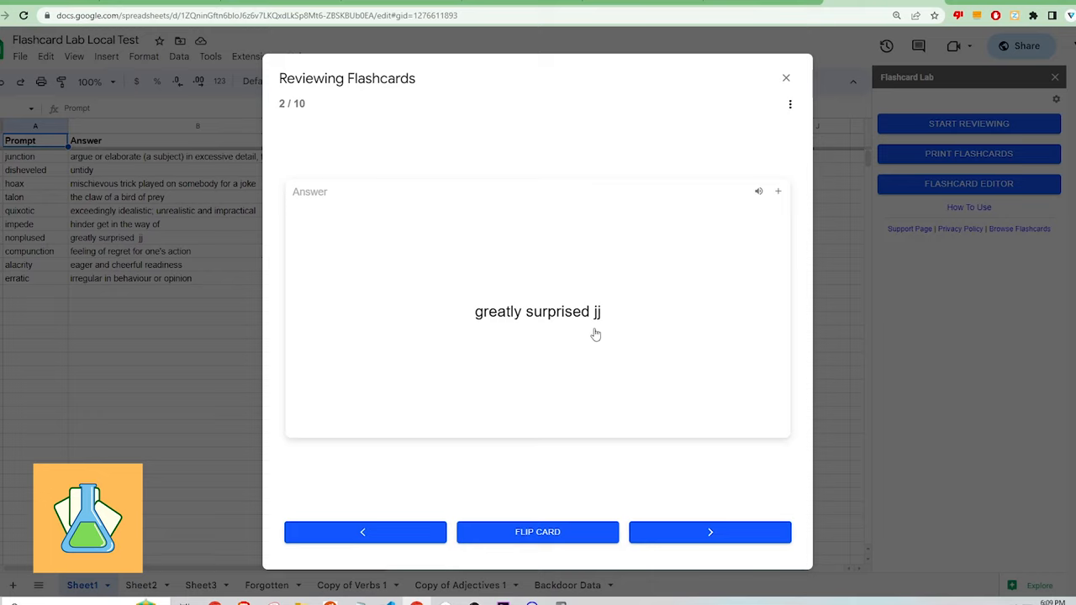
{"action": "left_click", "coordinate": [710, 532]}
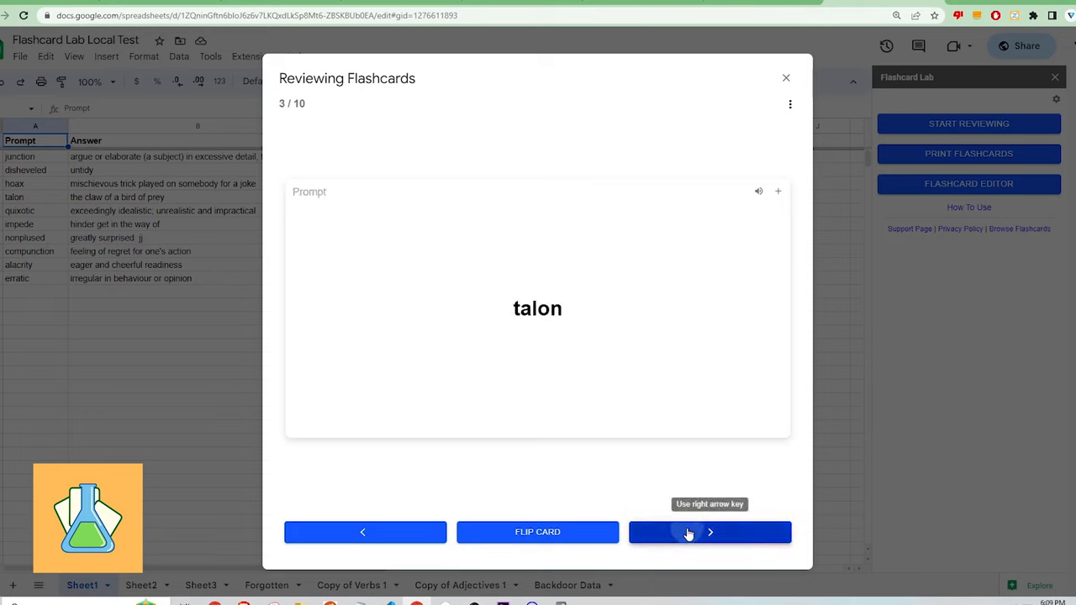
{"action": "left_click", "coordinate": [538, 532]}
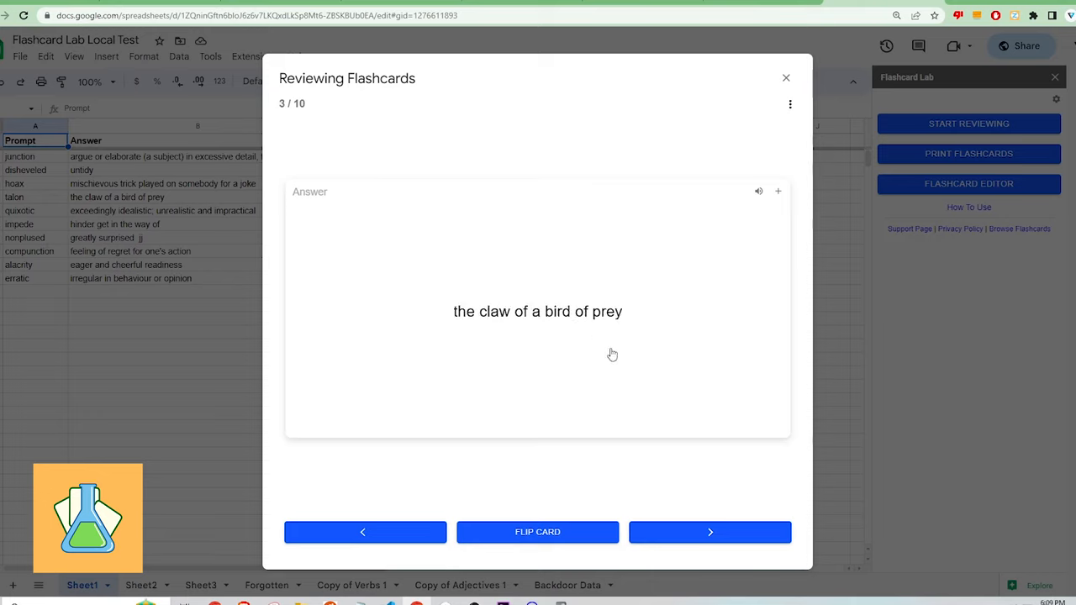
{"action": "left_click", "coordinate": [709, 531]}
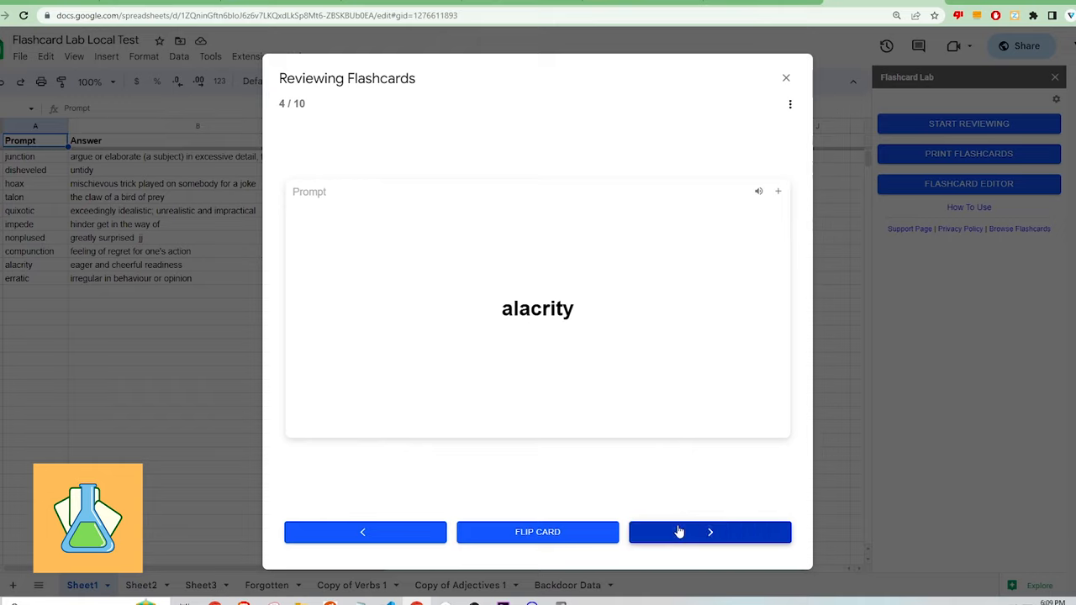
- Advance through the remaining cards to reach the end-of-set review summary
{"action": "left_click", "coordinate": [538, 532]}
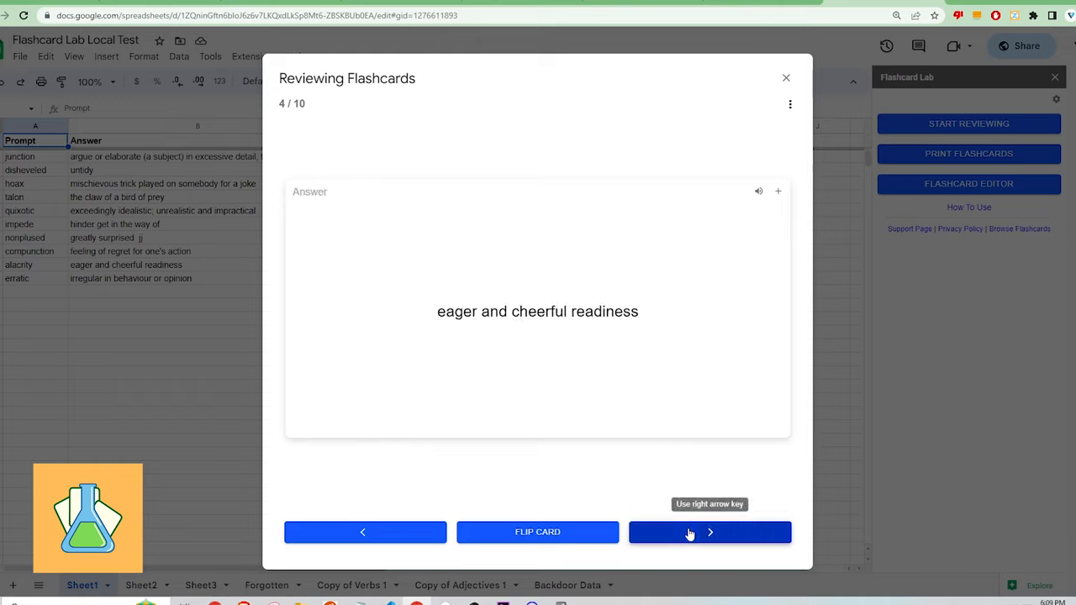
{"action": "left_click", "coordinate": [708, 531]}
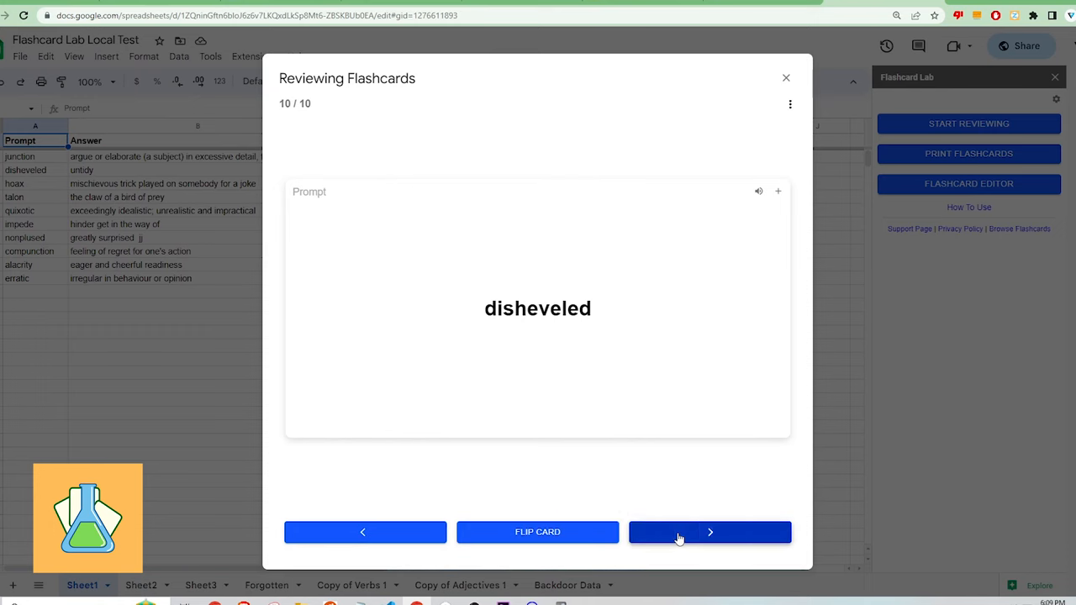
{"action": "left_click", "coordinate": [708, 531]}
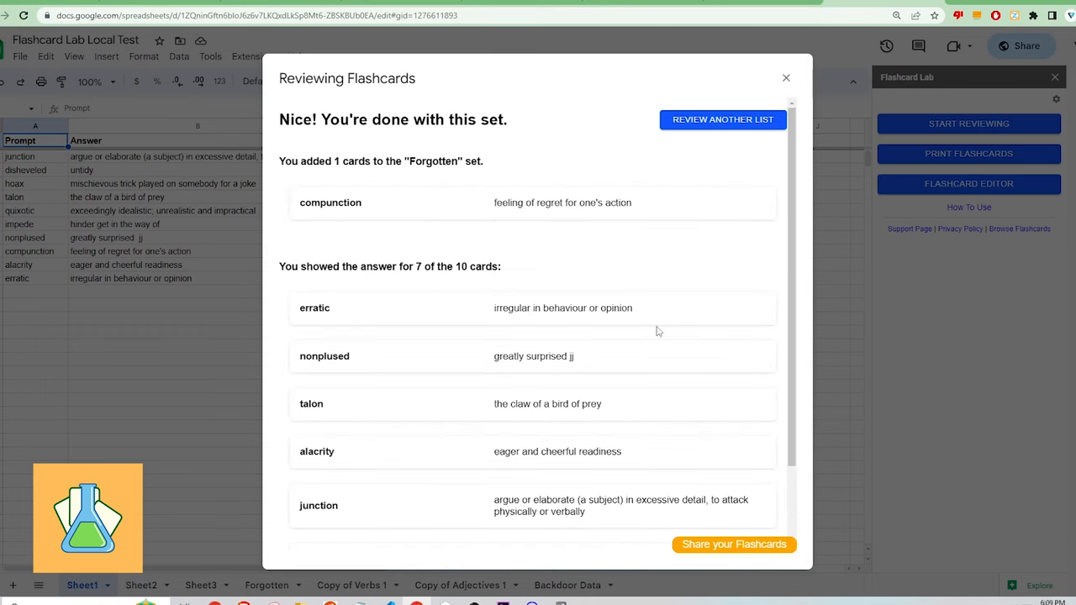
- Look over the review summary and close it to return to the vocabulary sheet
{"action": "scroll", "scroll_direction": "down", "scroll_amount": 3}
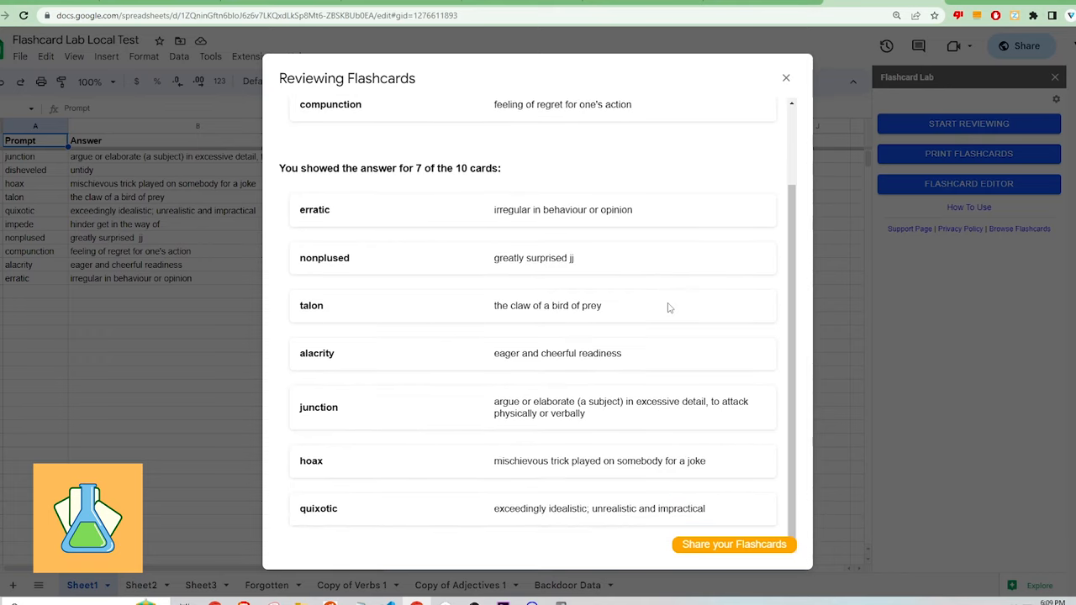
{"action": "left_click", "coordinate": [785, 77]}
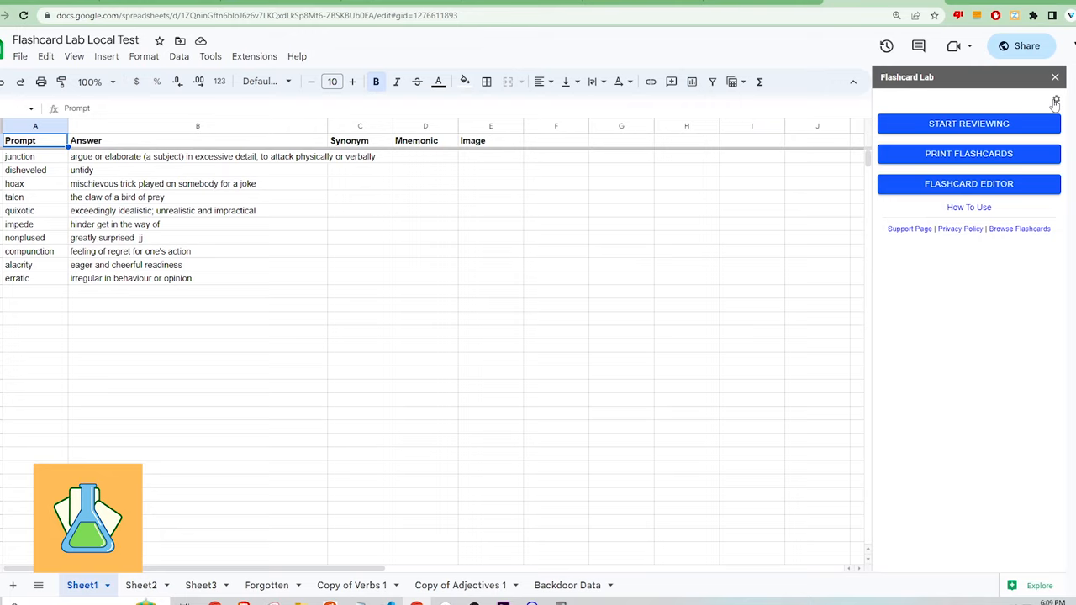
- Enable Spaced Repetition in Flashcard Lab settings with intervals 0 1 2 4 8 16 days and save
{"action": "left_click", "coordinate": [1053, 101]}
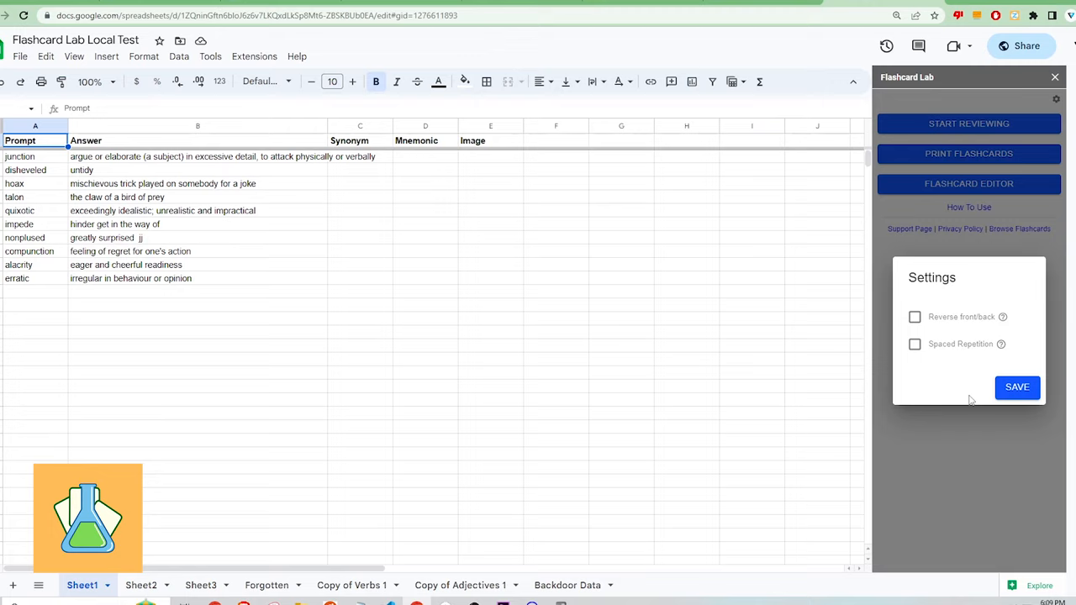
{"action": "mouse_move", "coordinate": [1002, 316]}
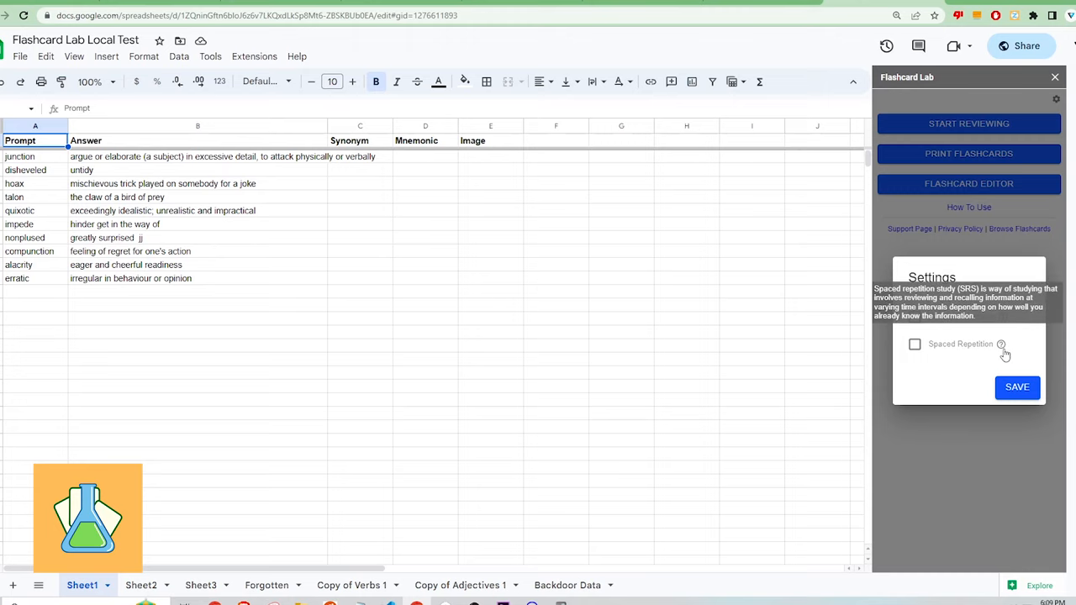
{"action": "left_click", "coordinate": [915, 343]}
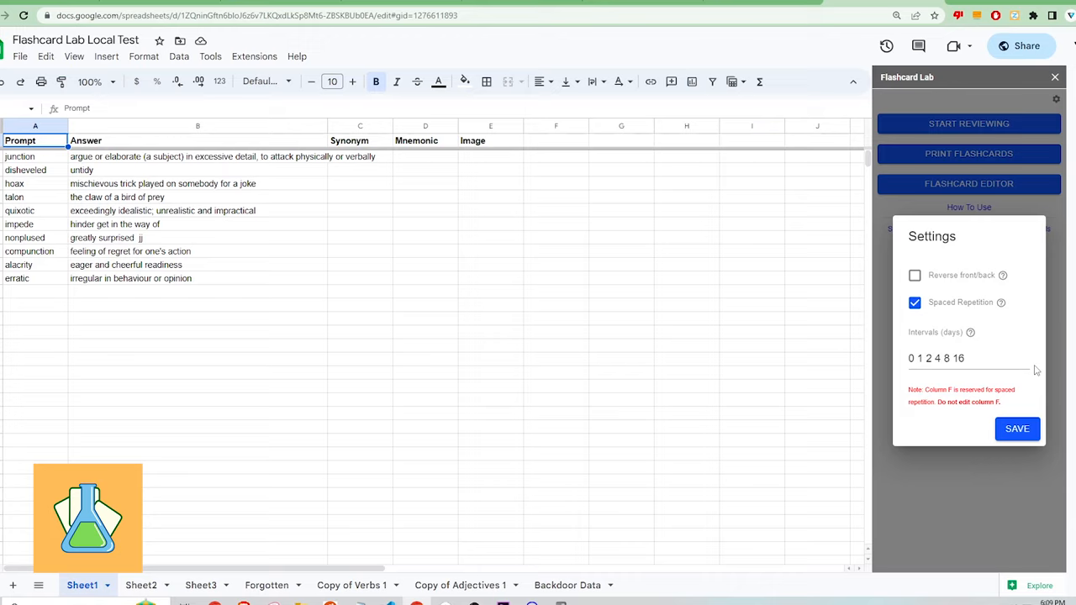
{"action": "left_click", "coordinate": [915, 303]}
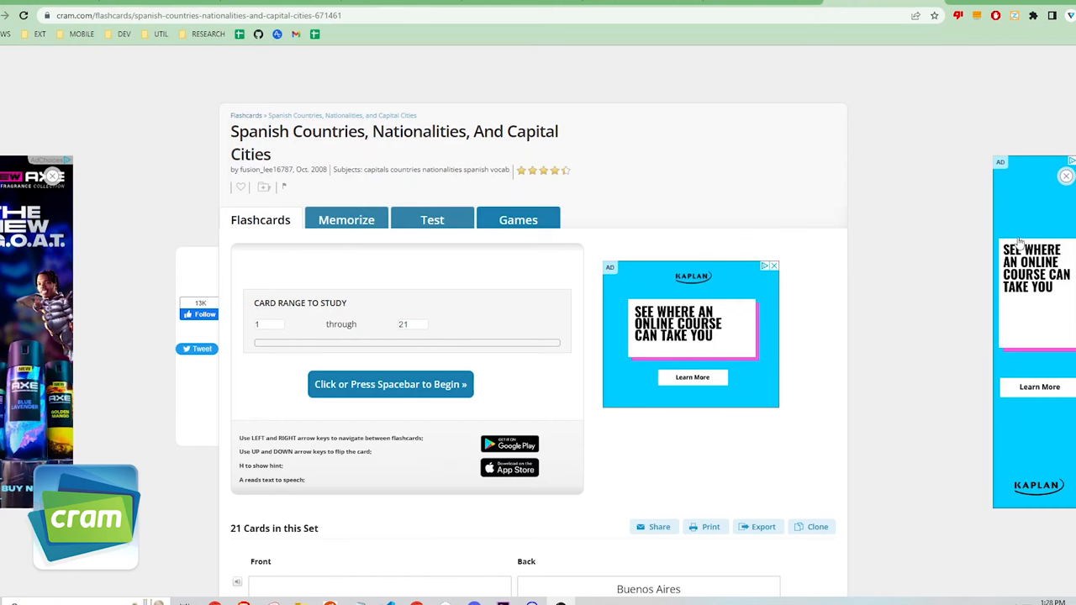
{"action": "mouse_move", "coordinate": [382, 383]}
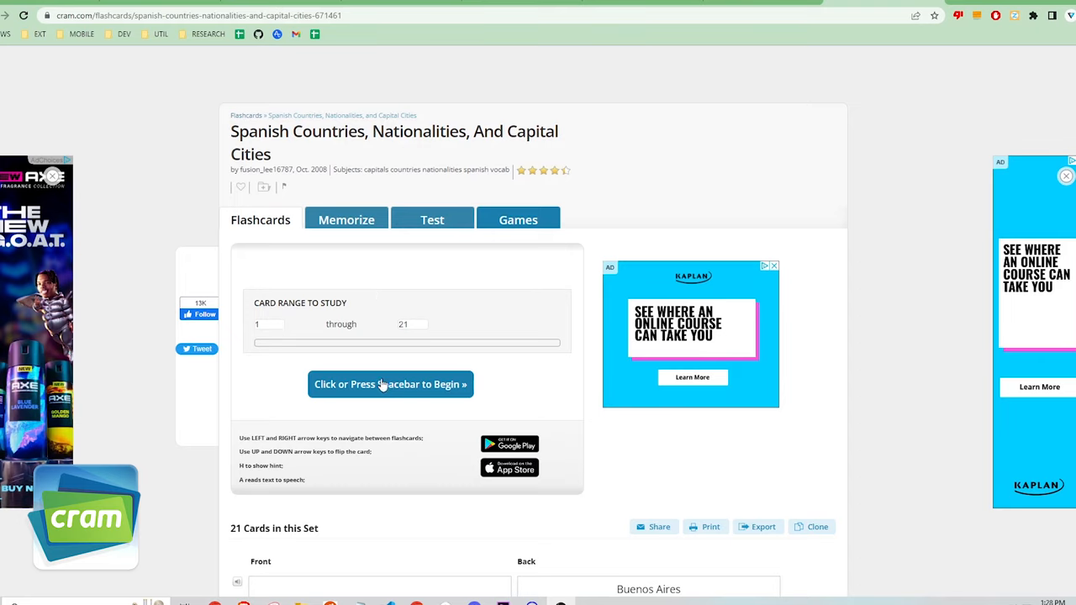
- Begin the Spanish capitals set, flip a card, shuffle the deck and show backs first
{"action": "left_click", "coordinate": [390, 383]}
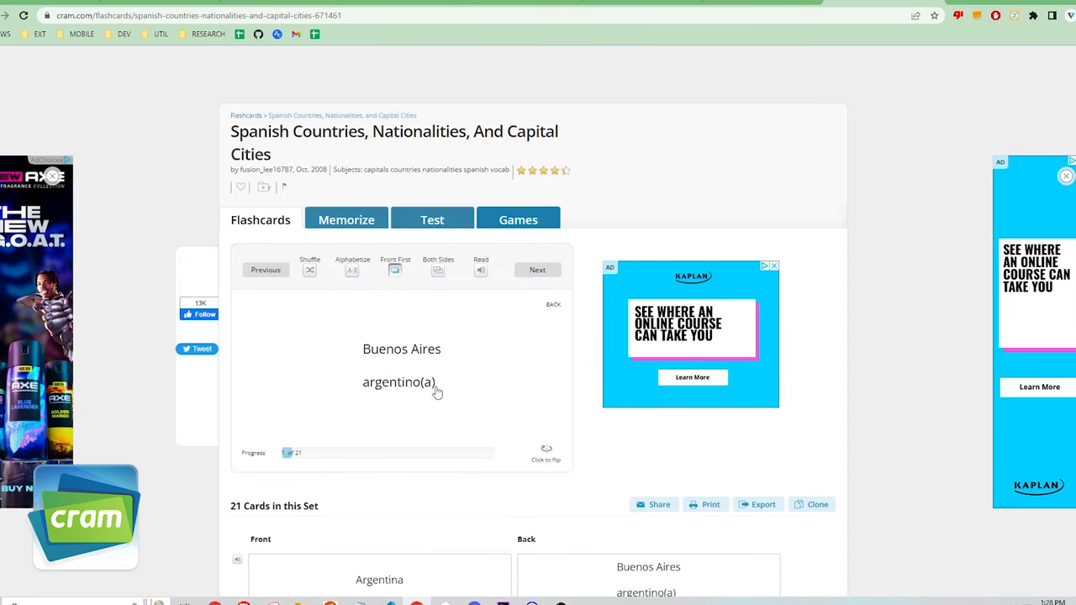
{"action": "left_click", "coordinate": [402, 379]}
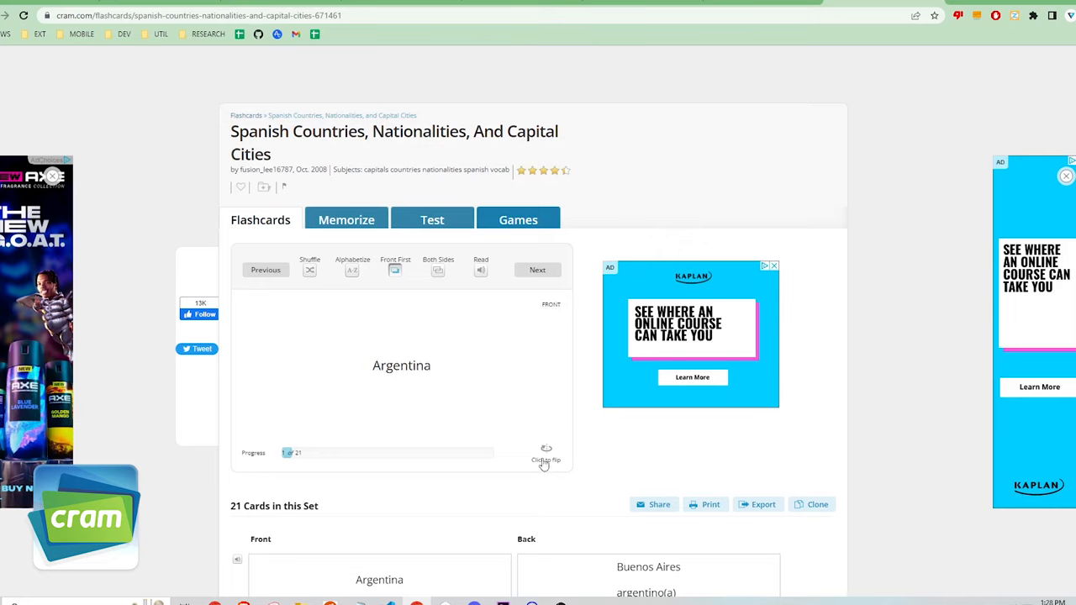
{"action": "mouse_move", "coordinate": [422, 379]}
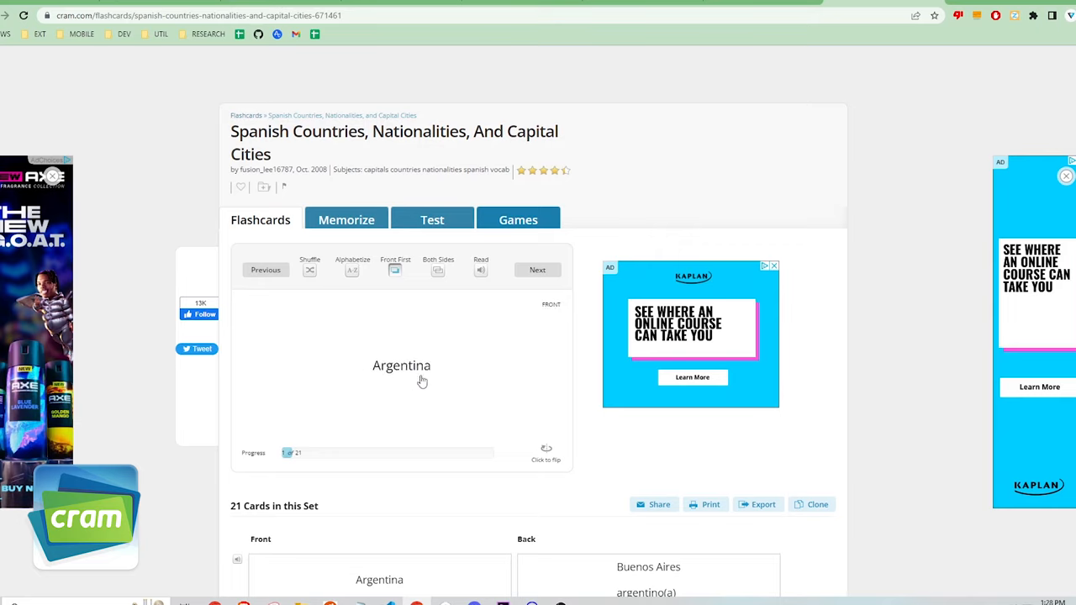
{"action": "left_click", "coordinate": [400, 366]}
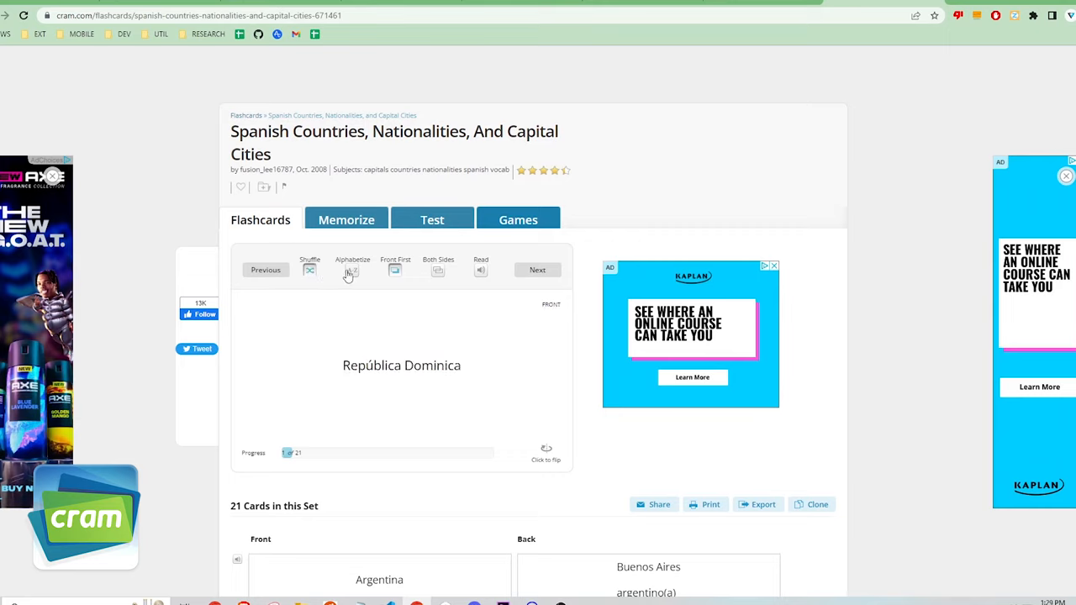
{"action": "mouse_move", "coordinate": [403, 271]}
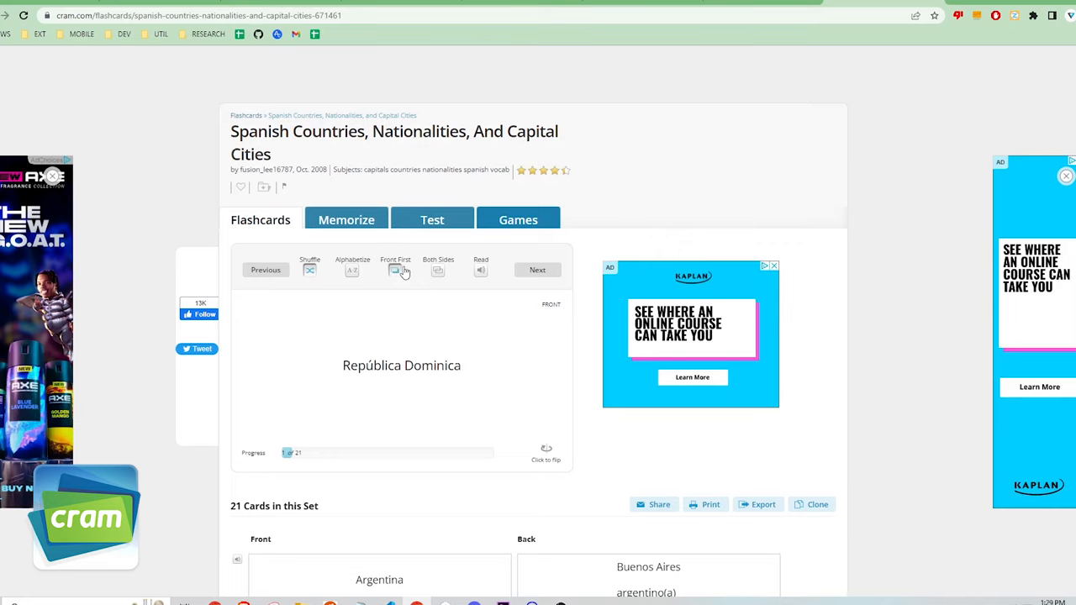
{"action": "left_click", "coordinate": [437, 271]}
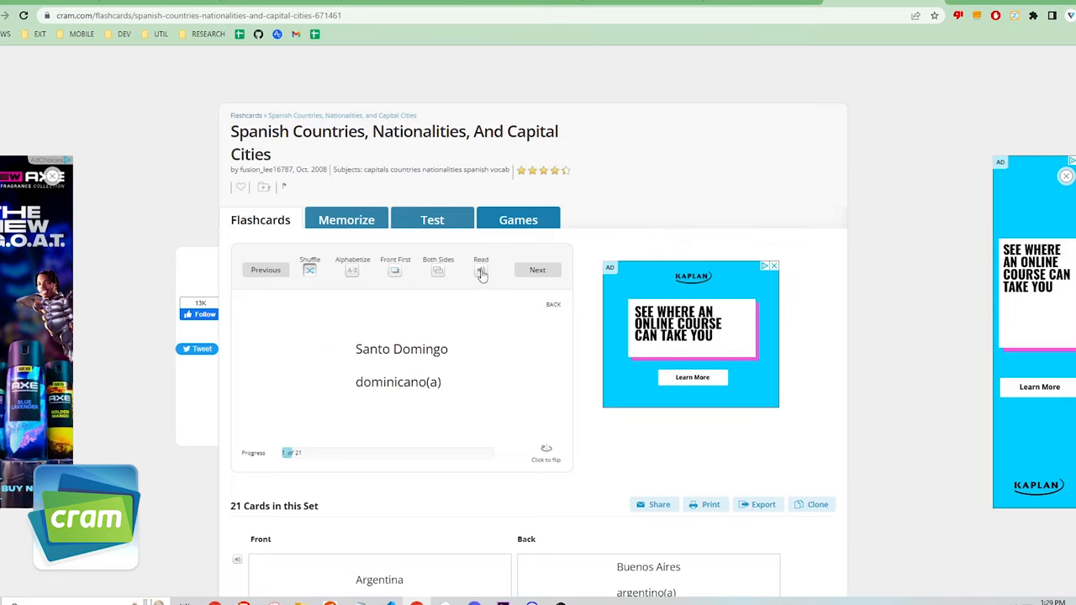
- Advance through several Spanish capitals cards with Next
{"action": "left_click", "coordinate": [538, 268]}
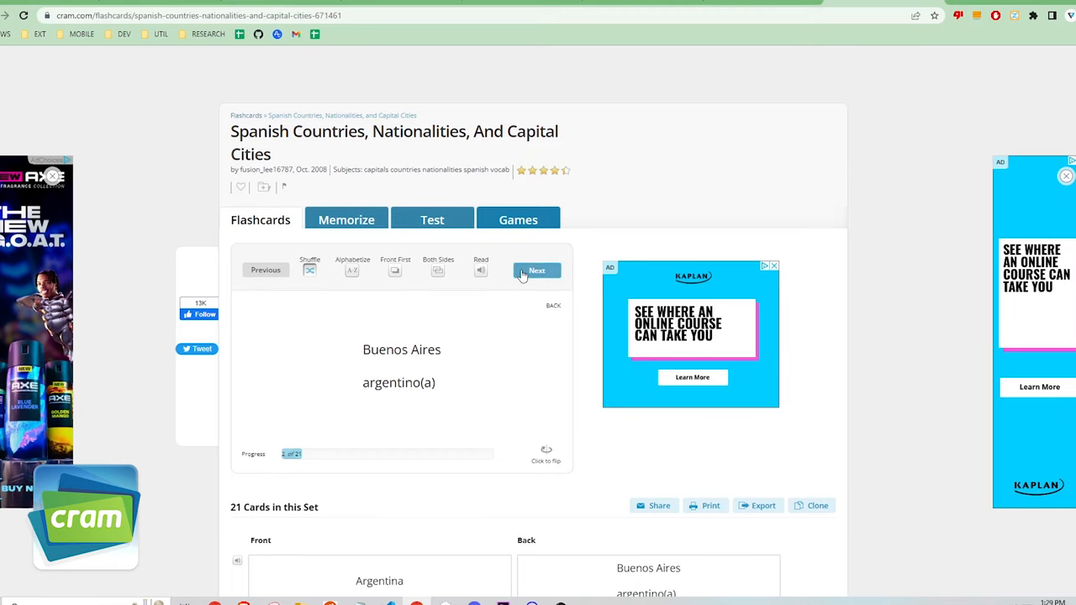
{"action": "left_click", "coordinate": [538, 269]}
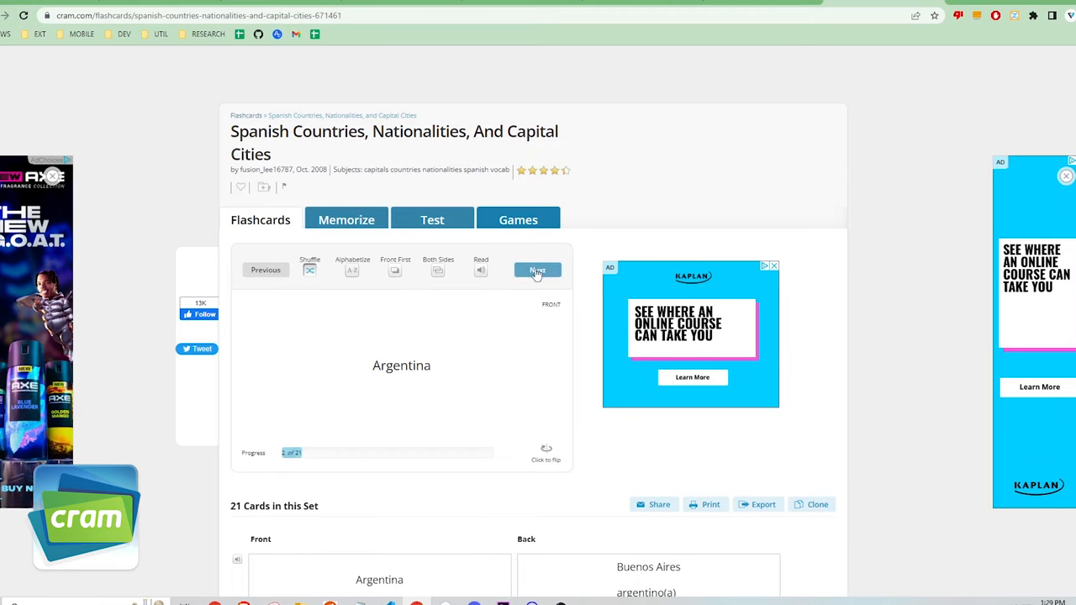
{"action": "left_click", "coordinate": [536, 269]}
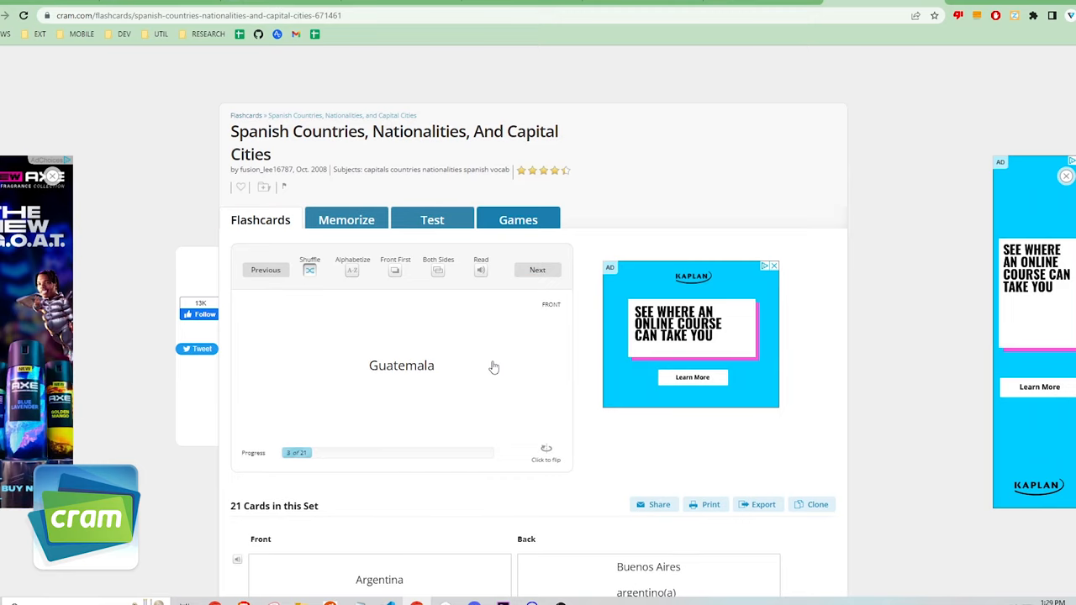
{"action": "left_click", "coordinate": [538, 269]}
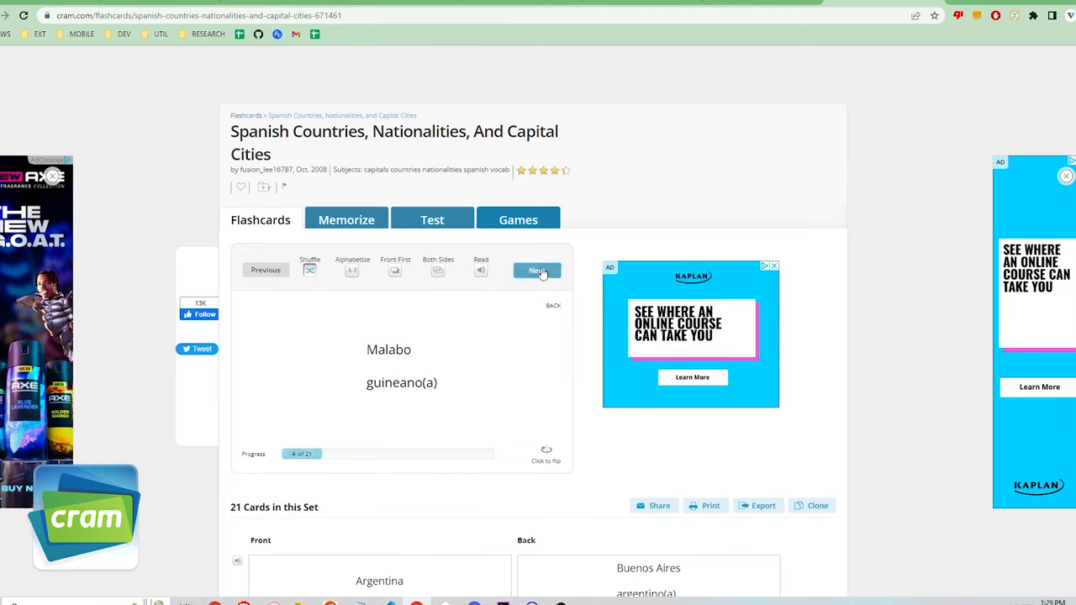
{"action": "left_click", "coordinate": [537, 269]}
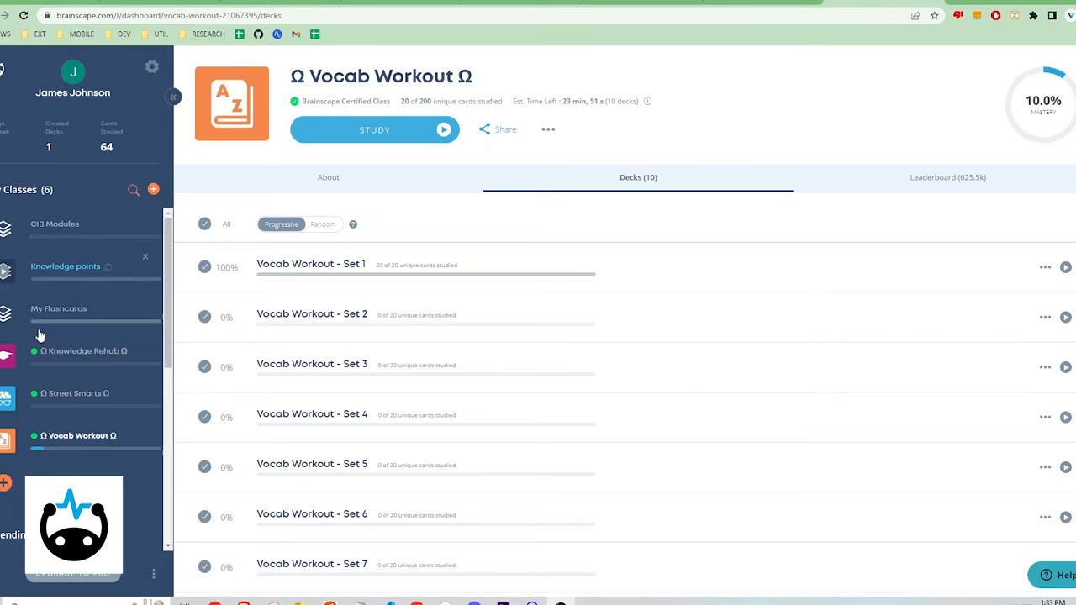
- Open the Vocab Workout - Set 2 deck to start its study session
{"action": "scroll", "scroll_direction": "down", "scroll_amount": 3}
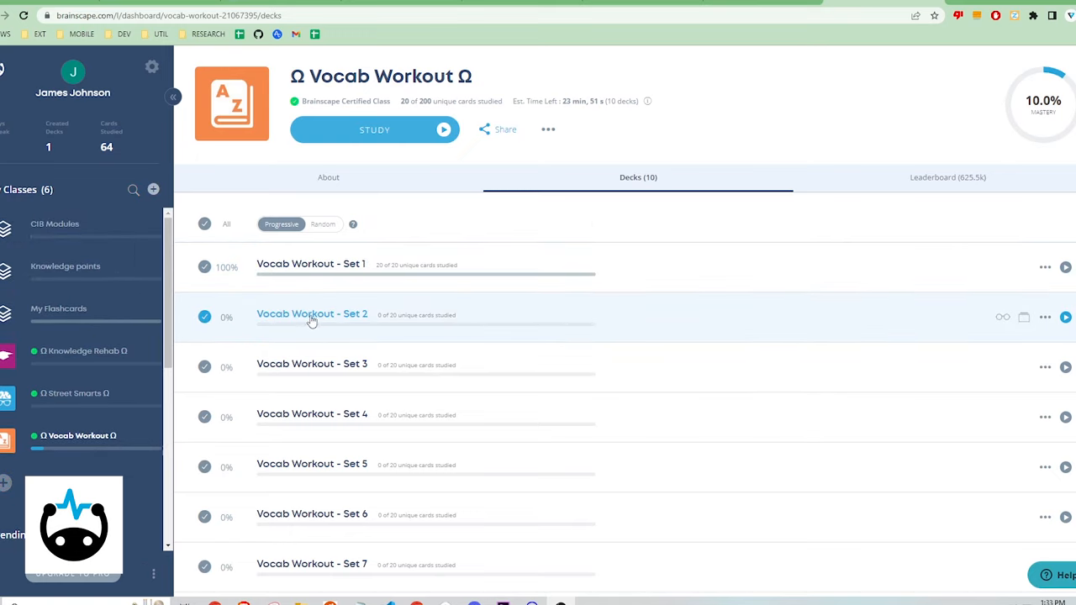
{"action": "left_click", "coordinate": [1066, 316]}
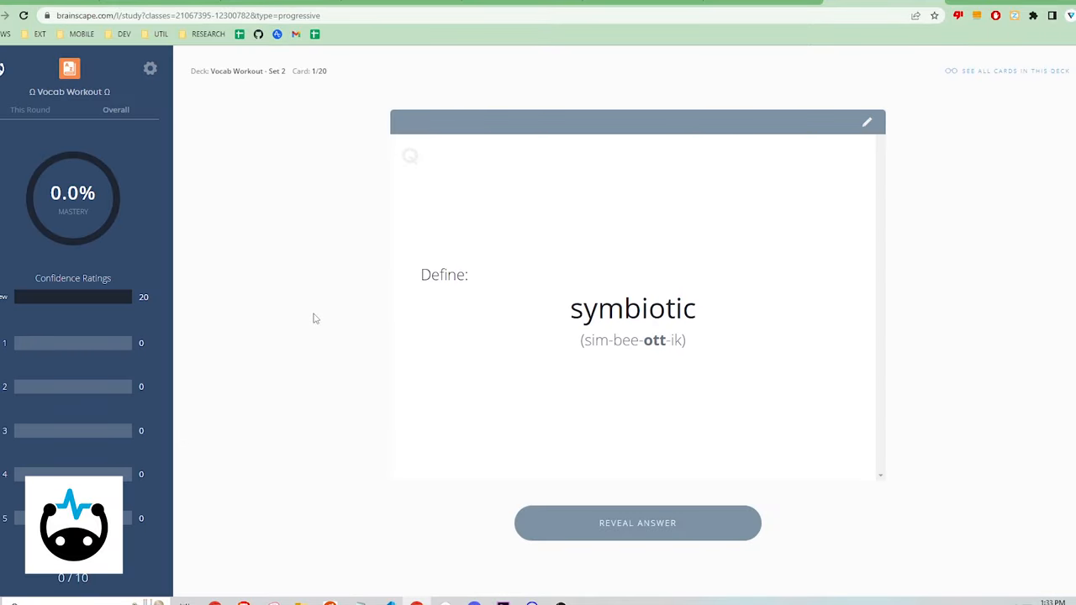
{"action": "mouse_move", "coordinate": [109, 183]}
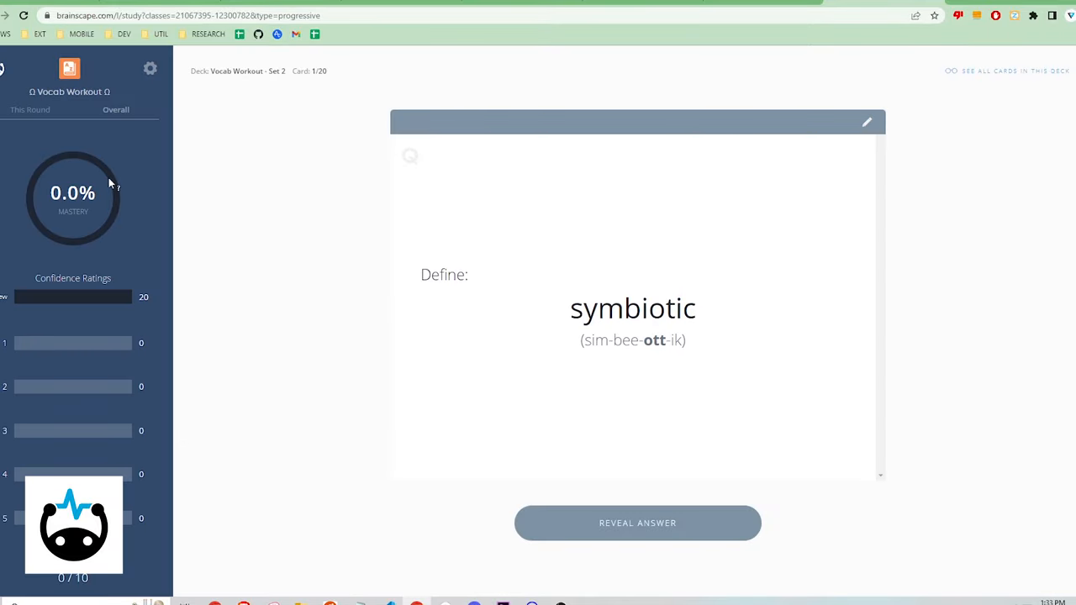
{"action": "mouse_move", "coordinate": [131, 303]}
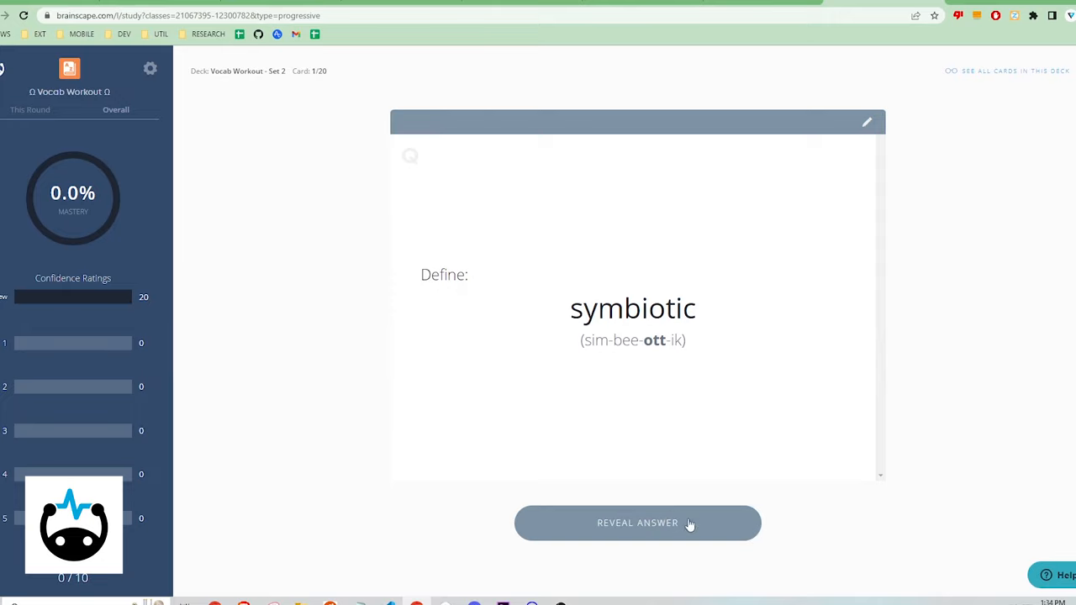
- Reveal and rate the symbiotic and synapse cards, reaching the 44% mastery checkpoint
{"action": "left_click", "coordinate": [637, 523]}
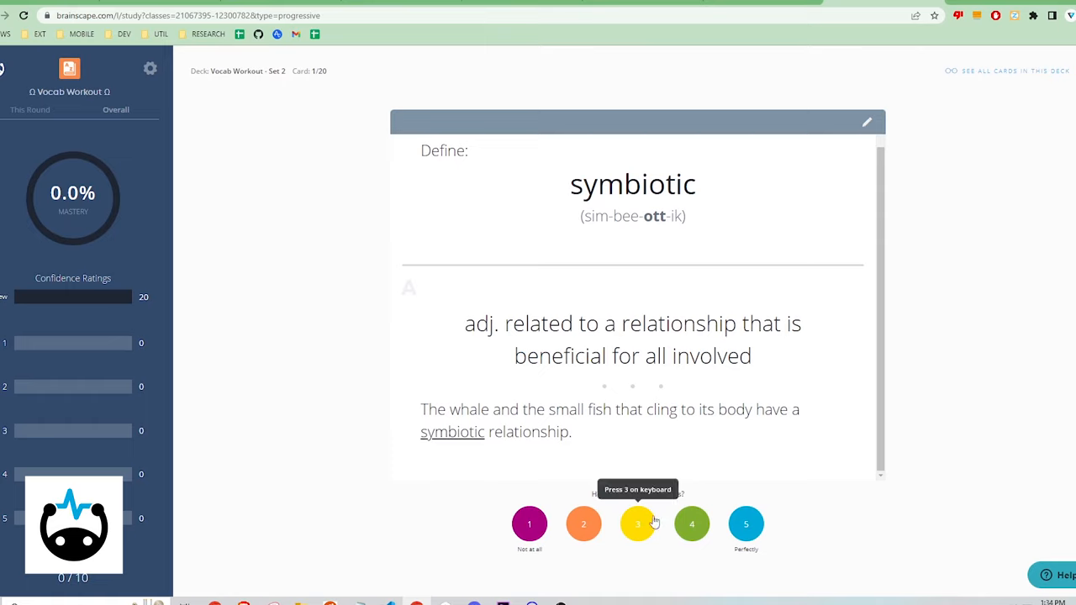
{"action": "mouse_move", "coordinate": [528, 525]}
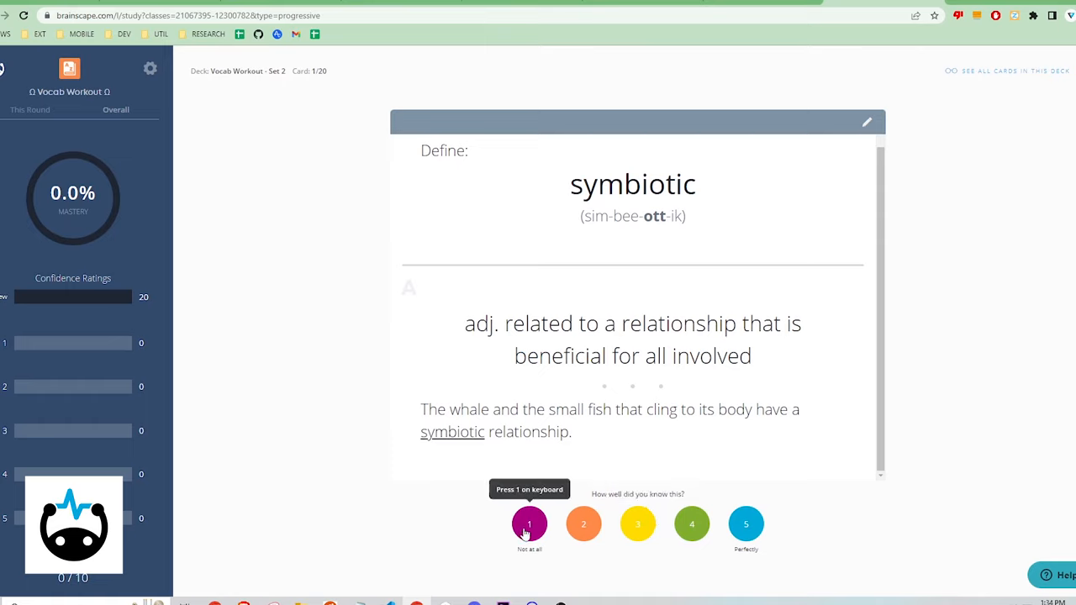
{"action": "mouse_move", "coordinate": [670, 555]}
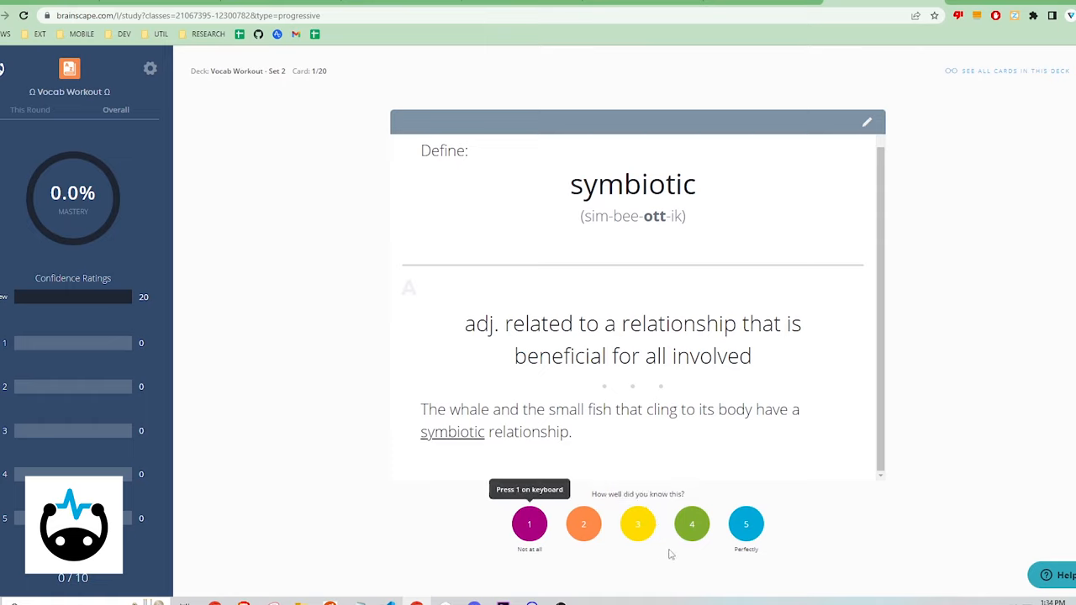
{"action": "mouse_move", "coordinate": [747, 525]}
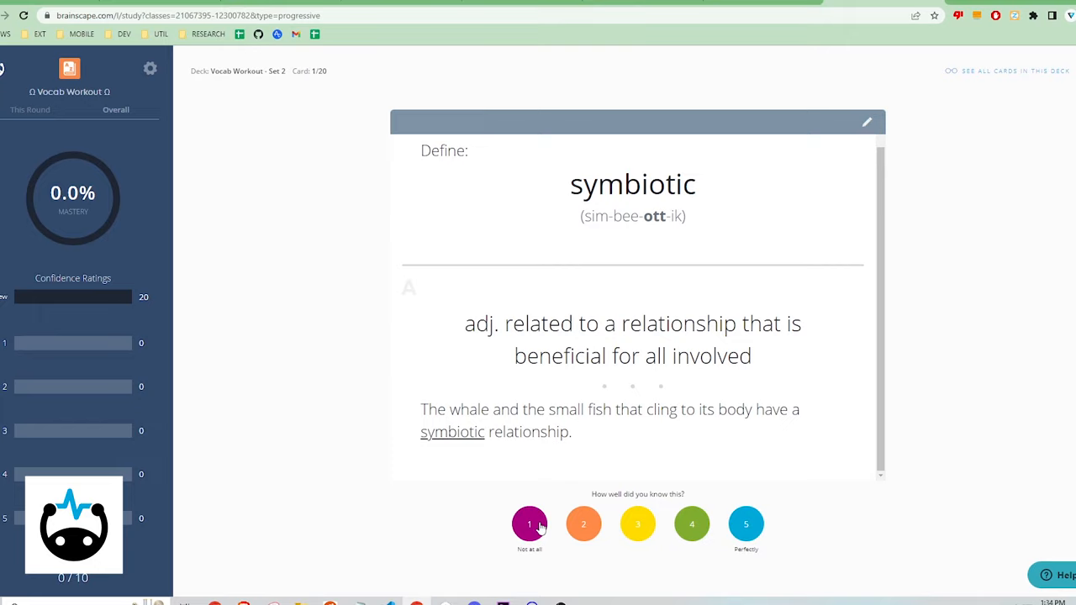
{"action": "mouse_move", "coordinate": [528, 525]}
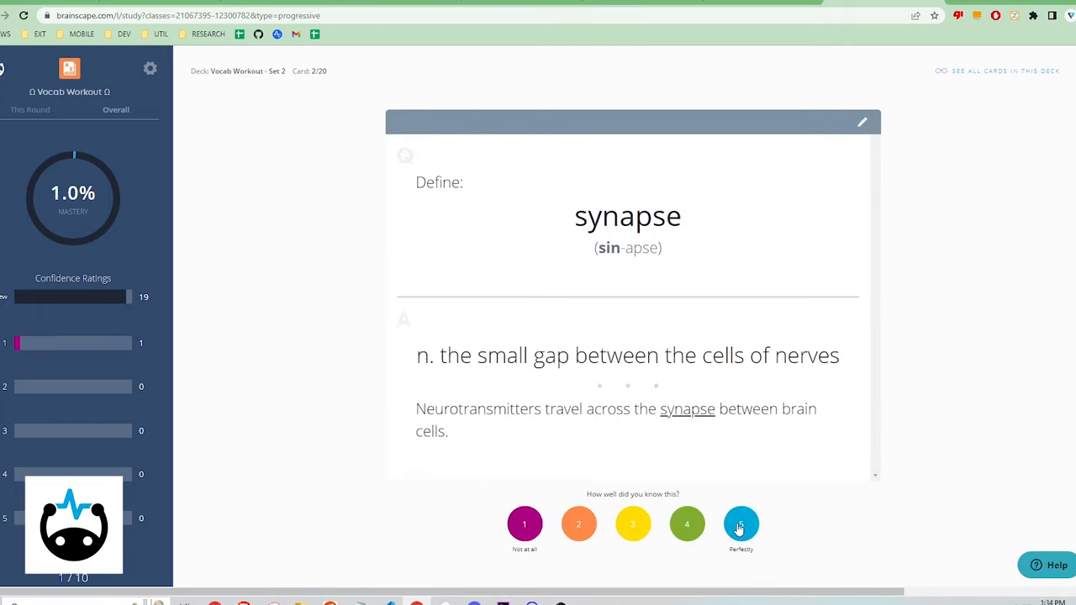
{"action": "left_click", "coordinate": [740, 524]}
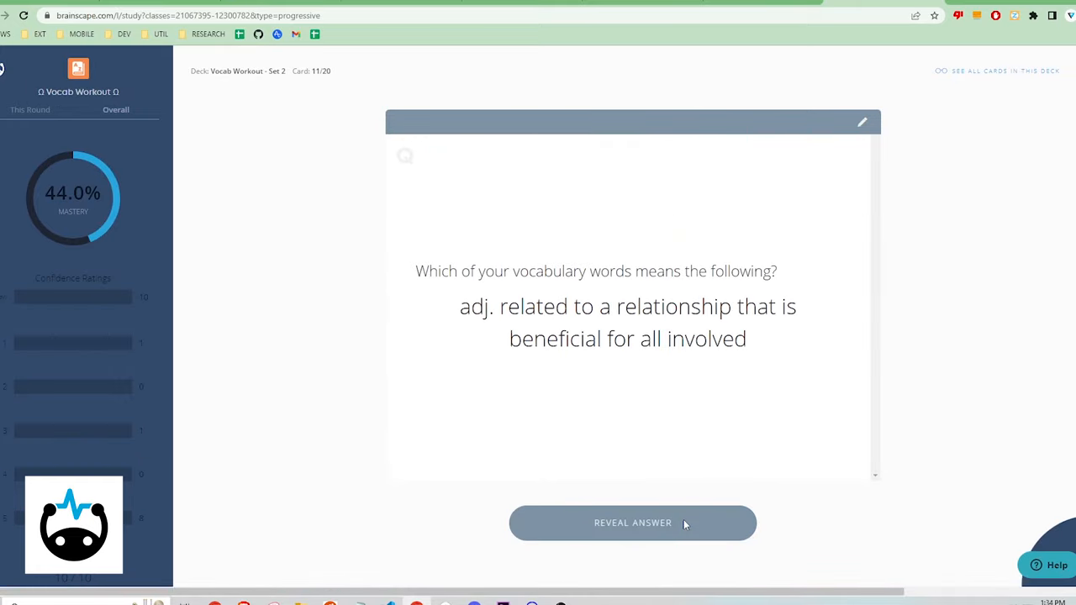
{"action": "left_click", "coordinate": [632, 523]}
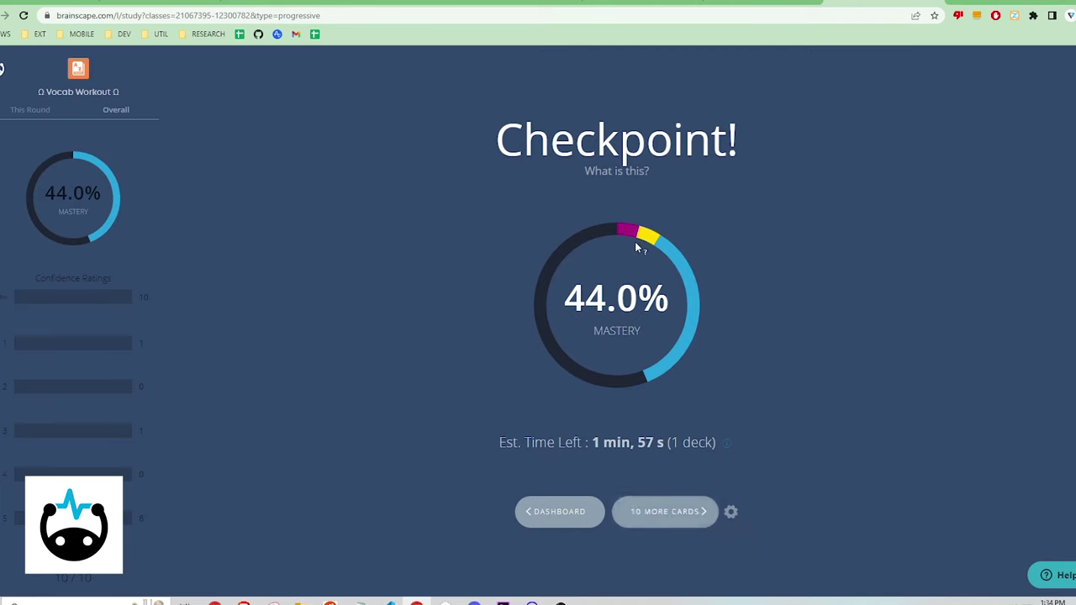
- Continue past the checkpoint with 10 More Cards
{"action": "left_click", "coordinate": [616, 171]}
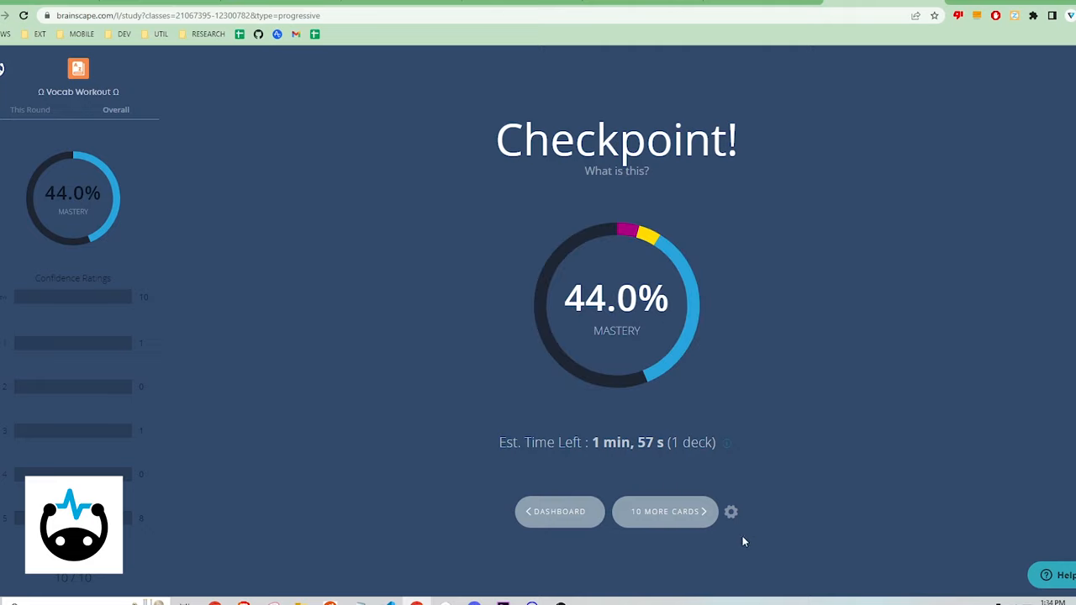
{"action": "mouse_move", "coordinate": [730, 511]}
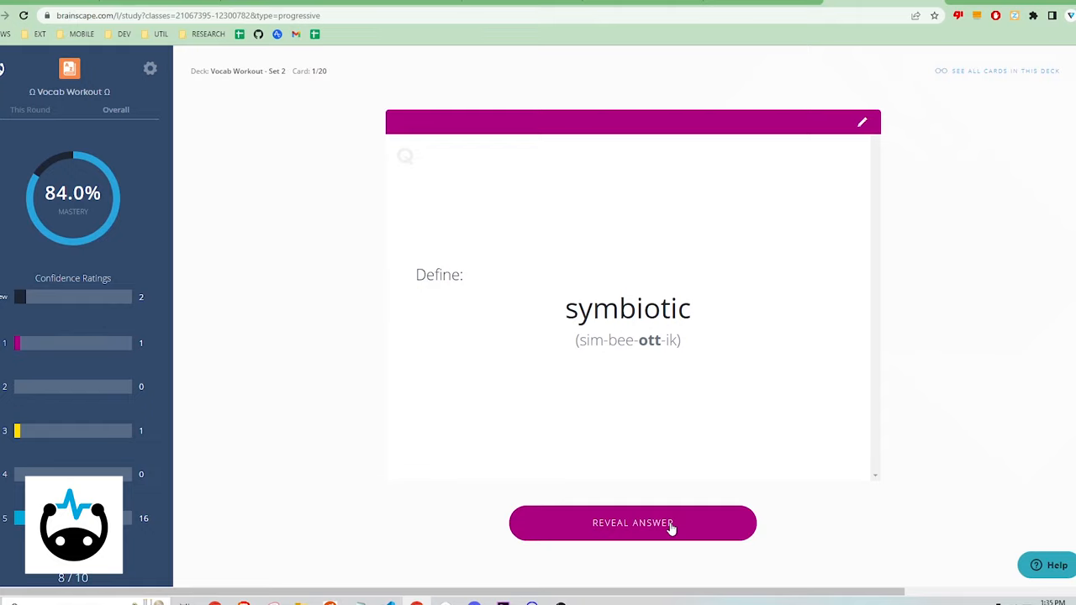
- Reveal symbiotic and exhort, rate exhort 5 (Perfectly), reaching the 93% checkpoint
{"action": "left_click", "coordinate": [632, 523]}
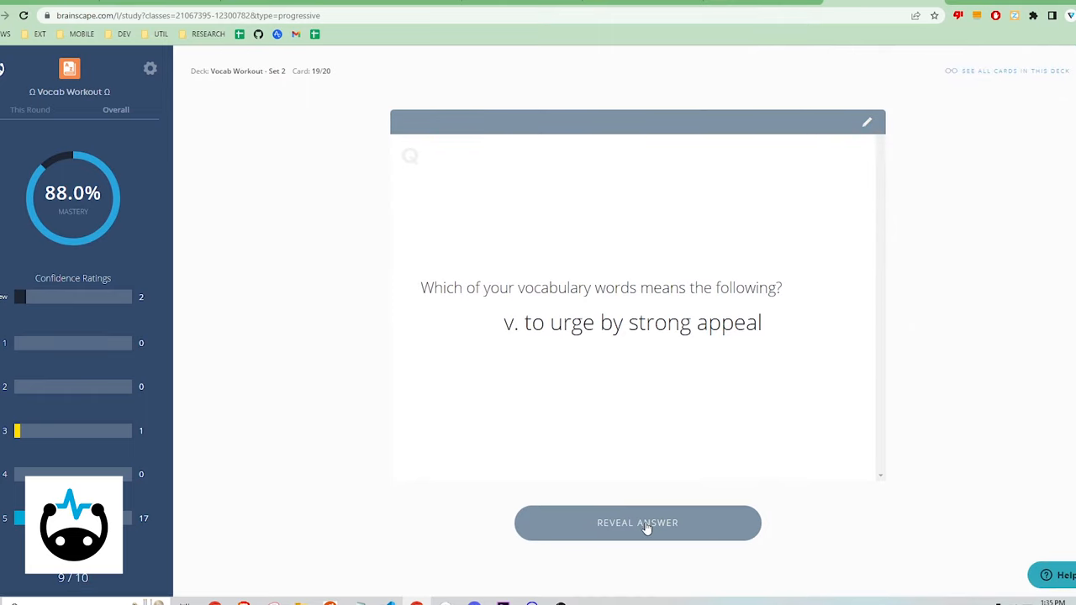
{"action": "left_click", "coordinate": [637, 523]}
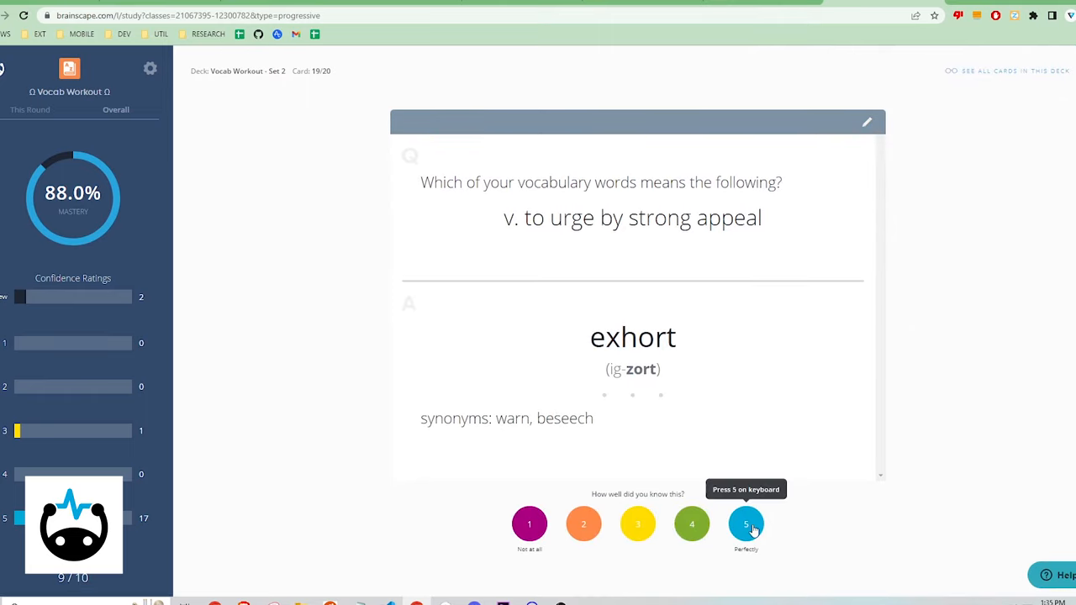
{"action": "left_click", "coordinate": [747, 524]}
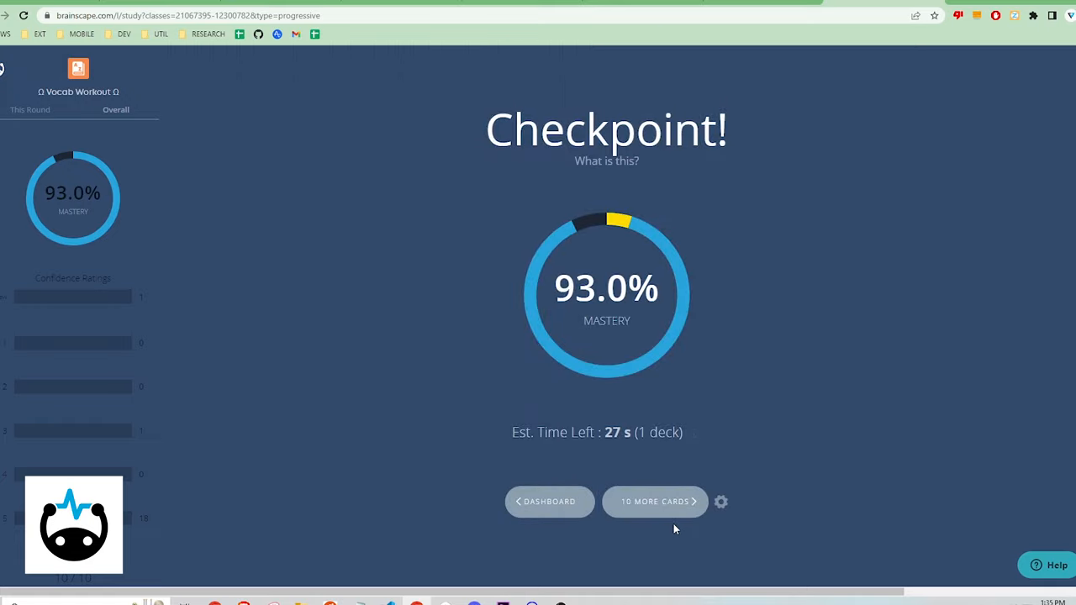
{"action": "mouse_move", "coordinate": [676, 526]}
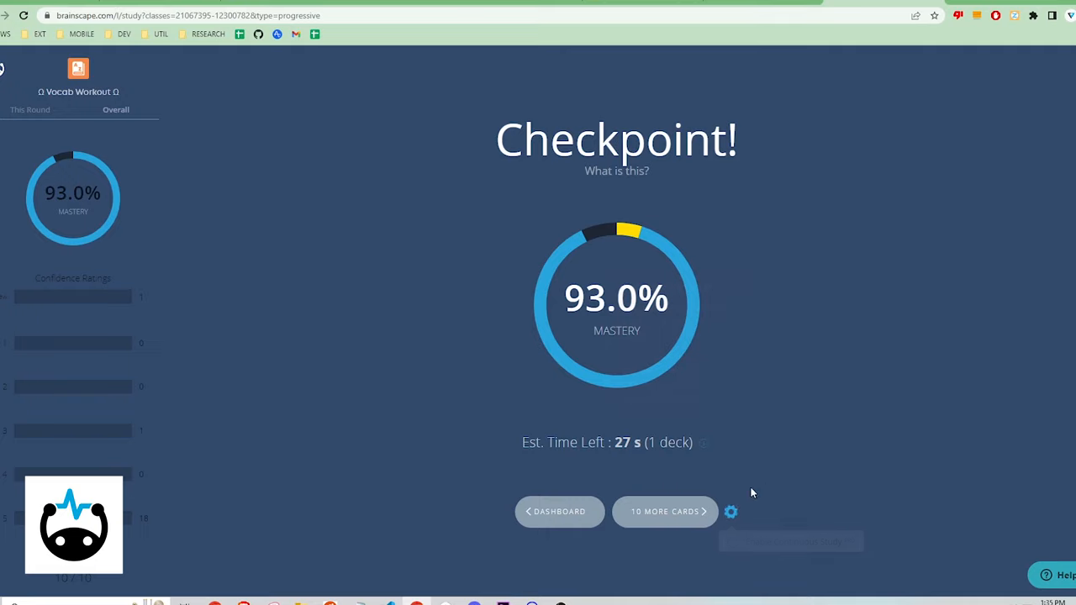
{"action": "mouse_move", "coordinate": [591, 510]}
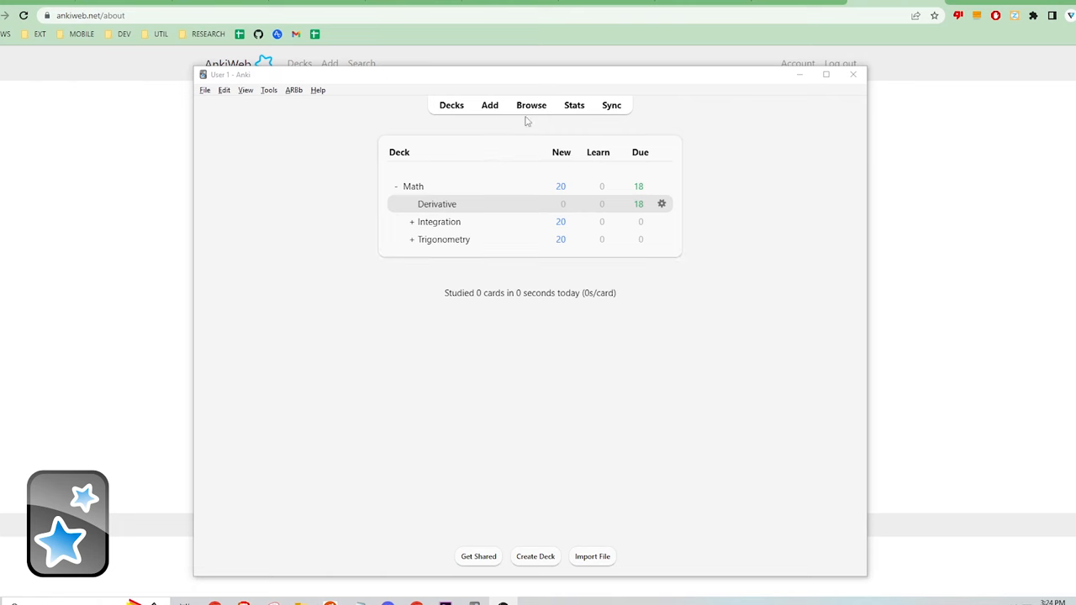
- View the Derivative card for cot x with its front and back fields in the browser
{"action": "left_click", "coordinate": [531, 104]}
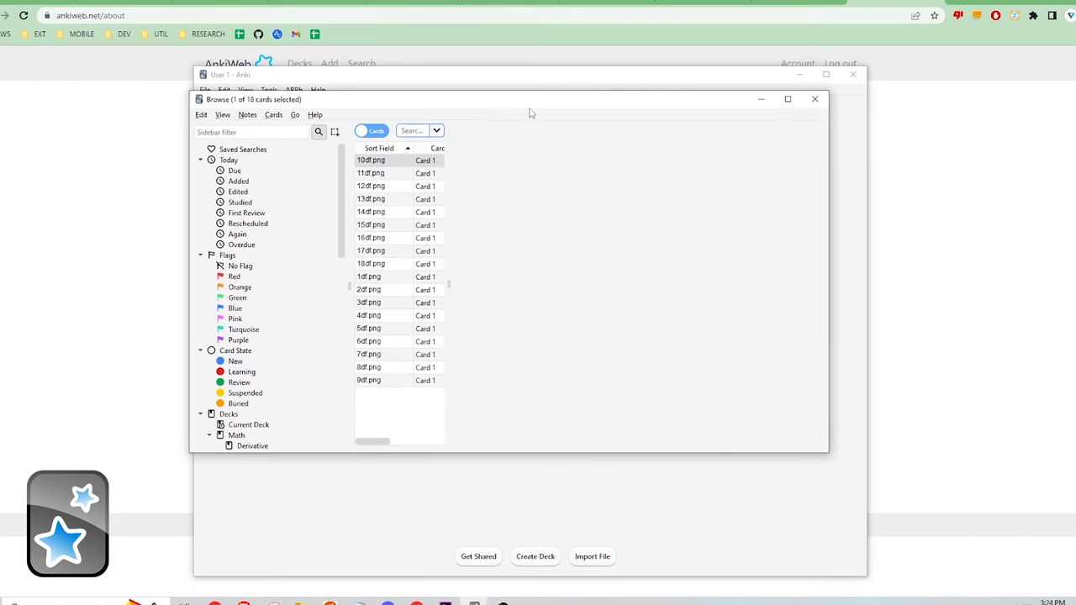
{"action": "left_click", "coordinate": [377, 160]}
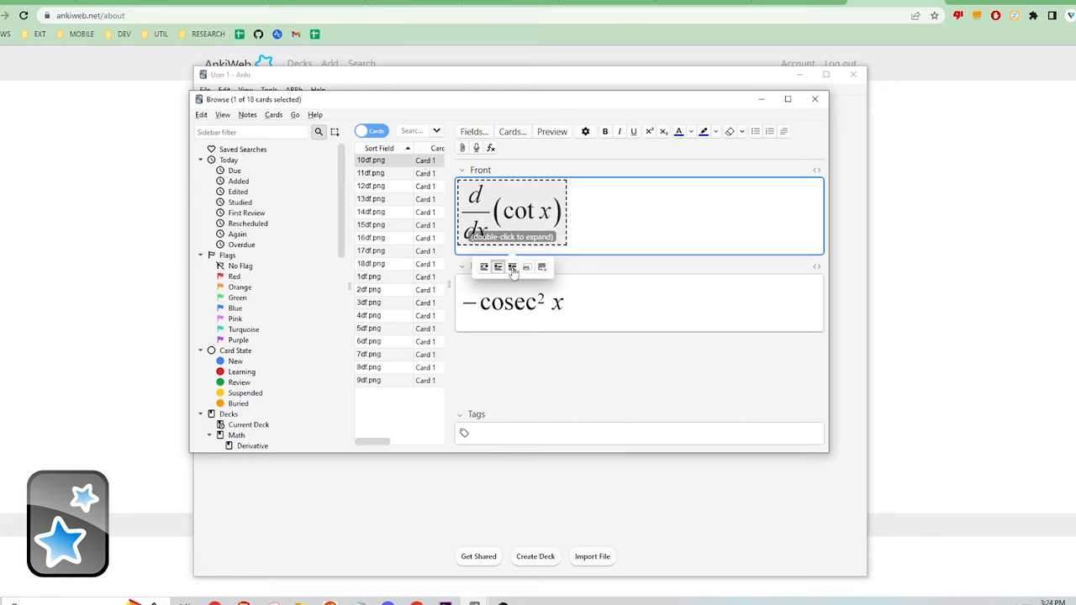
{"action": "mouse_move", "coordinate": [515, 279]}
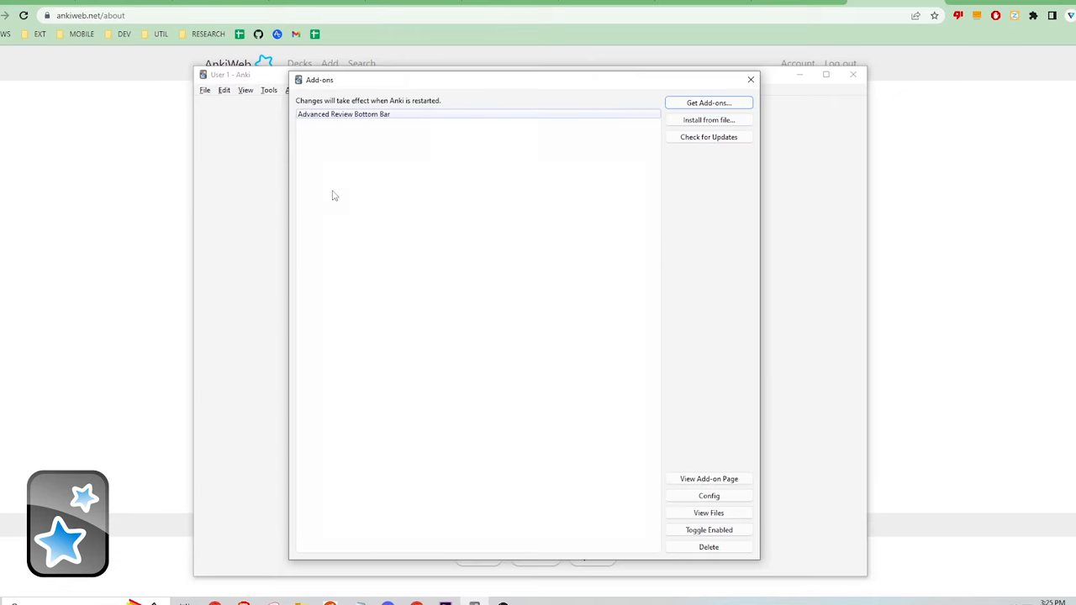
- Browse the Review Heatmap add-on's description page in the AnkiWeb add-ons catalogue
{"action": "left_click", "coordinate": [710, 103]}
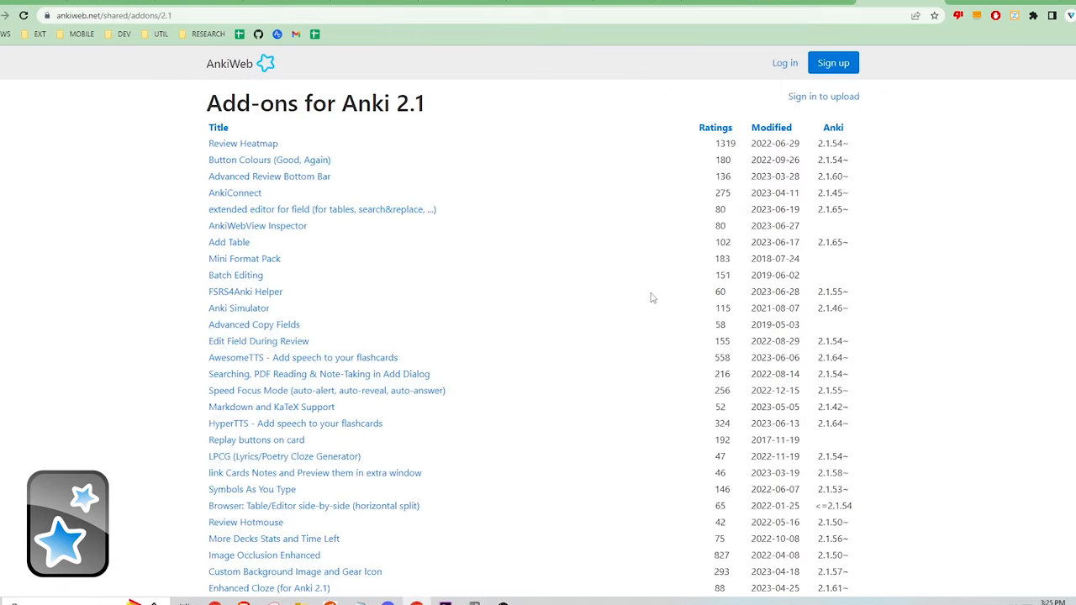
{"action": "mouse_move", "coordinate": [347, 158]}
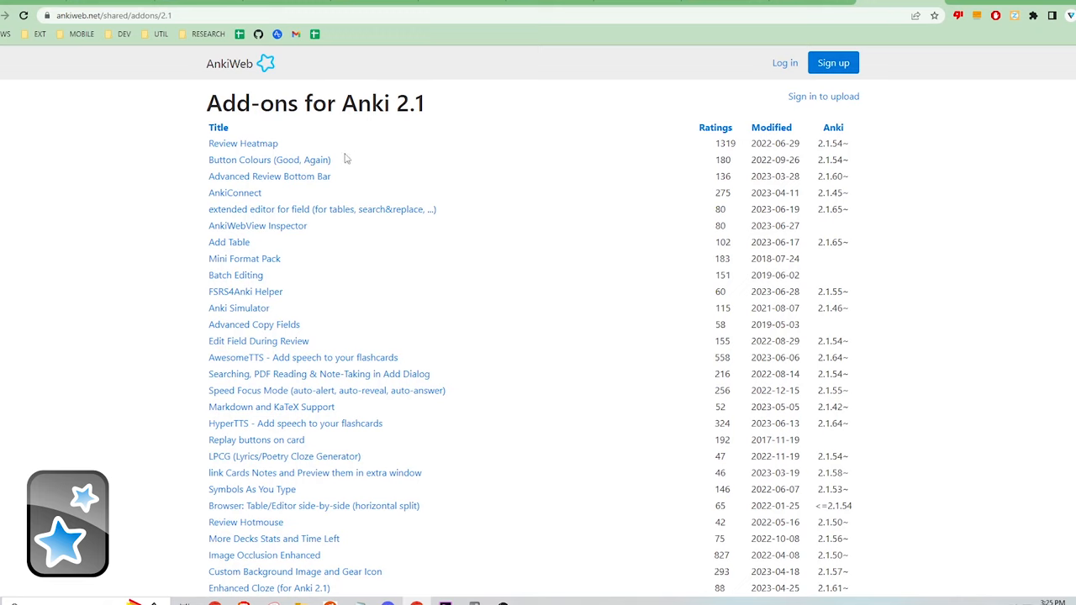
{"action": "mouse_move", "coordinate": [255, 308]}
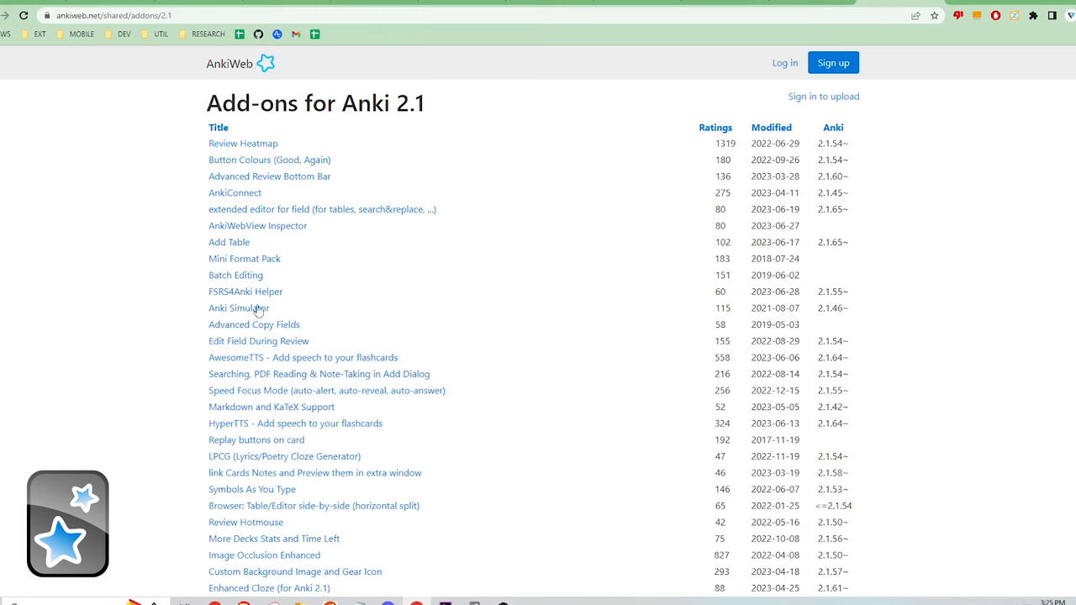
{"action": "mouse_move", "coordinate": [256, 293]}
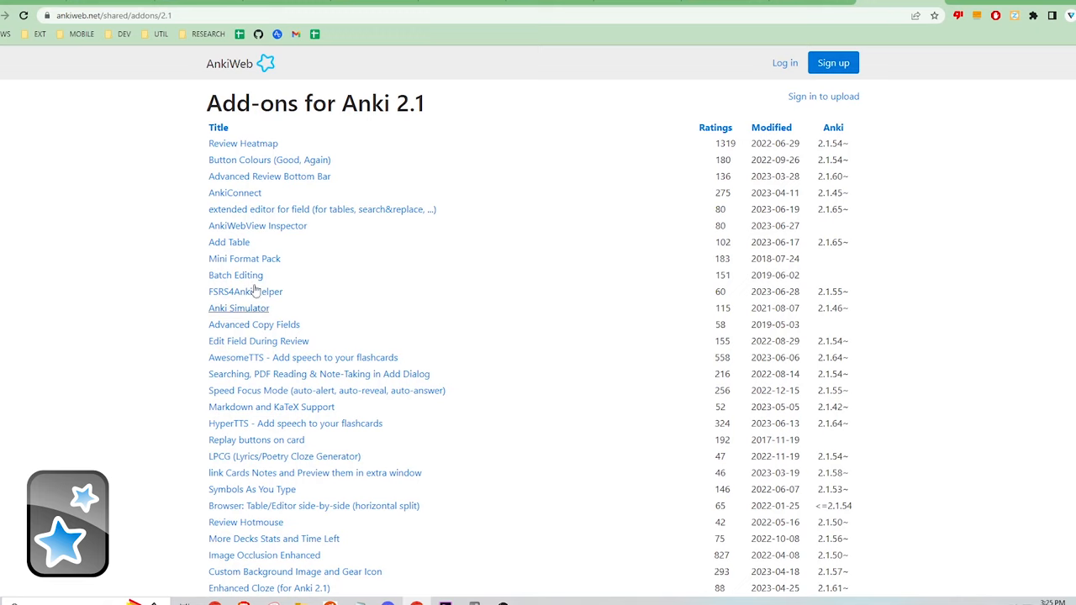
{"action": "left_click", "coordinate": [242, 143]}
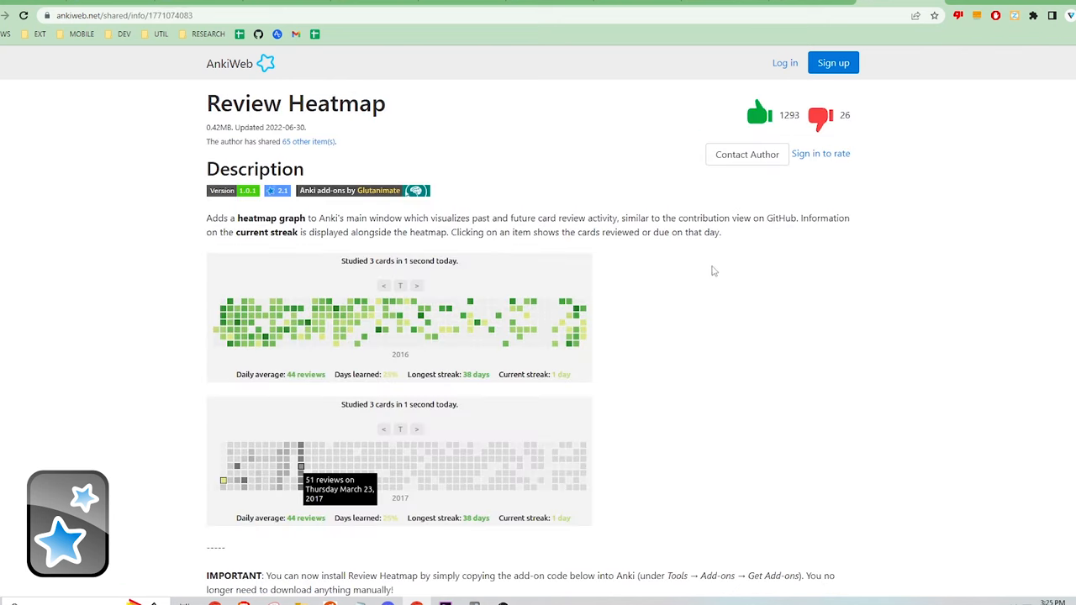
{"action": "mouse_move", "coordinate": [718, 272]}
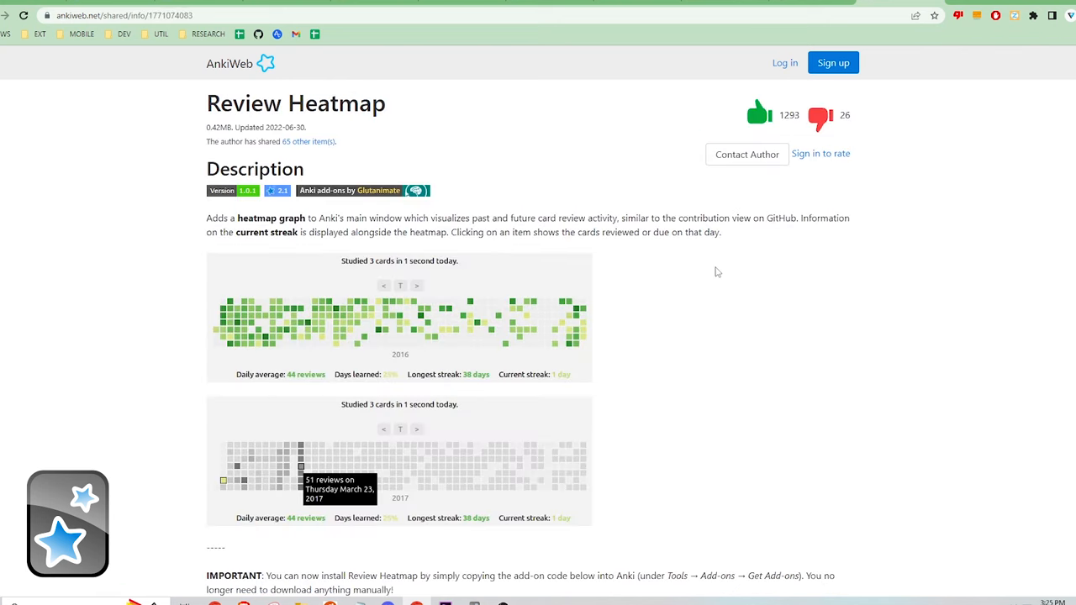
{"action": "scroll", "scroll_direction": "down", "scroll_amount": 3}
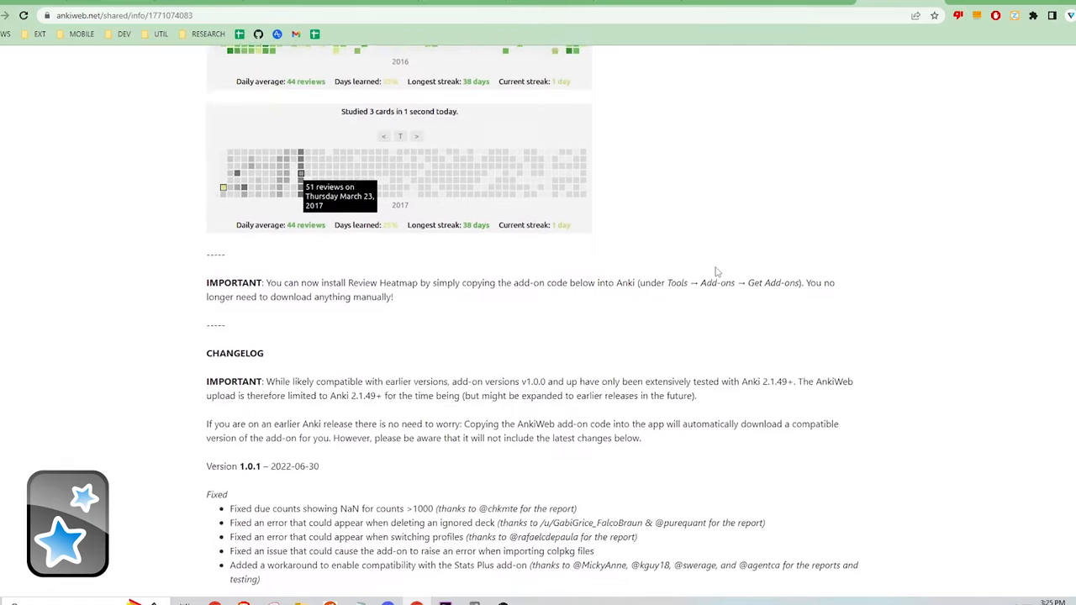
{"action": "scroll", "scroll_direction": "down", "scroll_amount": 3}
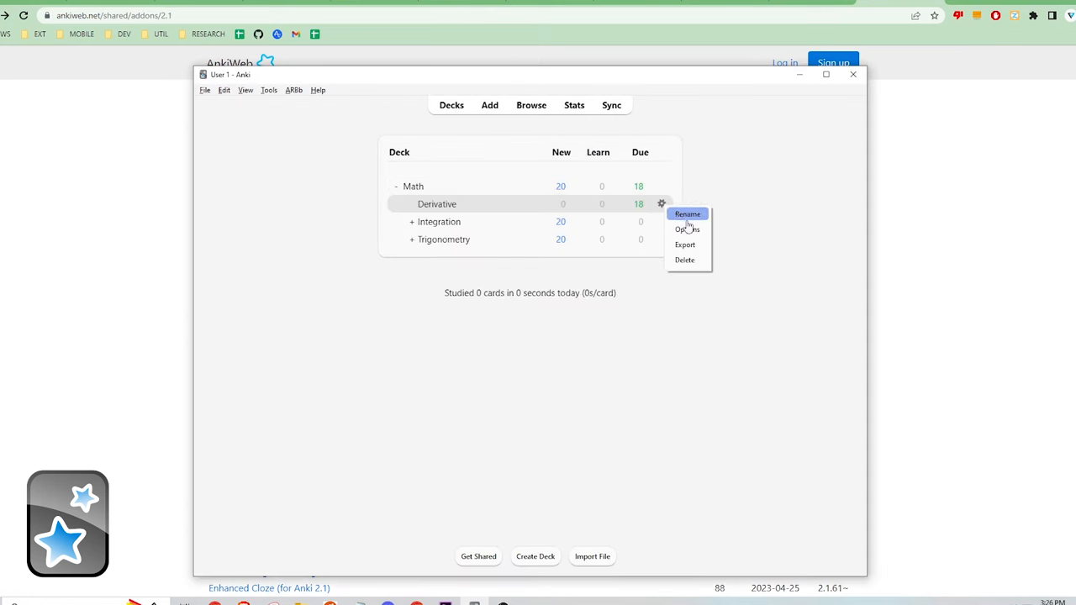
- Scroll through the Derivative deck's options for daily limits, new cards, lapses, timer and burying
{"action": "left_click", "coordinate": [685, 228]}
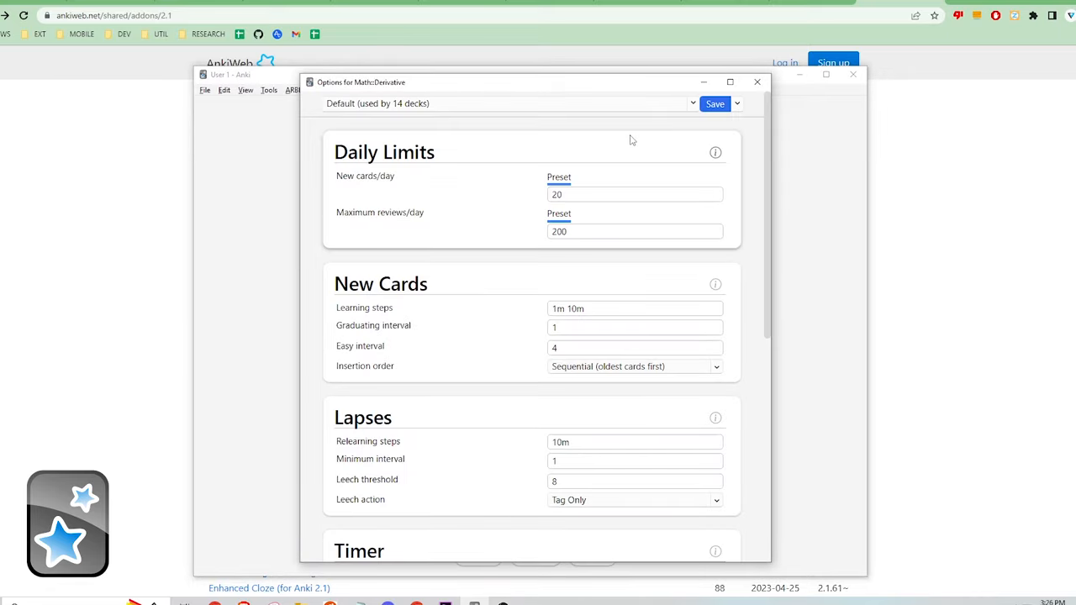
{"action": "scroll", "scroll_direction": "down", "scroll_amount": 3}
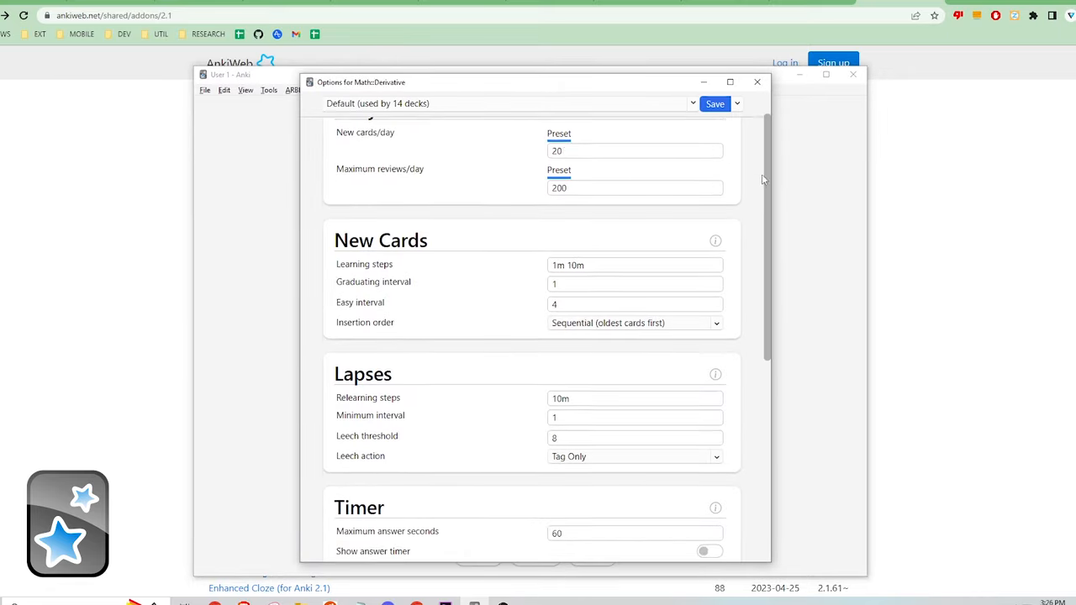
{"action": "scroll", "scroll_direction": "down", "scroll_amount": 3}
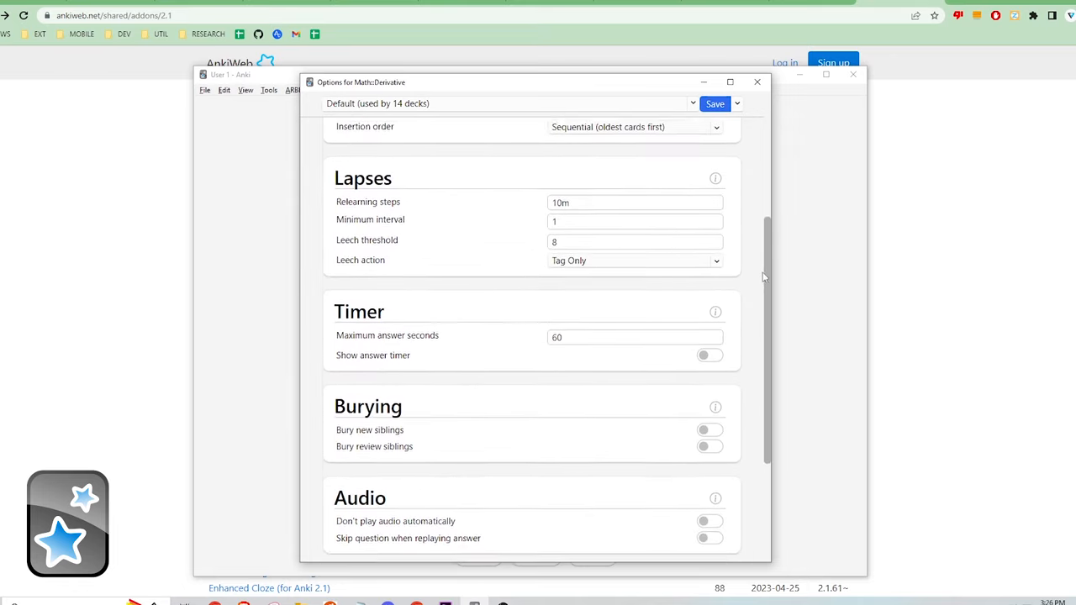
{"action": "scroll", "scroll_direction": "up", "scroll_amount": 3}
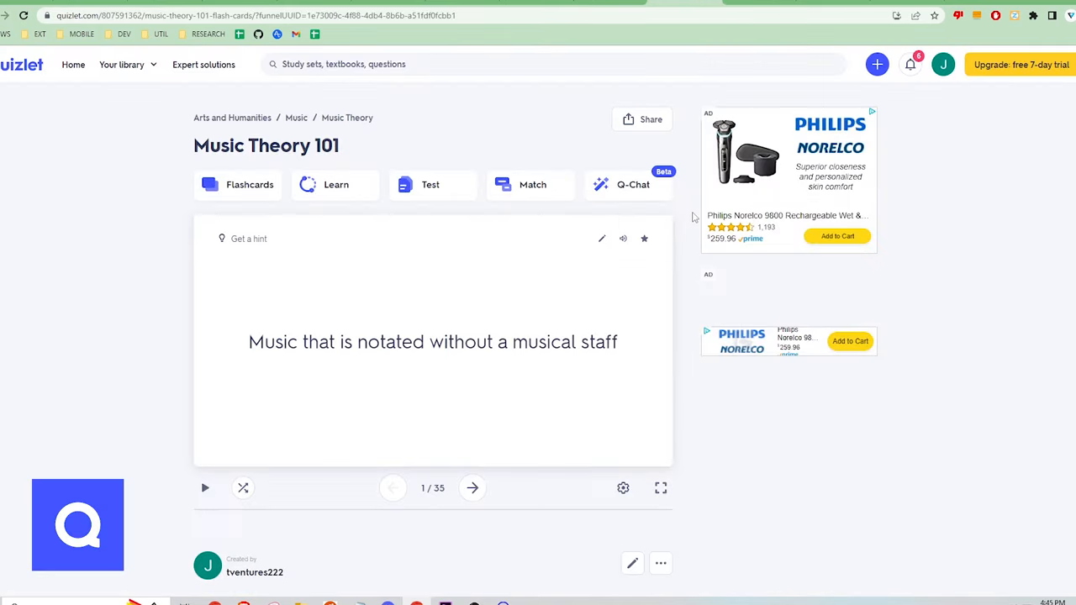
- Scroll through Quizlet's Music Theory 101 term list, touching the staff notation term
{"action": "scroll", "scroll_direction": "down", "scroll_amount": 3}
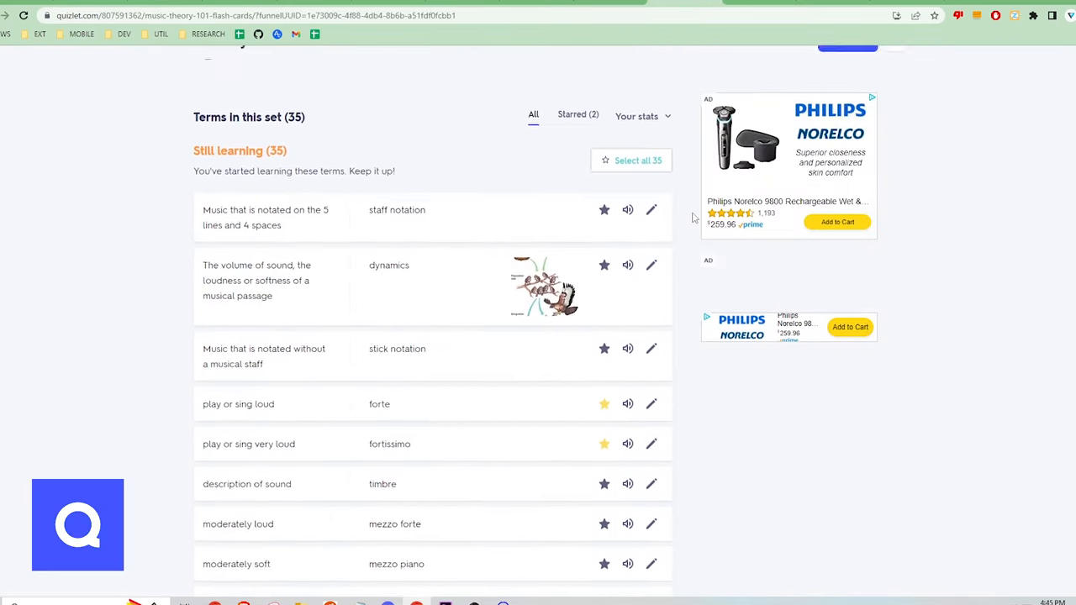
{"action": "left_click", "coordinate": [650, 208]}
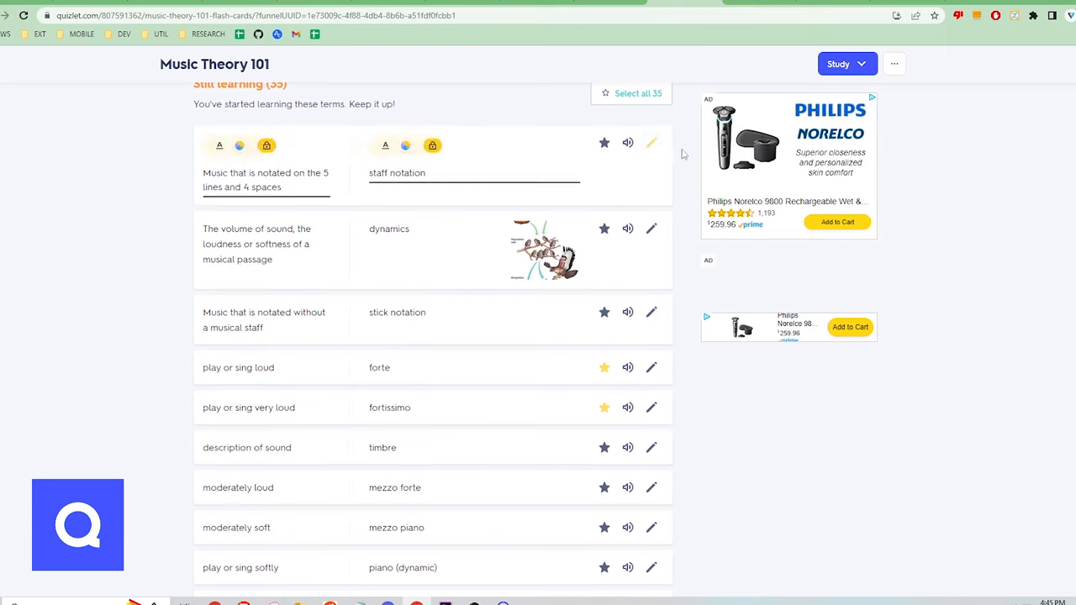
{"action": "scroll", "scroll_direction": "down", "scroll_amount": 3}
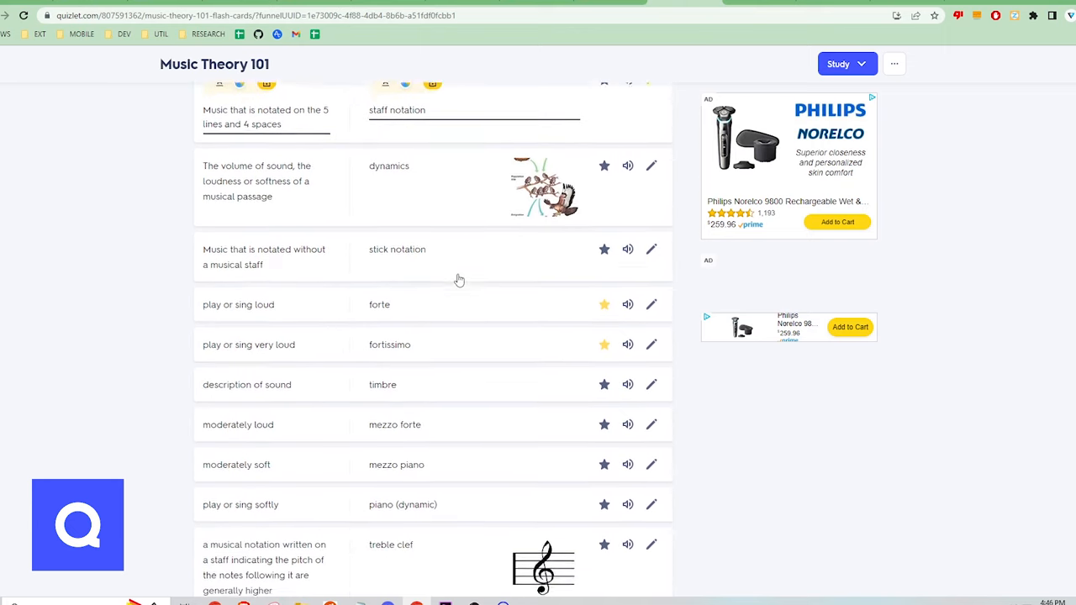
{"action": "scroll", "scroll_direction": "down", "scroll_amount": 3}
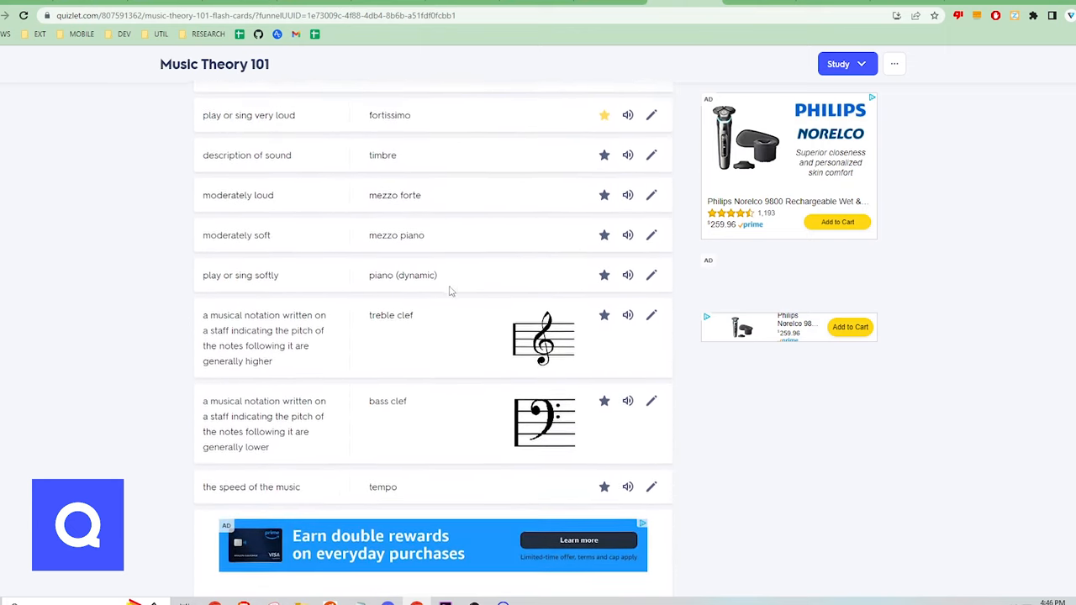
{"action": "scroll", "scroll_direction": "down", "scroll_amount": 3}
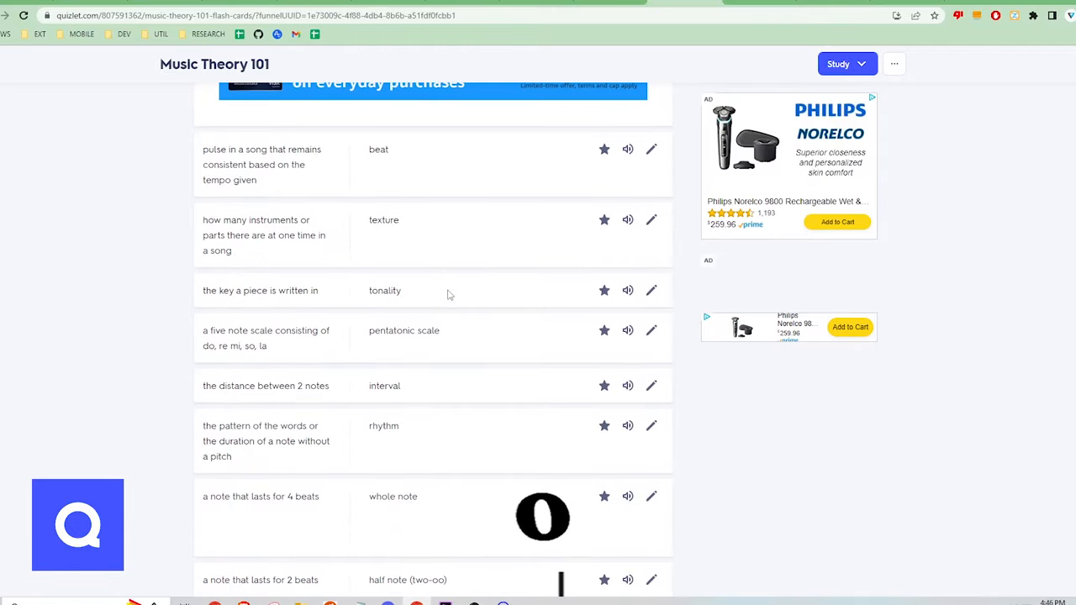
{"action": "scroll", "scroll_direction": "down", "scroll_amount": 3}
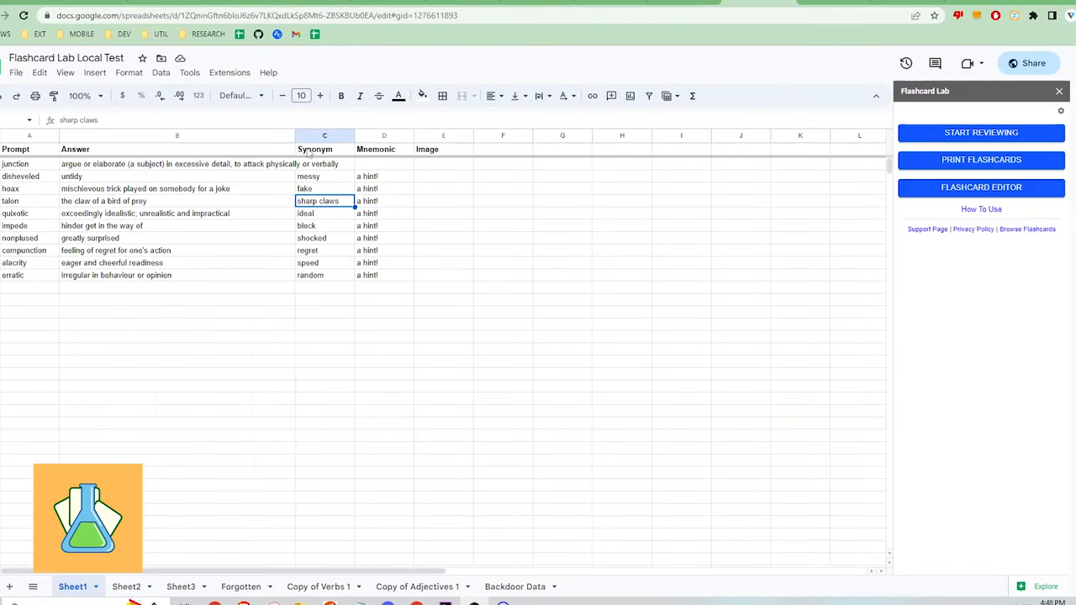
- Select the Synonym through Image headings and start reviewing, beginning with 'disheveled'
{"action": "left_click", "coordinate": [323, 148]}
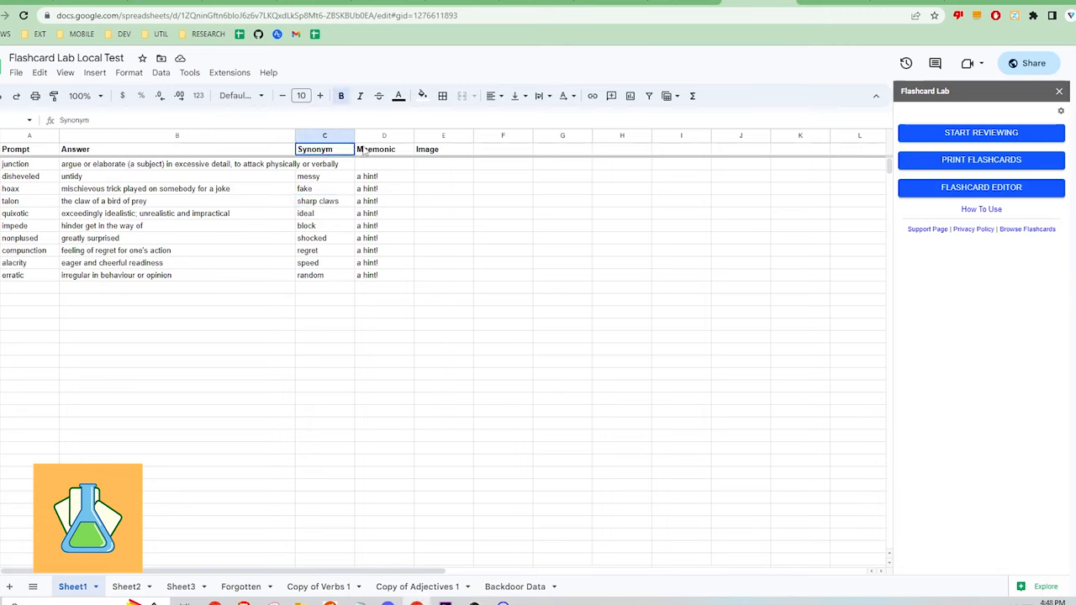
{"action": "left_click_drag", "start_coordinate": [324, 148], "coordinate": [444, 148]}
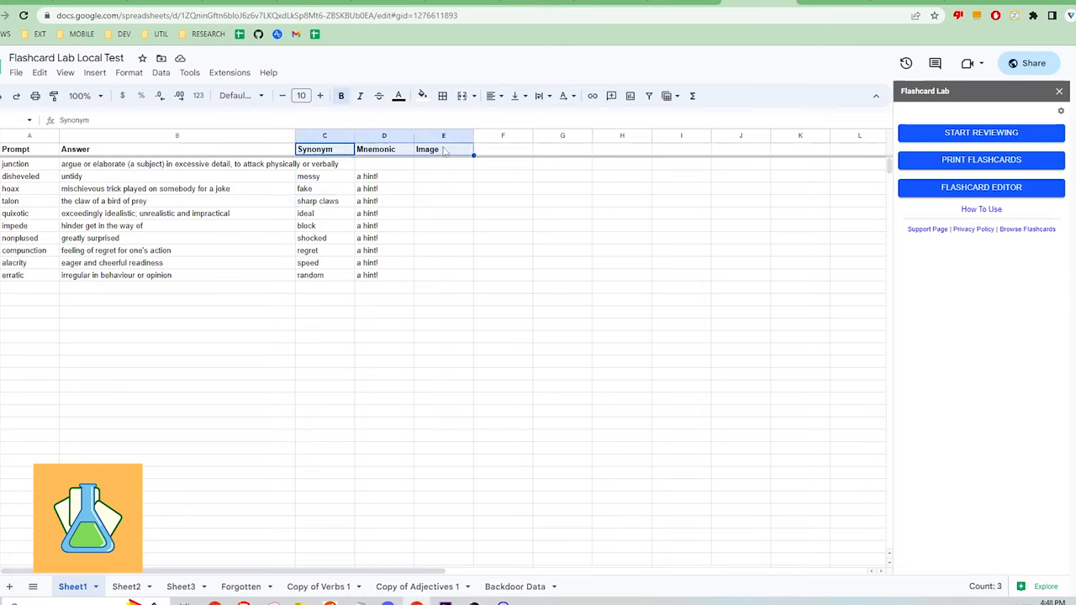
{"action": "left_click", "coordinate": [980, 131]}
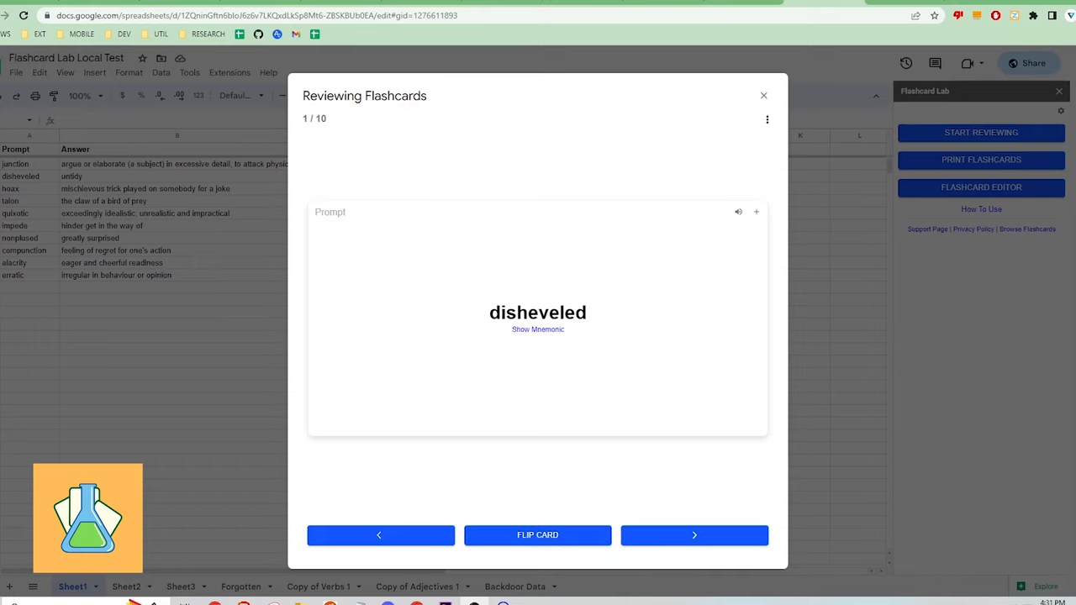
{"action": "mouse_move", "coordinate": [548, 334]}
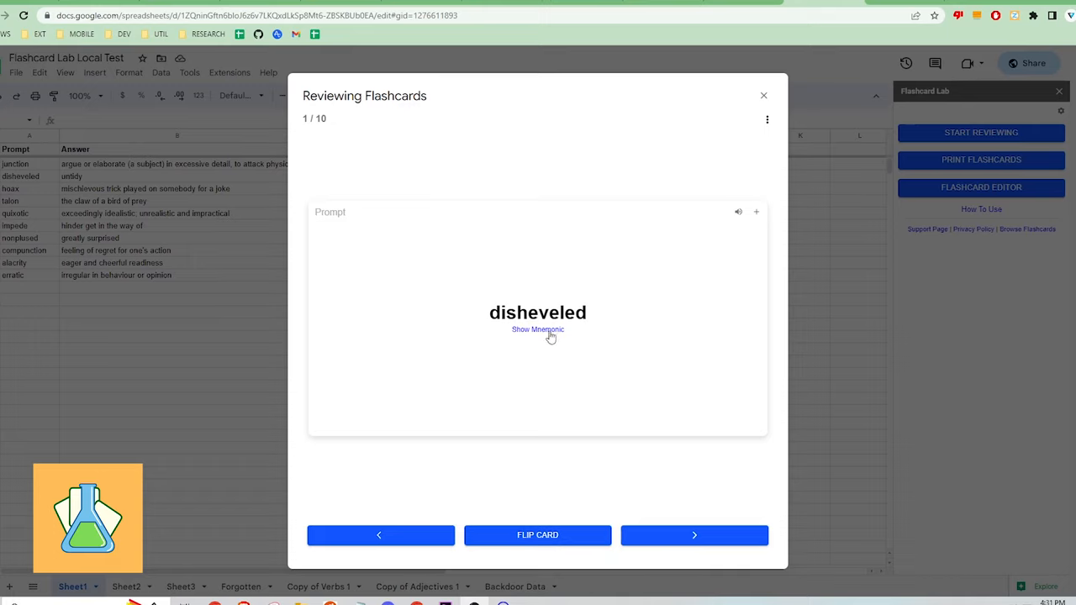
- Flip the current card to its answer and hint, then advance and flip the compunction card
{"action": "left_click", "coordinate": [538, 534]}
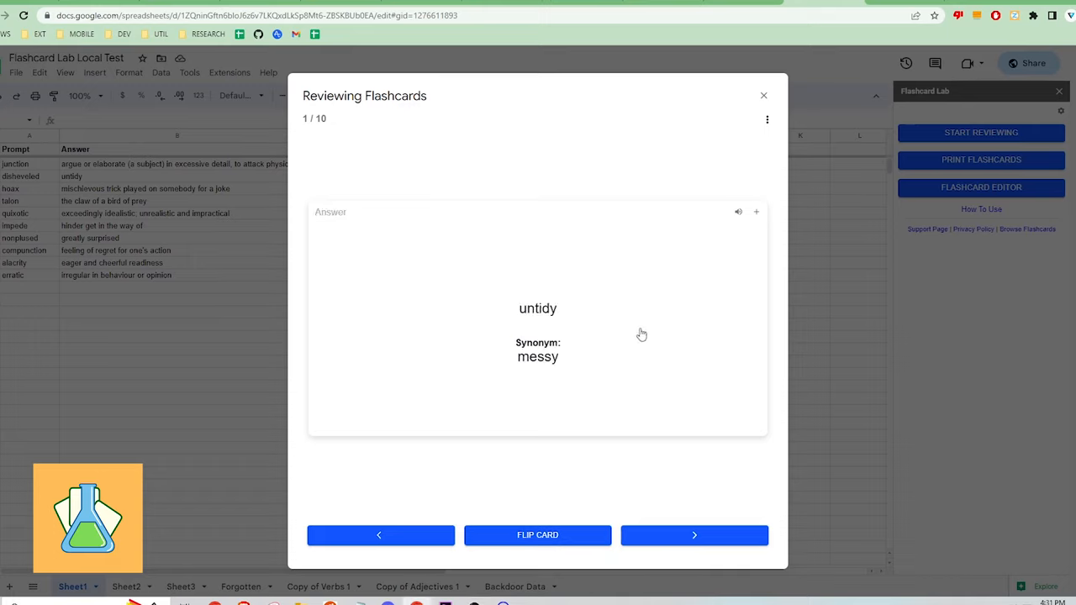
{"action": "left_click", "coordinate": [538, 535]}
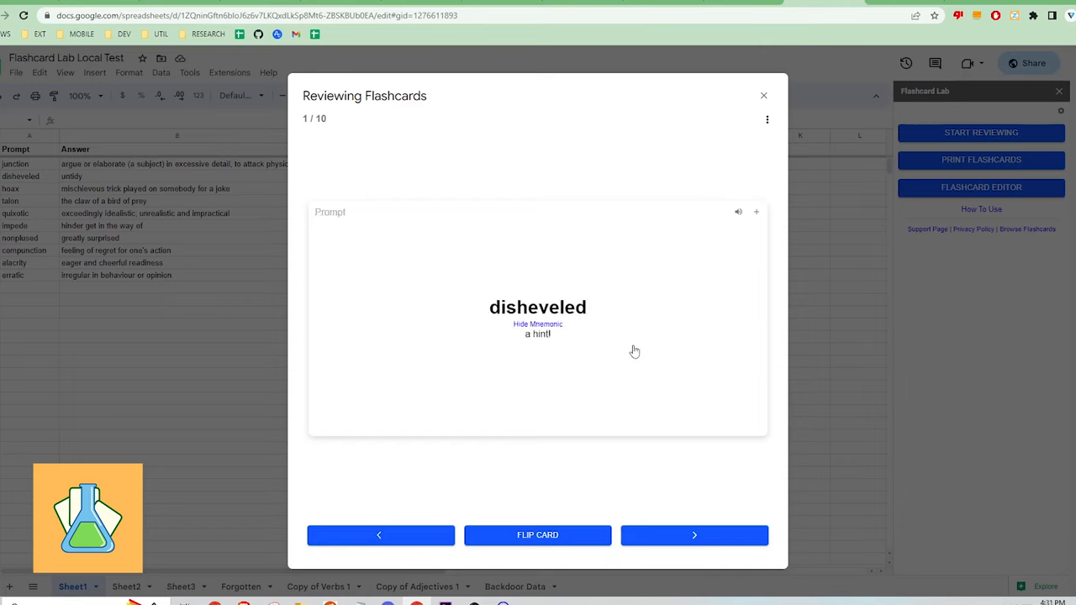
{"action": "left_click", "coordinate": [694, 535]}
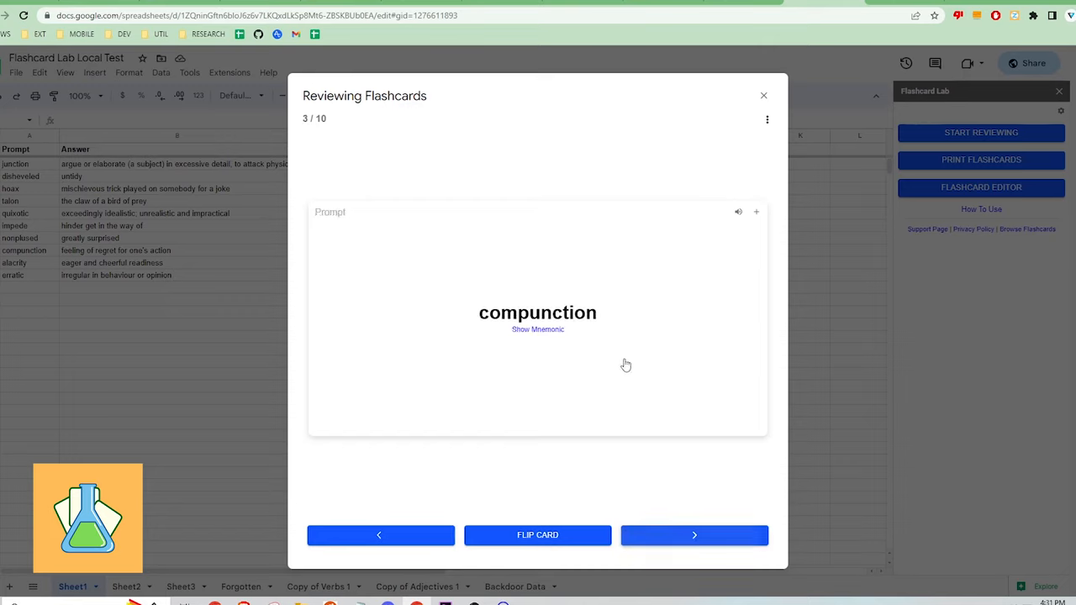
{"action": "left_click", "coordinate": [538, 535]}
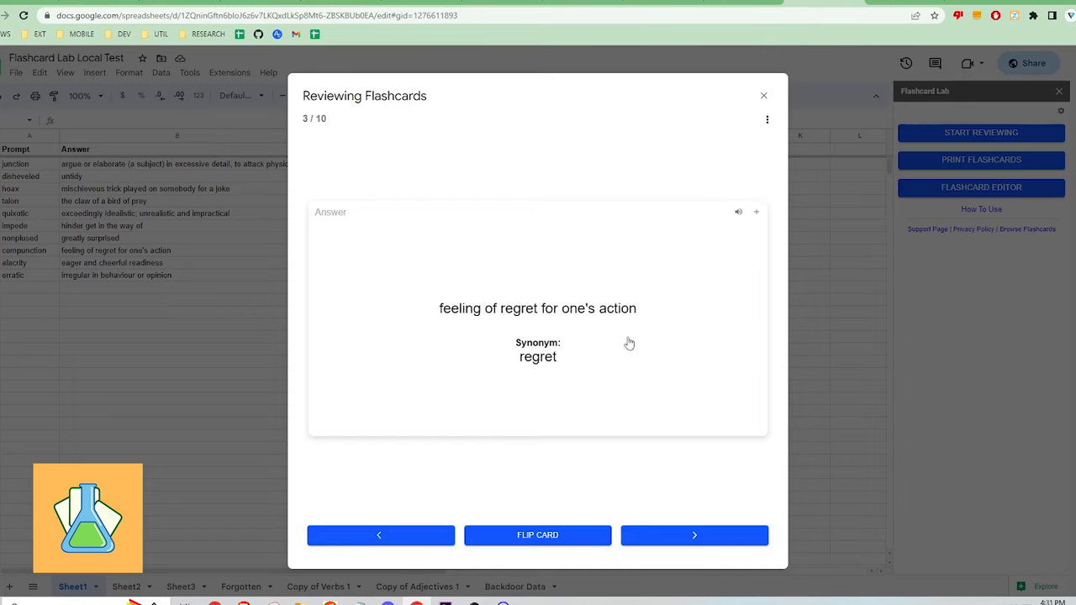
{"action": "mouse_move", "coordinate": [649, 495]}
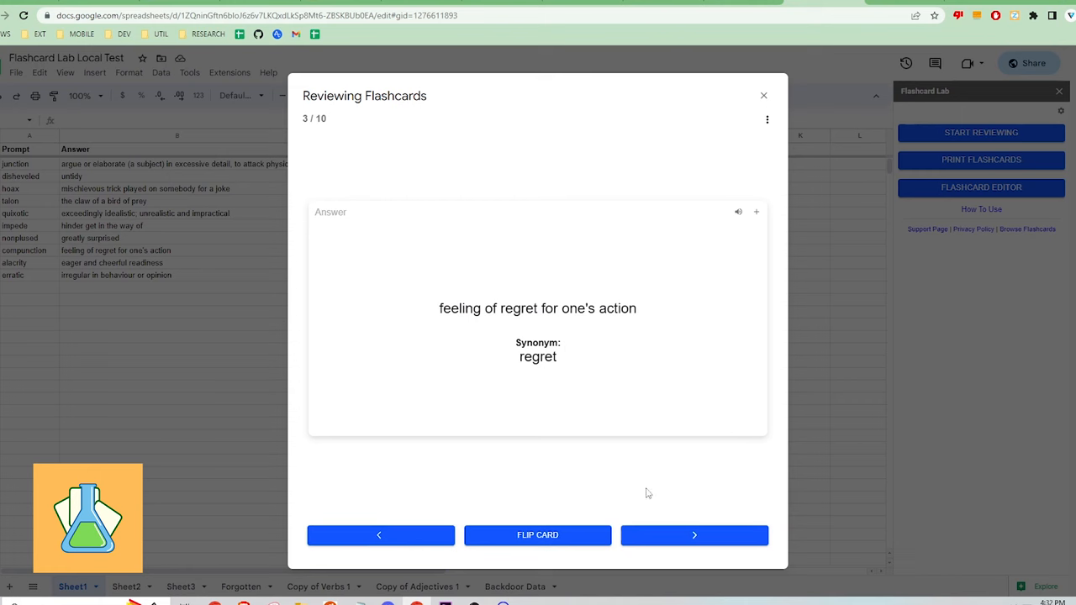
- End the Flashcard Lab review and move to Brainscape's 'My first deck' editor
{"action": "left_click", "coordinate": [764, 94]}
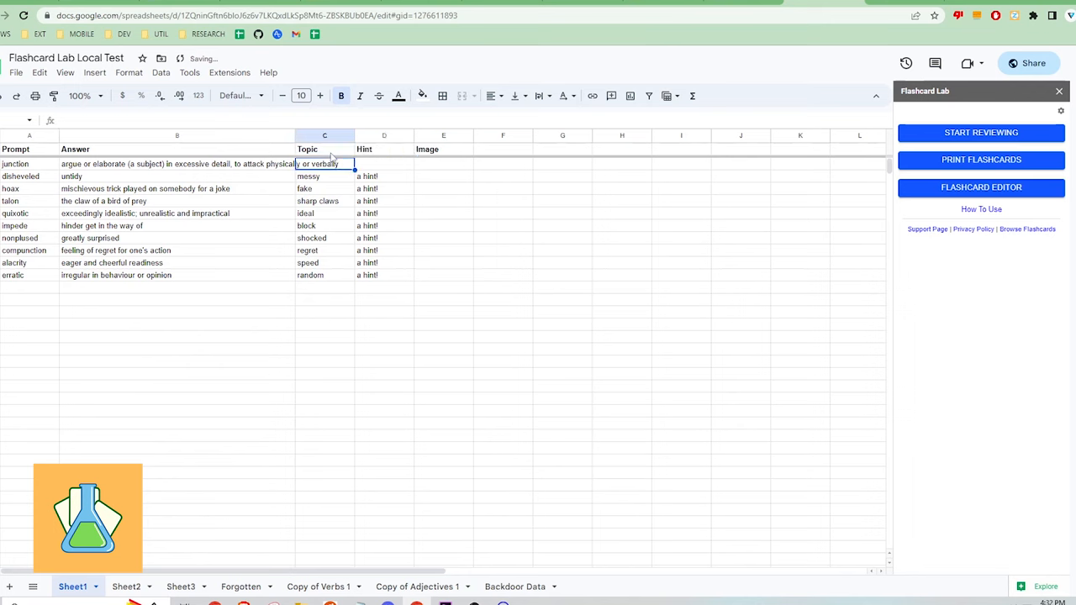
{"action": "mouse_move", "coordinate": [981, 132]}
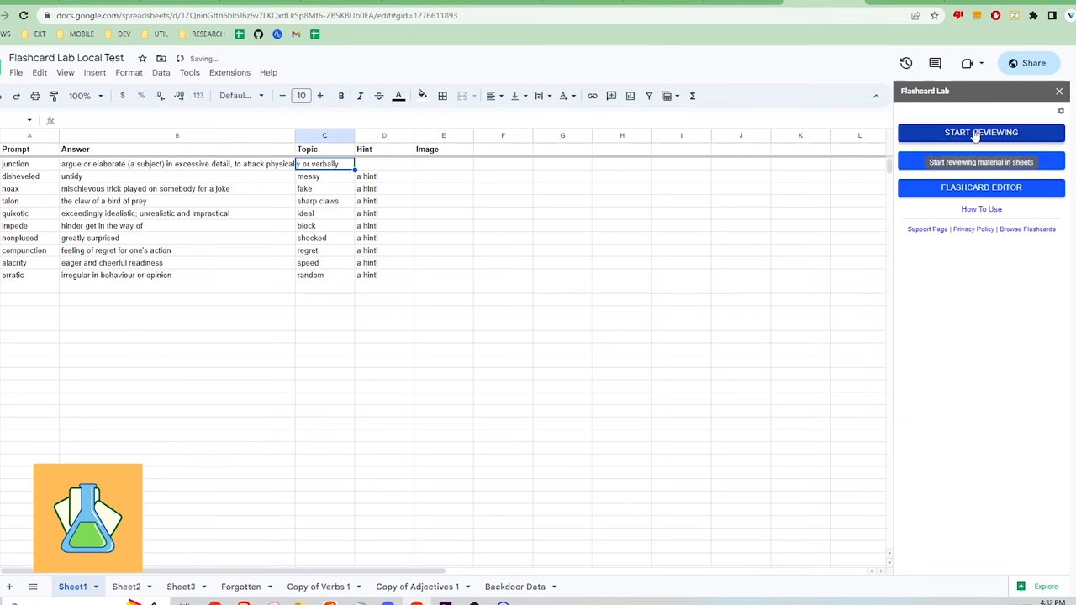
{"action": "left_click", "coordinate": [980, 133]}
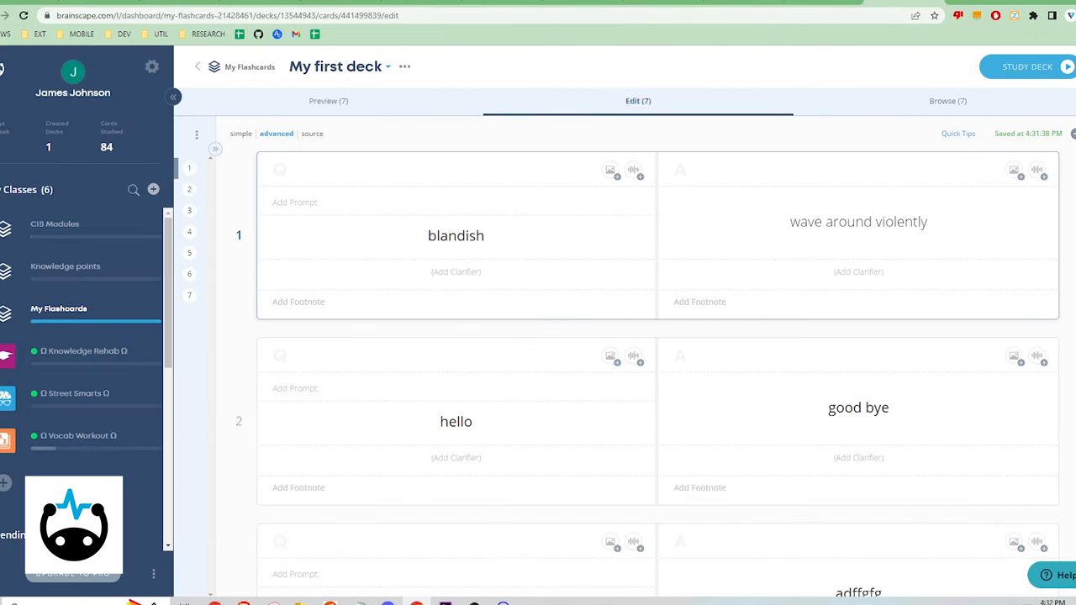
- Fill the blandish card with a prompt, the clarifier 'the verb' and a footnote
{"action": "left_click", "coordinate": [456, 235]}
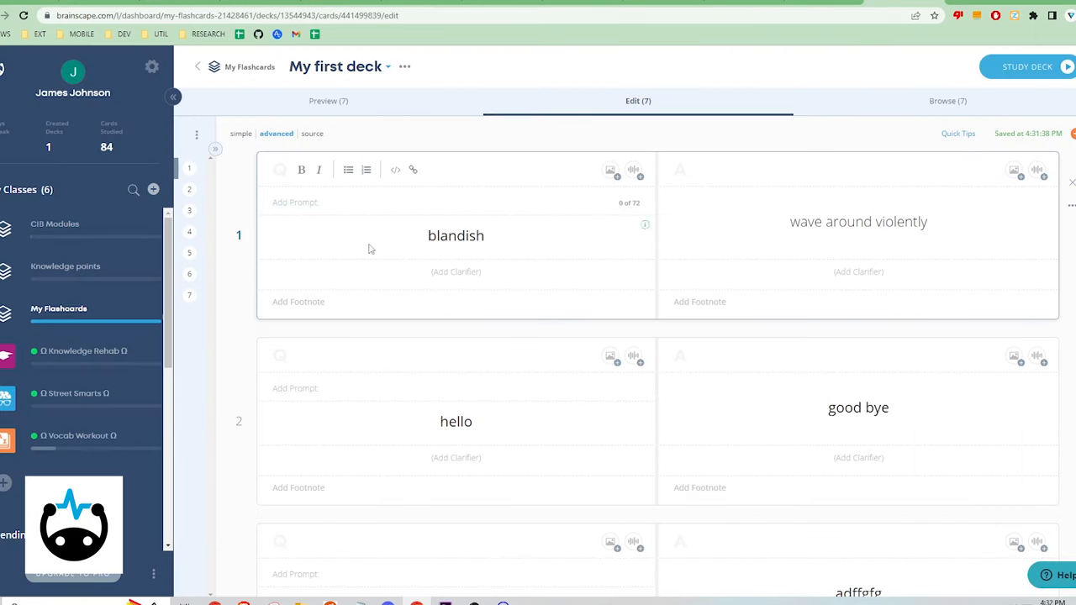
{"action": "type", "text": "this is a prompt"}
{"action": "left_click", "coordinate": [456, 270]}
{"action": "type", "text": "the v"}
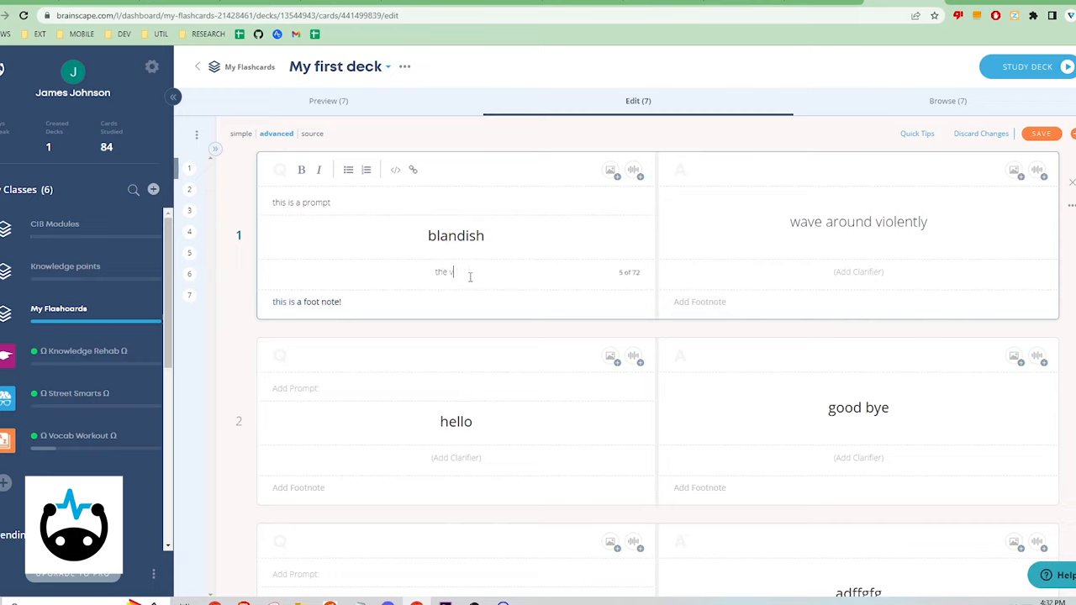
{"action": "type", "text": "erb"}
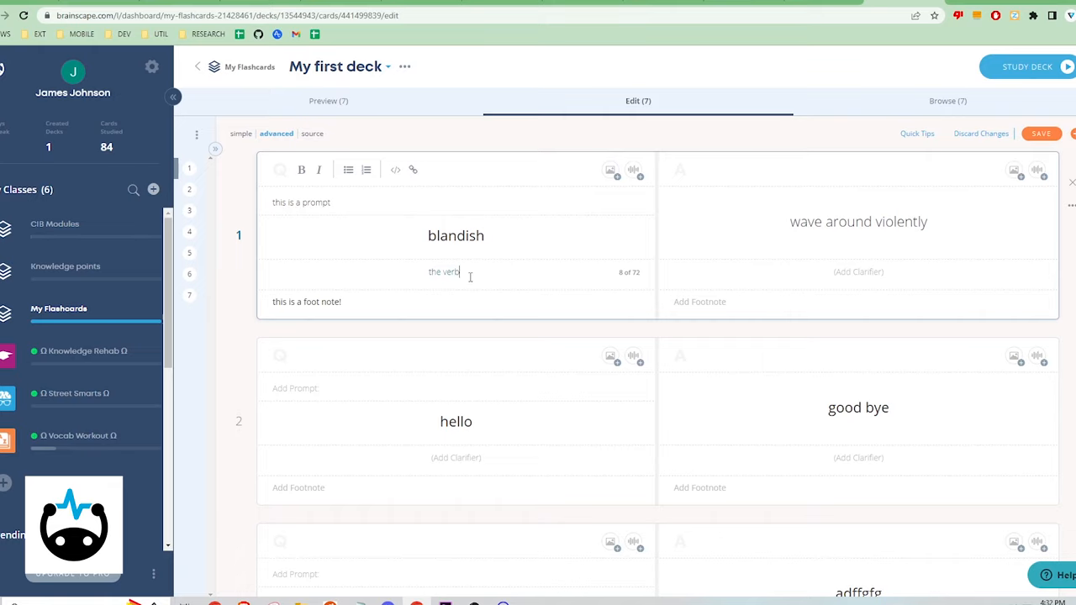
{"action": "left_click", "coordinate": [858, 273]}
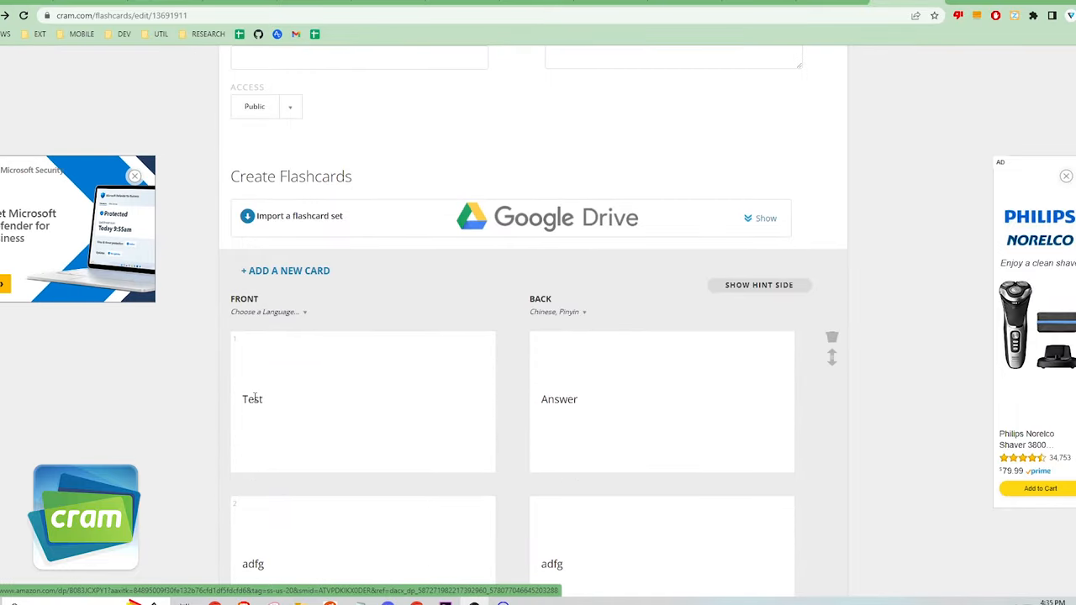
- Make card 1's front read 'Prompt' and append '!' to the Answer on its back
{"action": "type", "text": "Promp"}
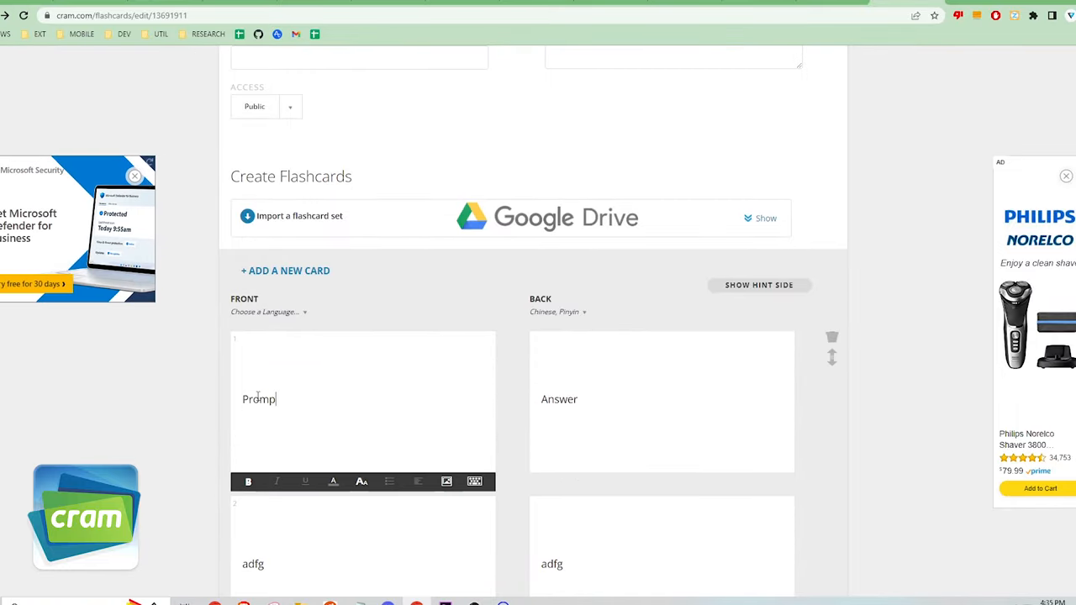
{"action": "left_click", "coordinate": [585, 400]}
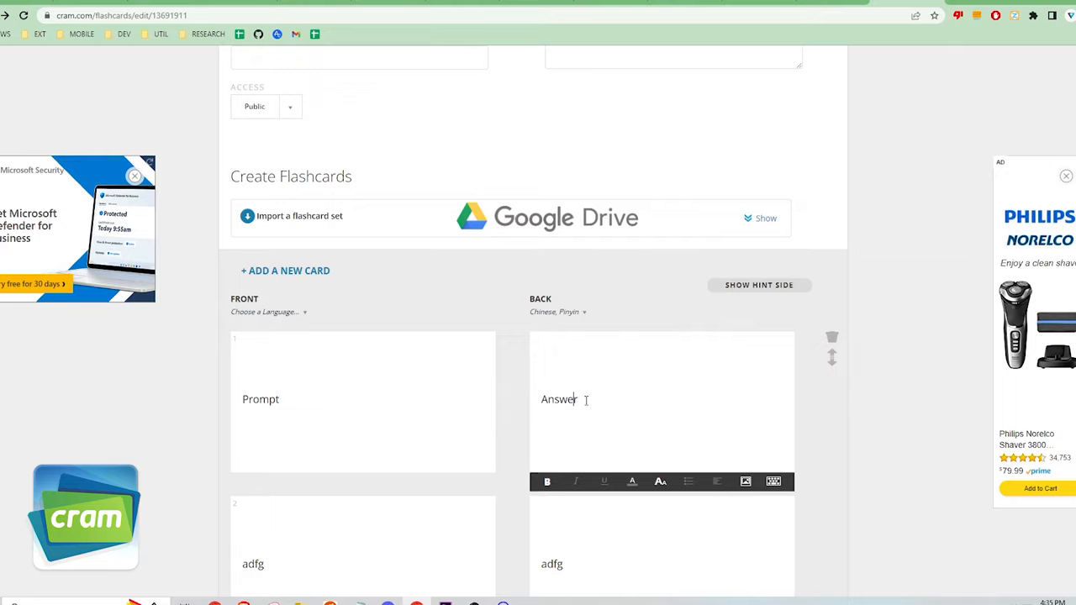
{"action": "type", "text": "!"}
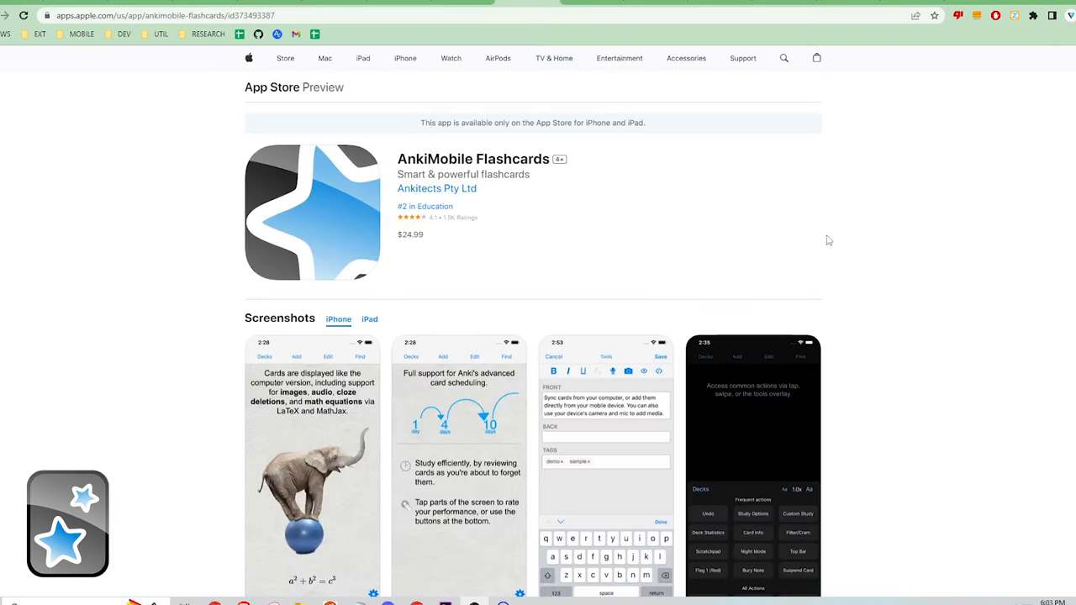
- Highlight the $24.99 price on the AnkiMobile Flashcards App Store listing
{"action": "double_click", "coordinate": [410, 236]}
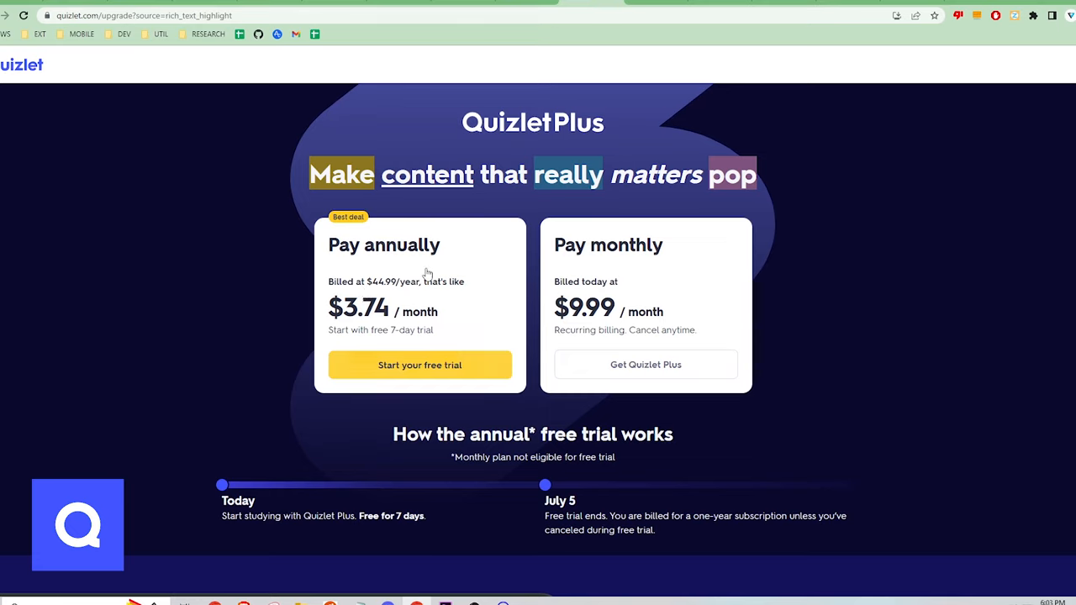
{"action": "mouse_move", "coordinate": [471, 351]}
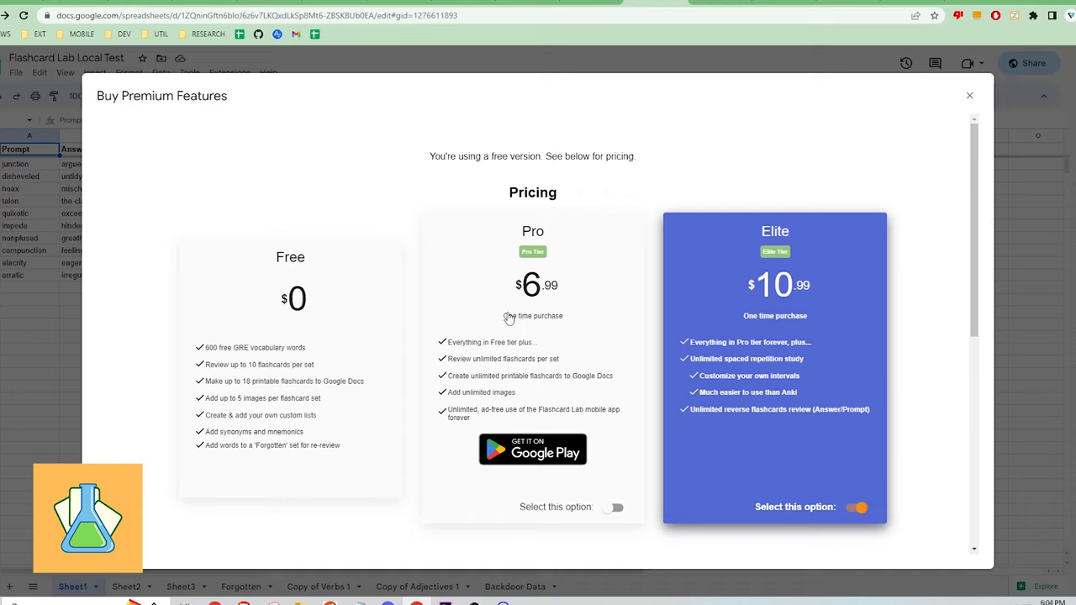
{"action": "mouse_move", "coordinate": [781, 287]}
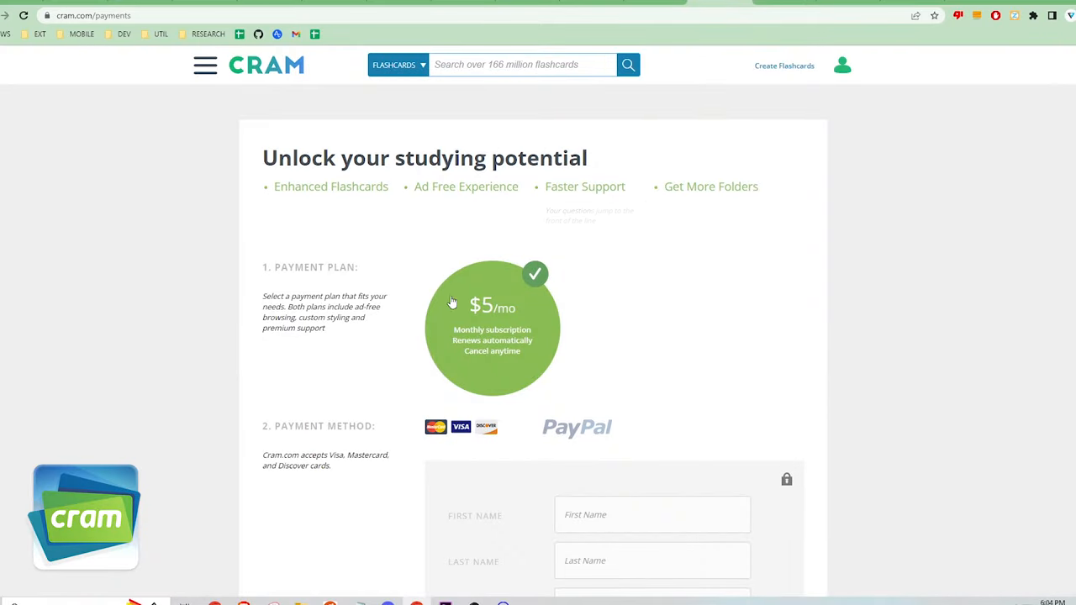
{"action": "mouse_move", "coordinate": [498, 193]}
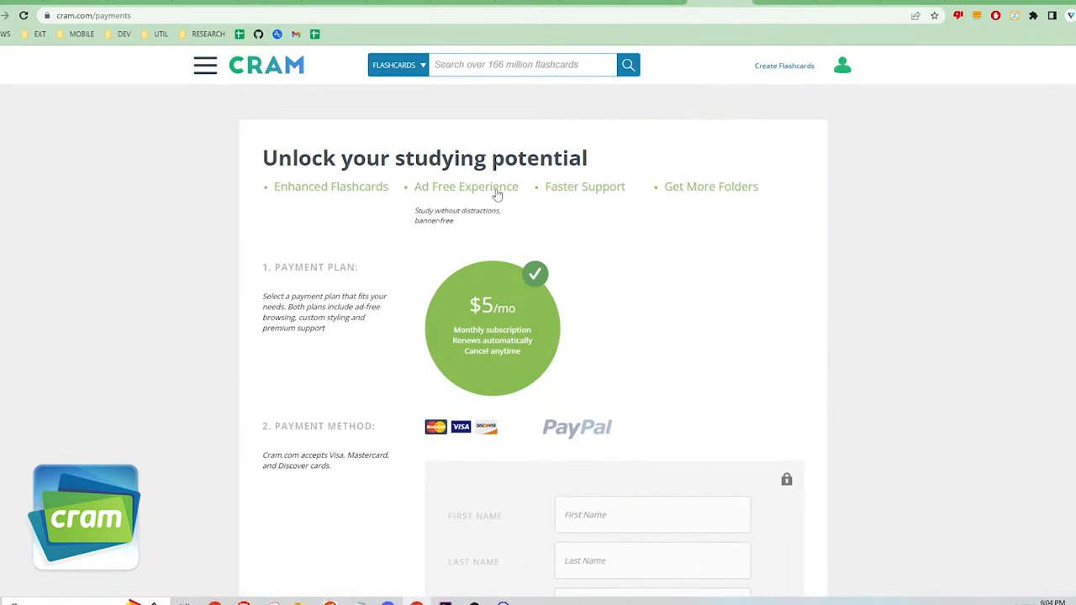
{"action": "mouse_move", "coordinate": [471, 309]}
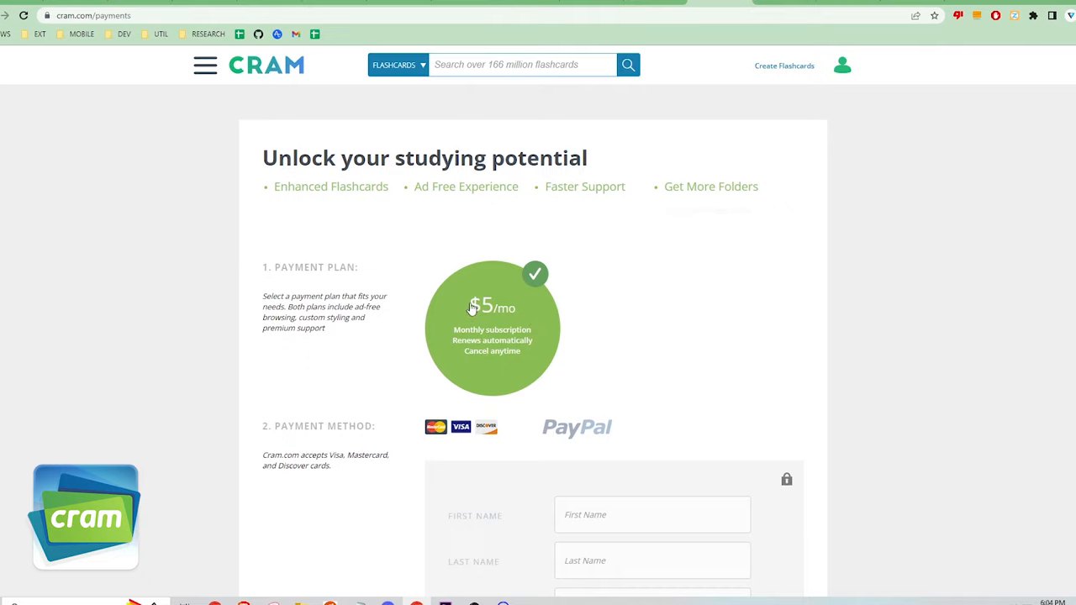
{"action": "mouse_move", "coordinate": [499, 283]}
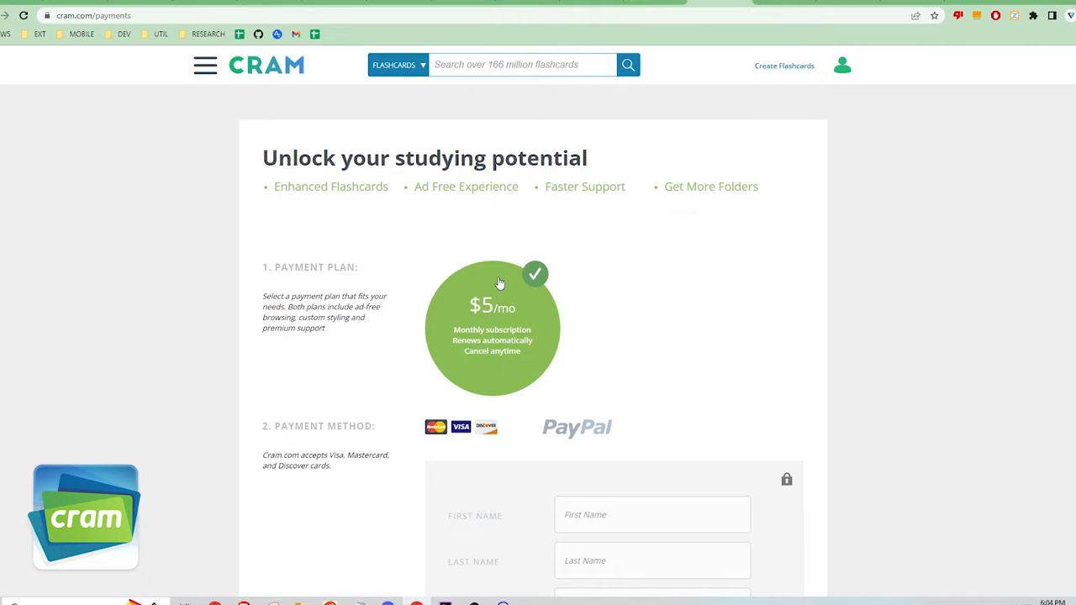
{"action": "mouse_move", "coordinate": [743, 64]}
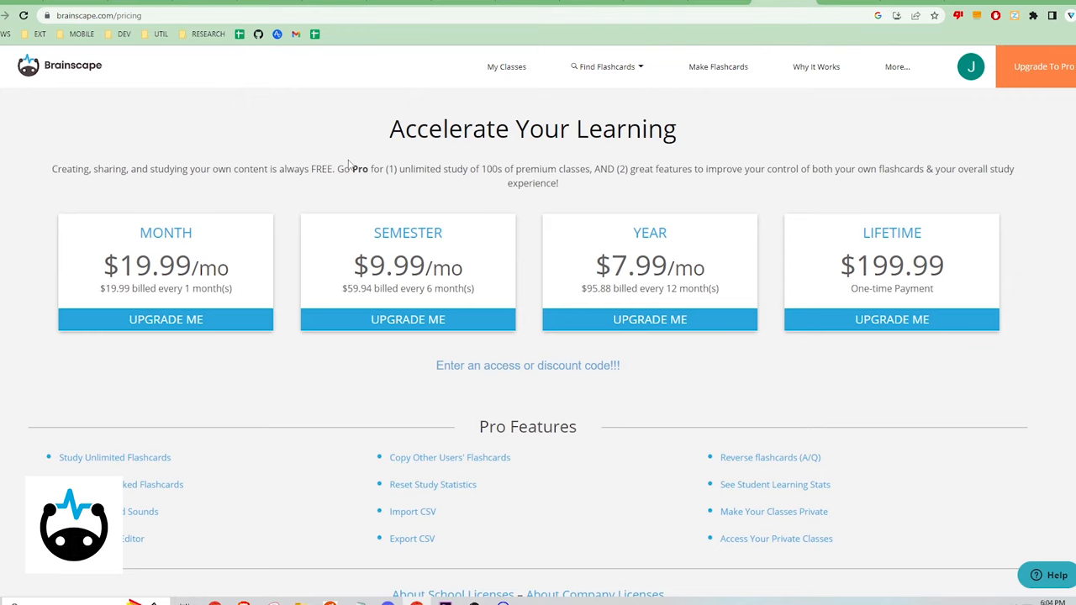
{"action": "mouse_move", "coordinate": [247, 279]}
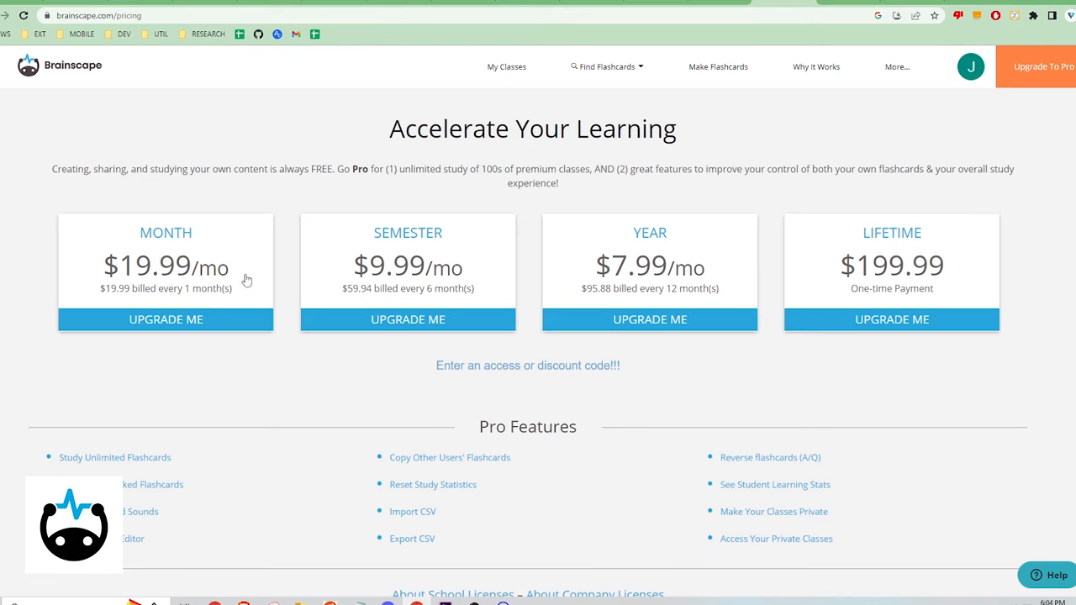
{"action": "mouse_move", "coordinate": [578, 282]}
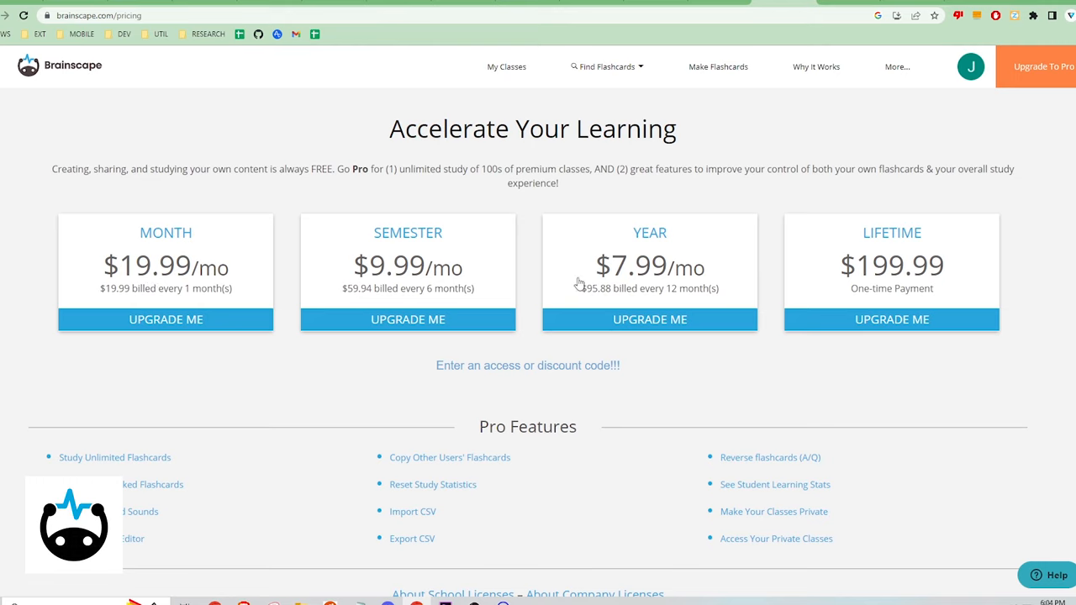
{"action": "mouse_move", "coordinate": [235, 289]}
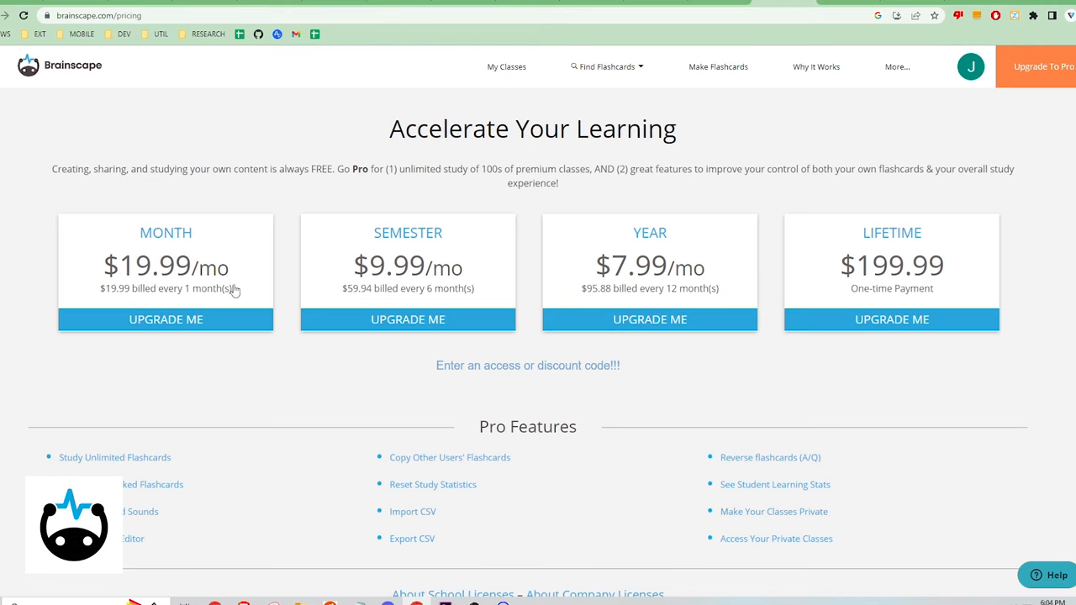